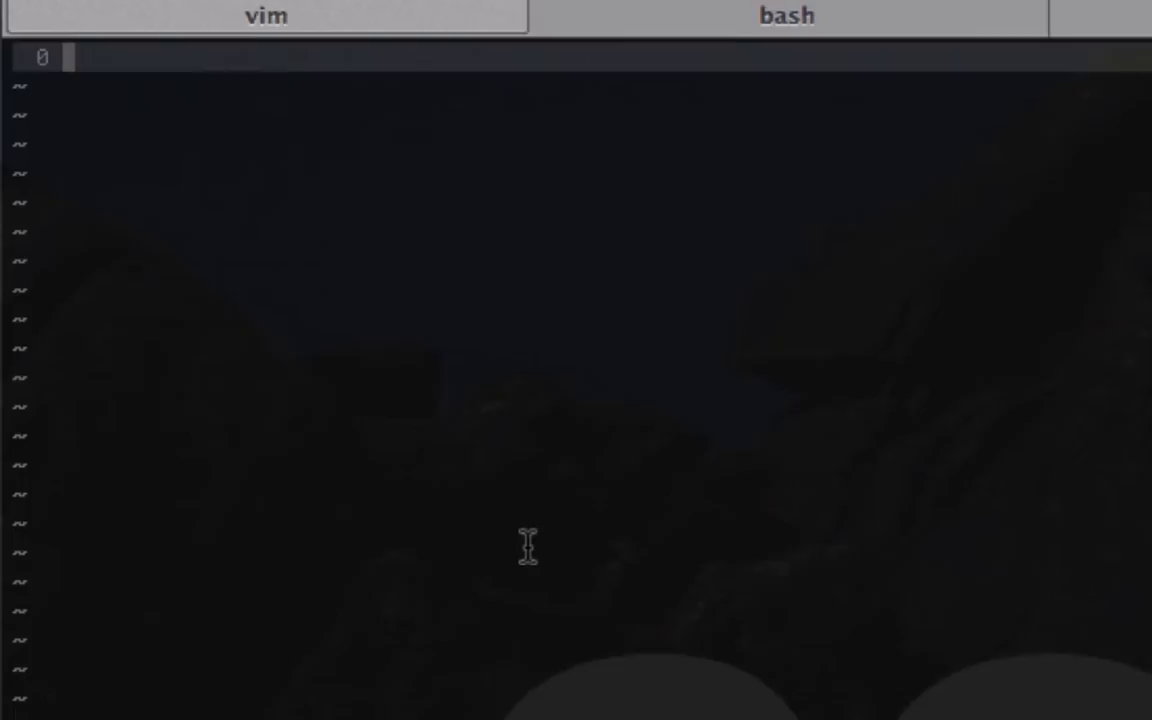
pyautogui.moveTo(527, 507)
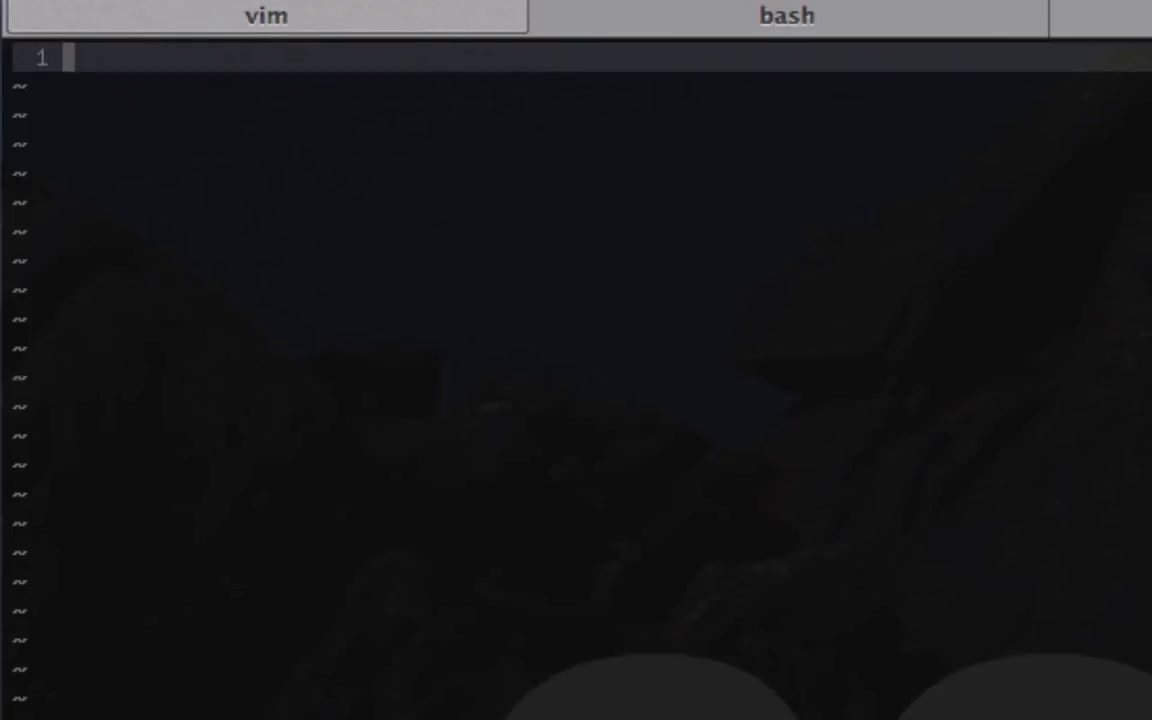
# Write the sorts header and declare #nodes=1..4.
pyautogui.write('sorts')
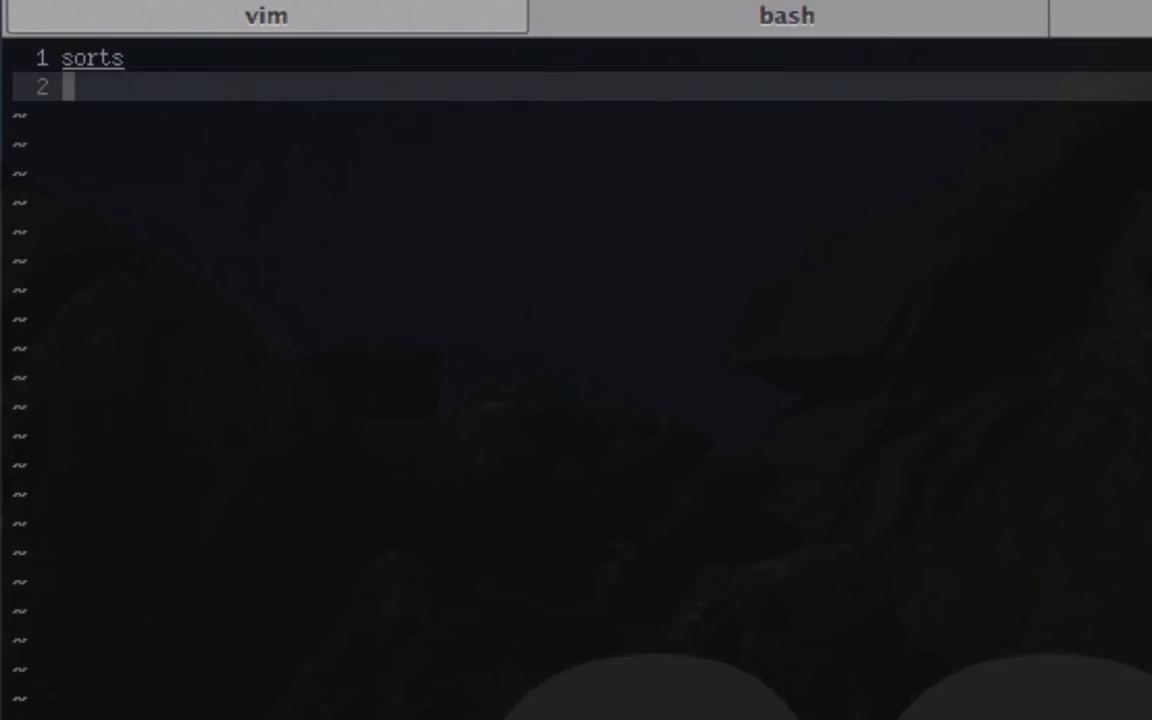
pyautogui.write('#nodes')
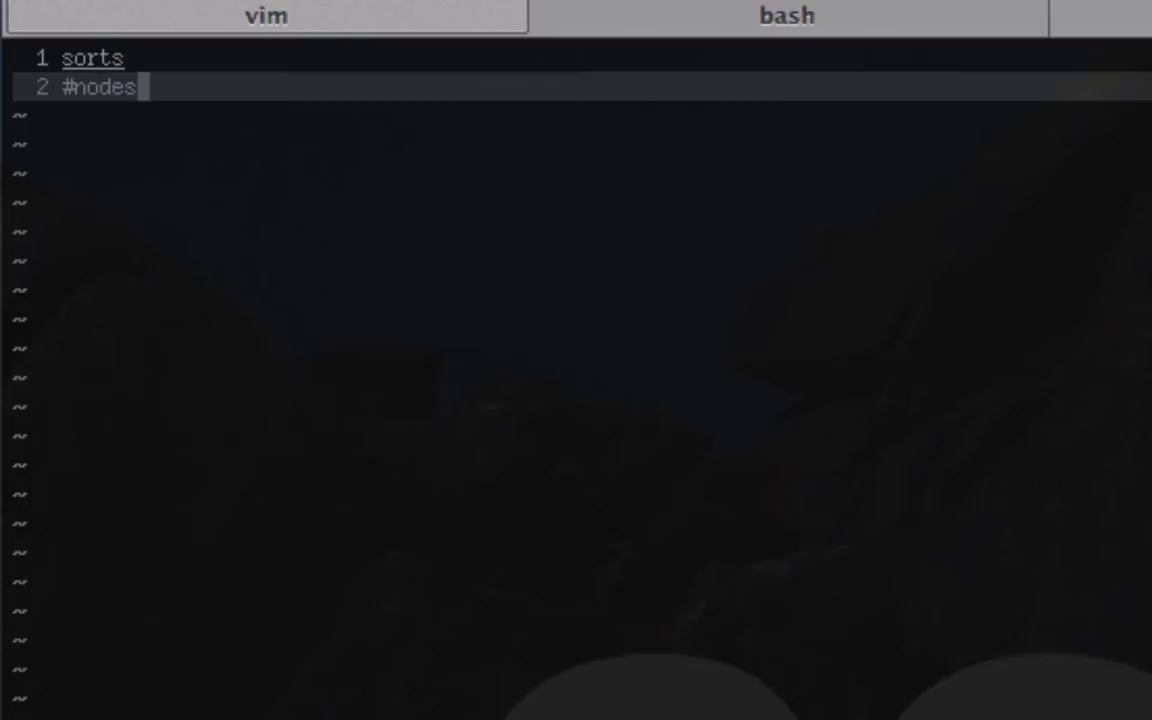
pyautogui.write('=')
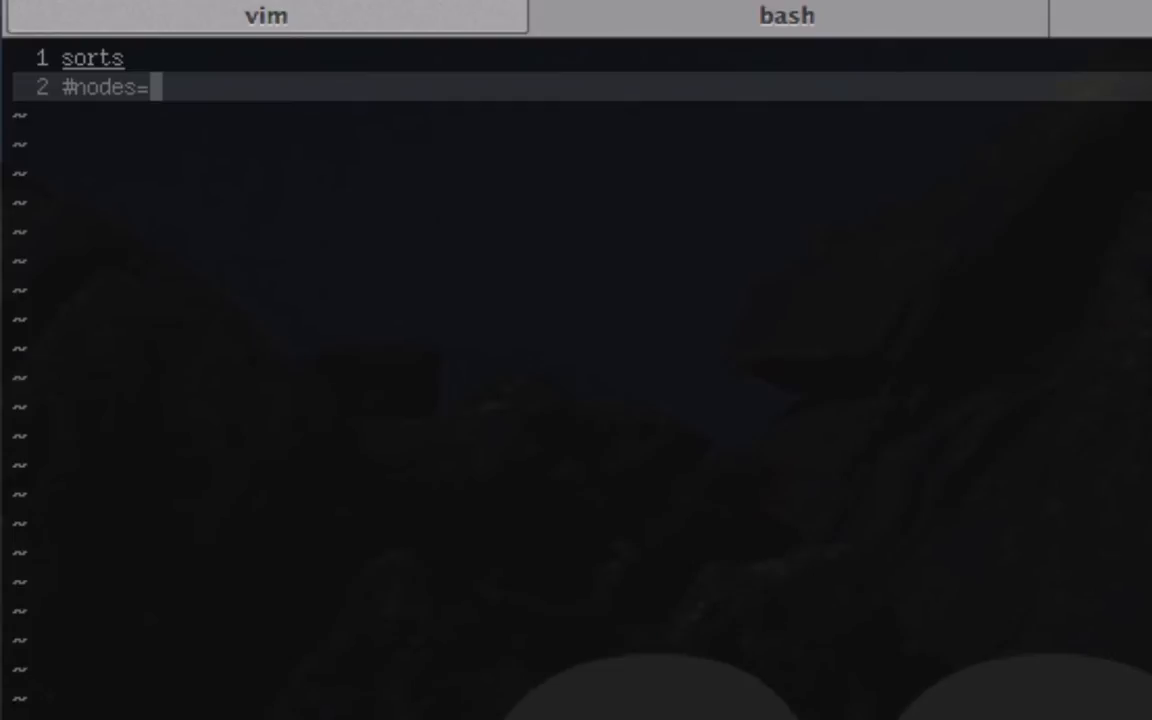
pyautogui.write('1.')
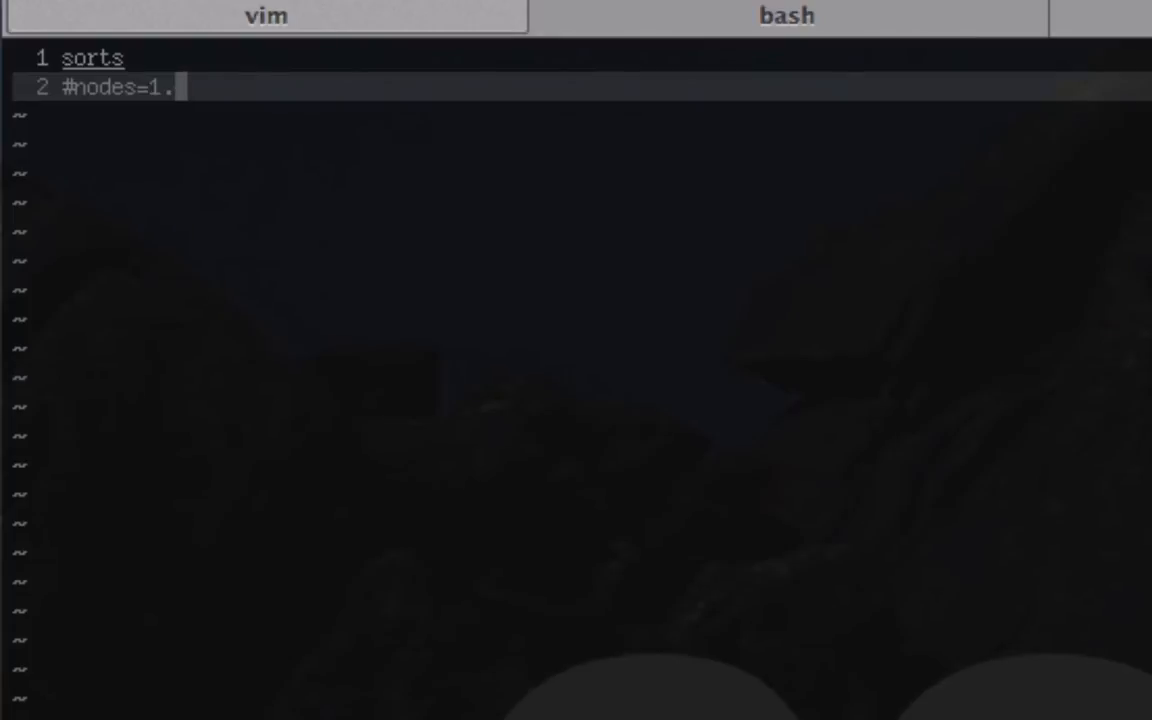
pyautogui.write('.4')
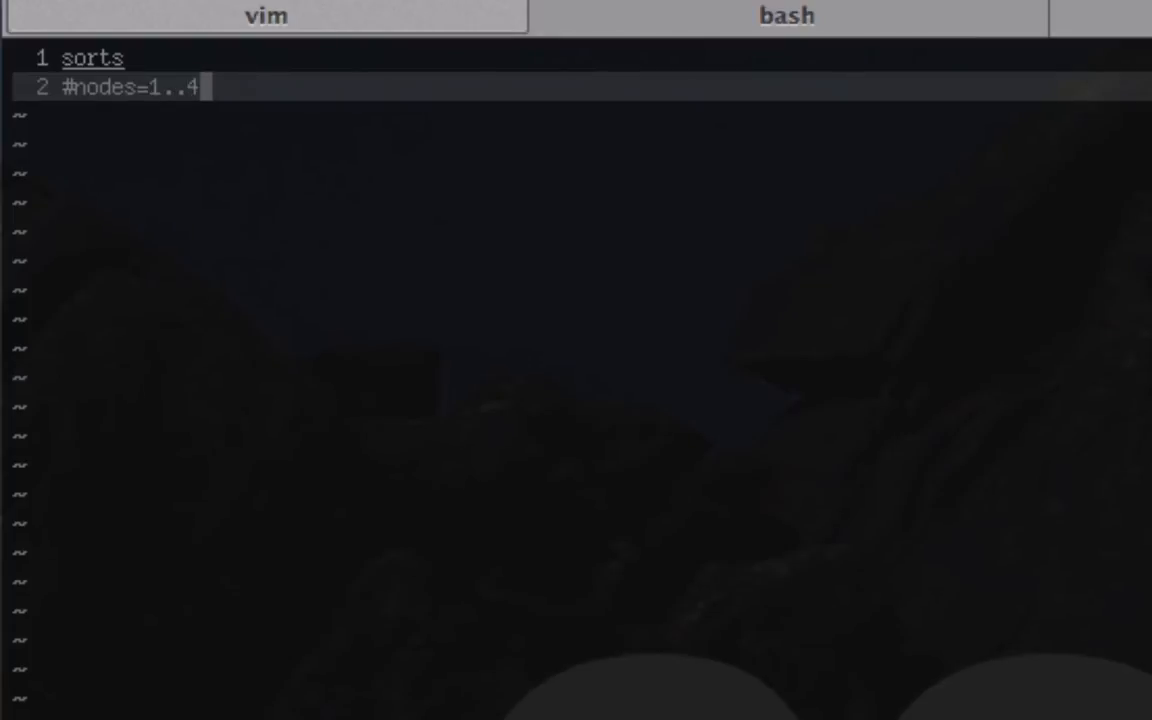
pyautogui.write('.')
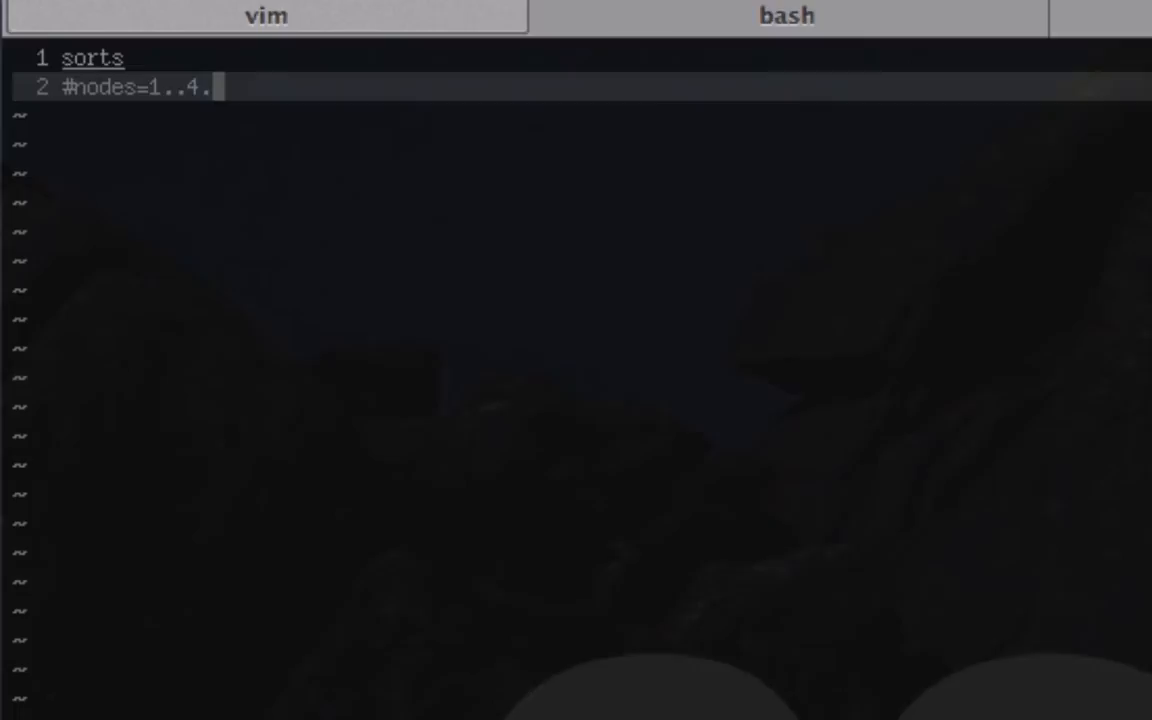
# Declare #colors={red,green,blue}. and move to a new line.
pyautogui.write('#')
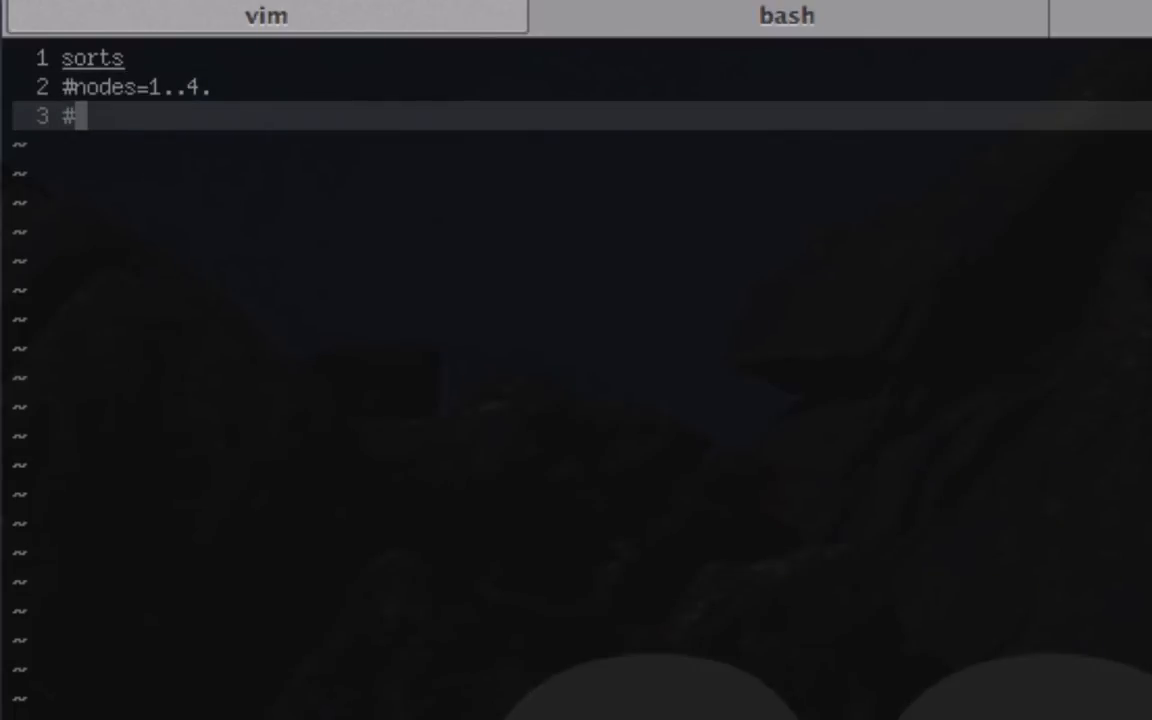
pyautogui.write('colors')
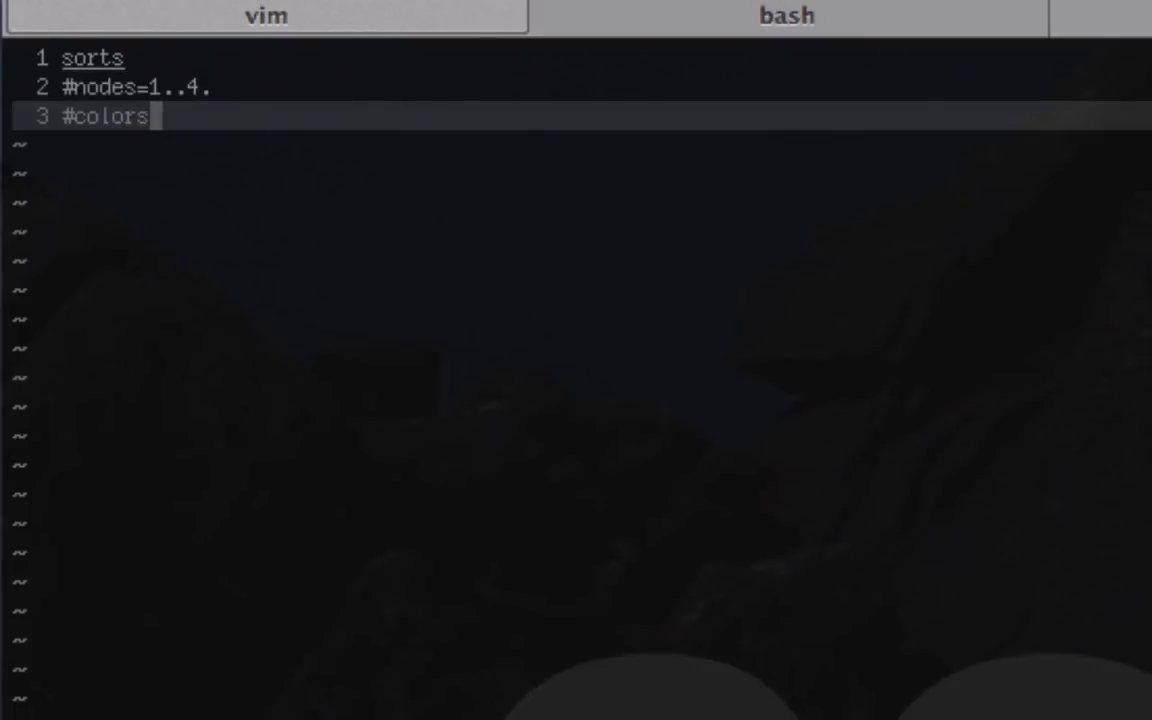
pyautogui.write('={red,green,')
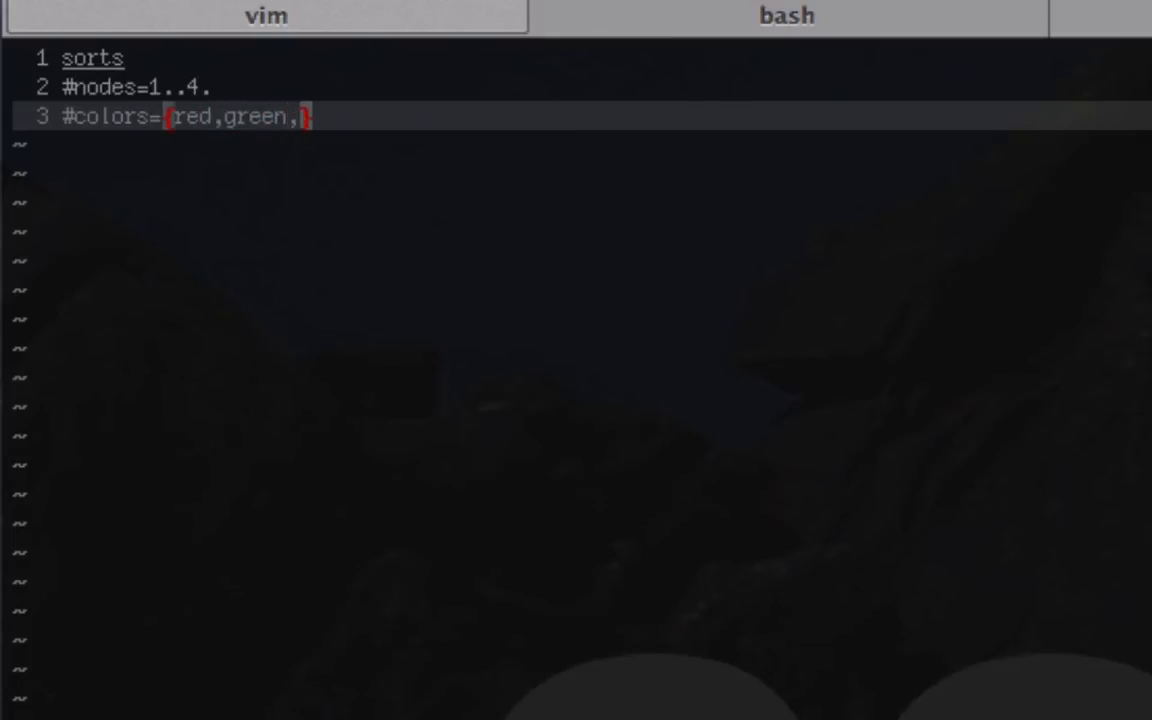
pyautogui.write('blue')
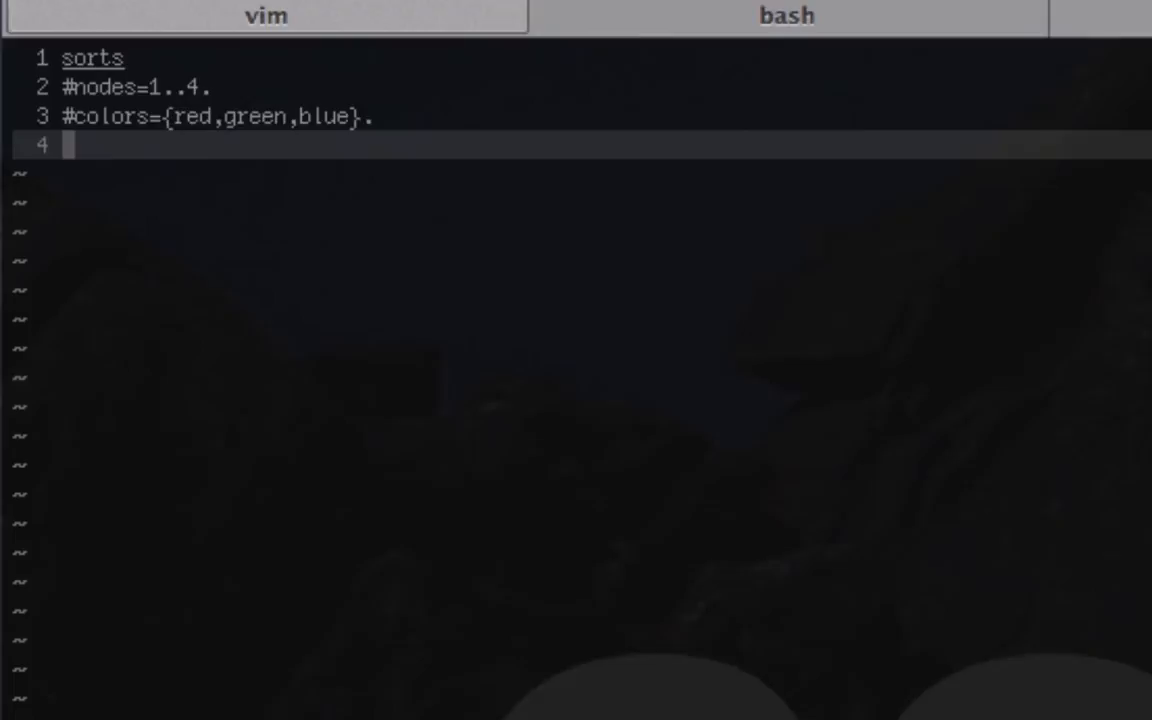
# Write the predicates header and declare node(#nodes).
pyautogui.write('p')
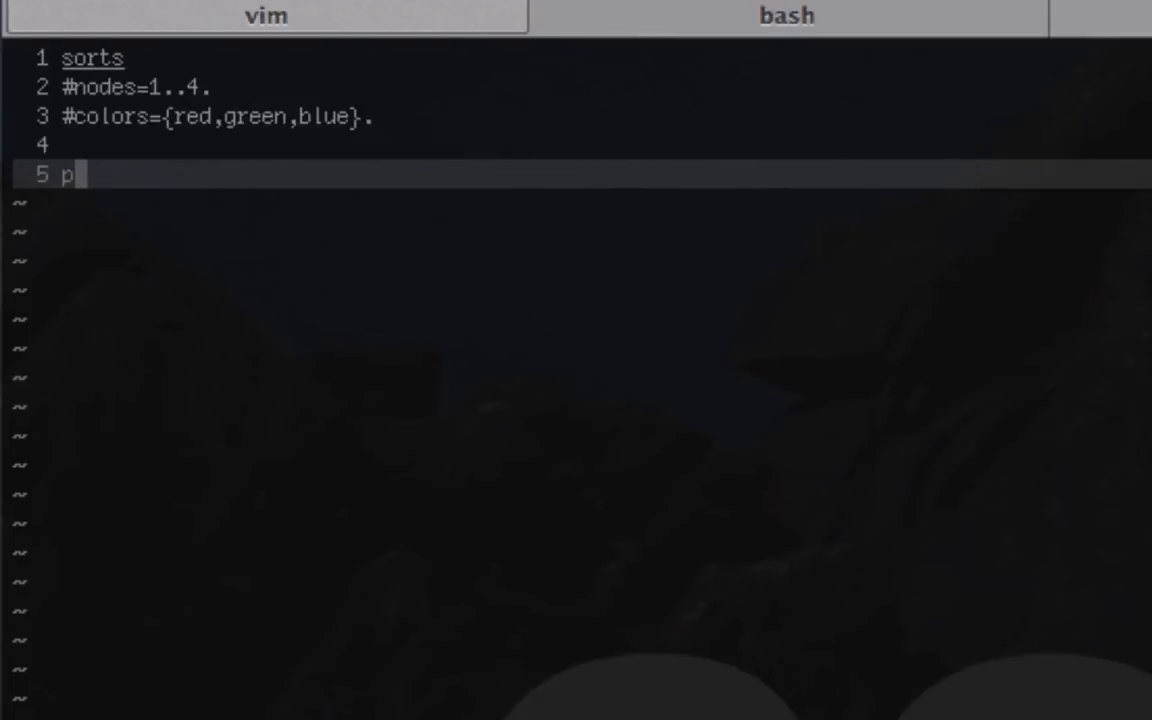
pyautogui.write('redicates')
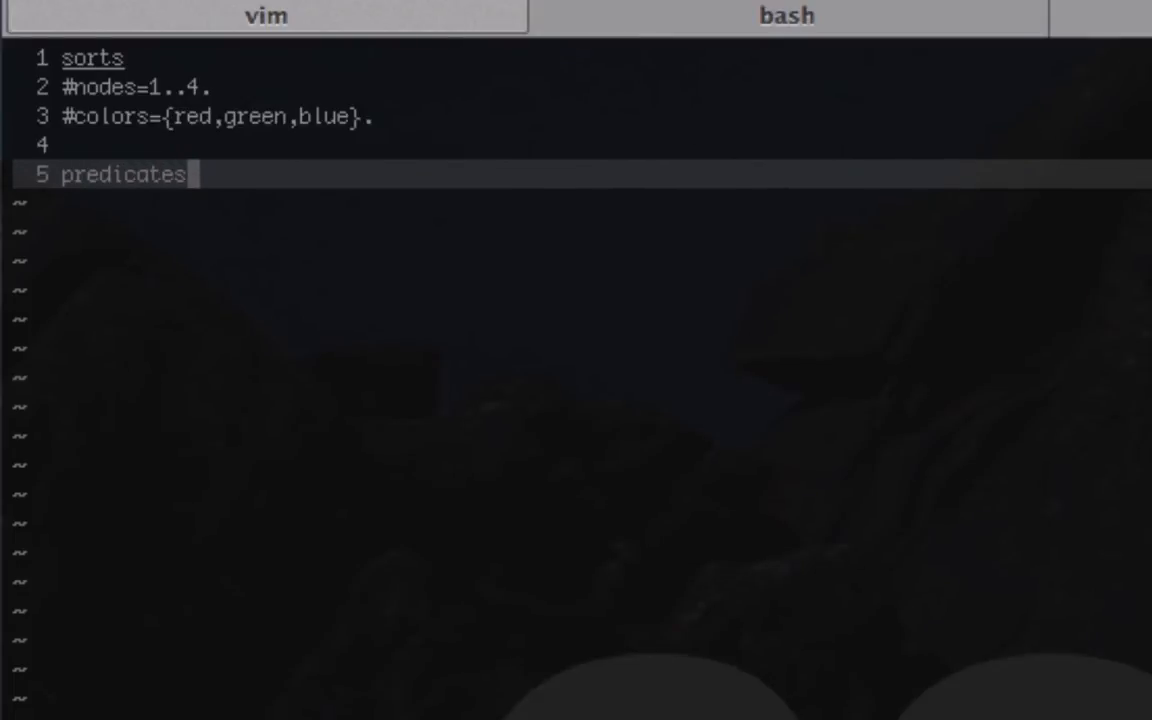
pyautogui.write('node()')
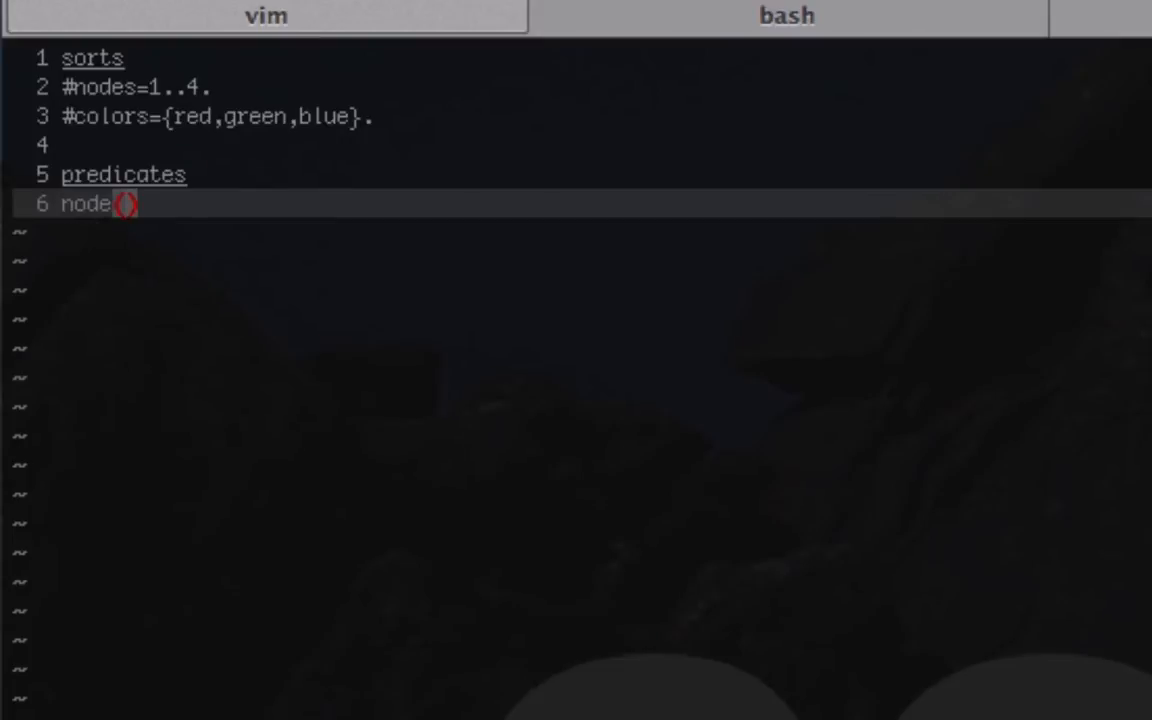
pyautogui.write('#')
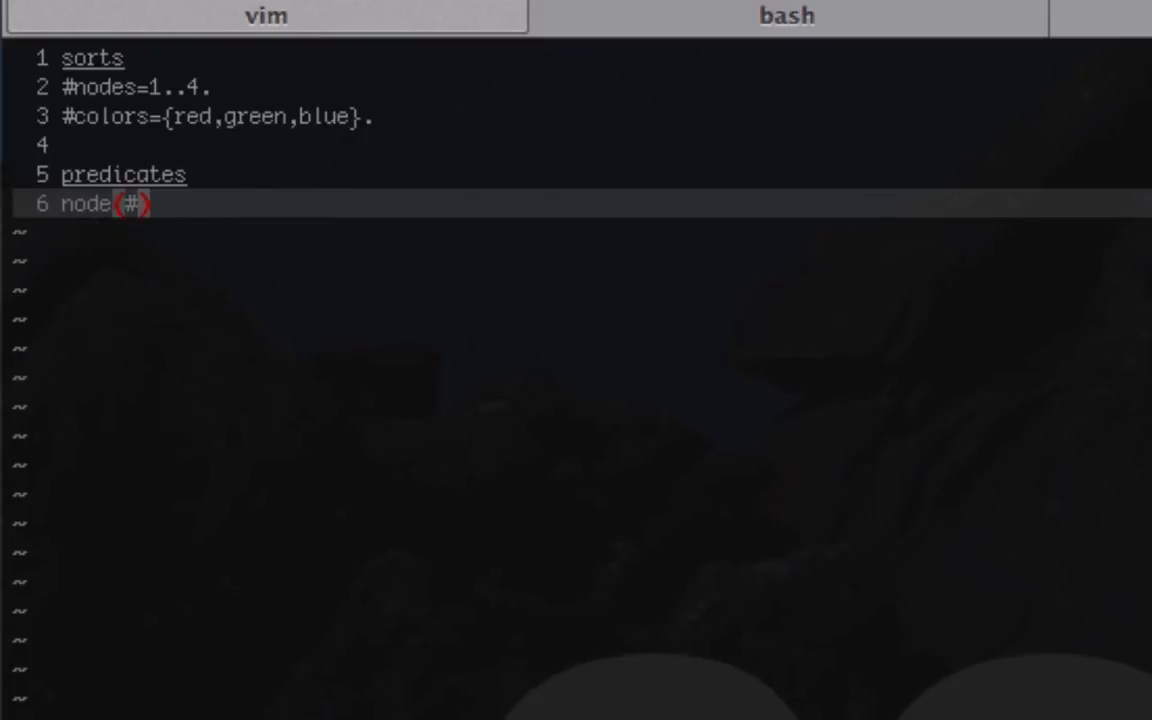
pyautogui.write('nodes')
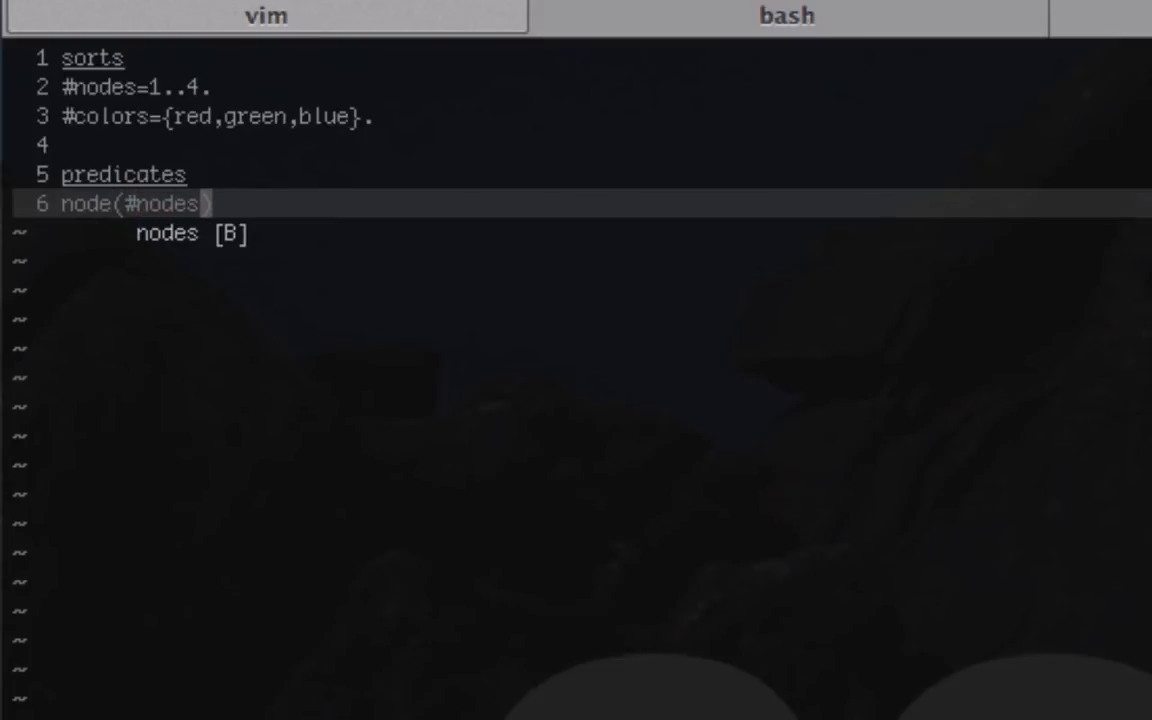
pyautogui.write(').')
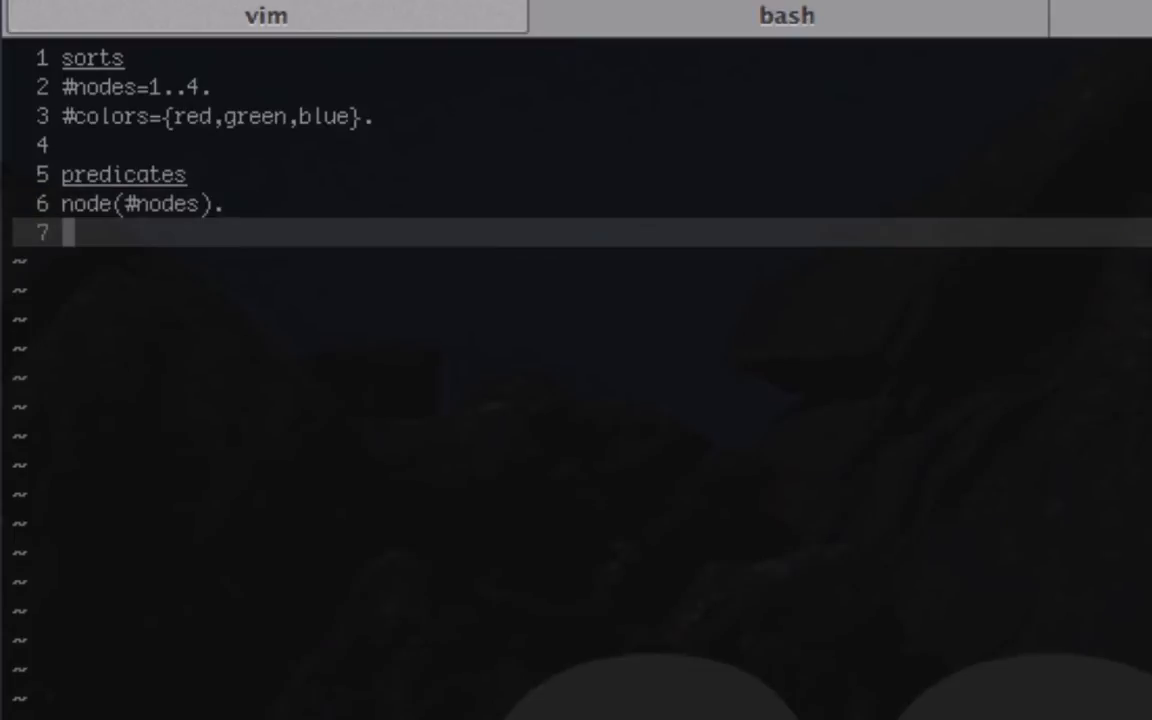
# Declare edge(#nodes,#nodes).
pyautogui.write('edge')
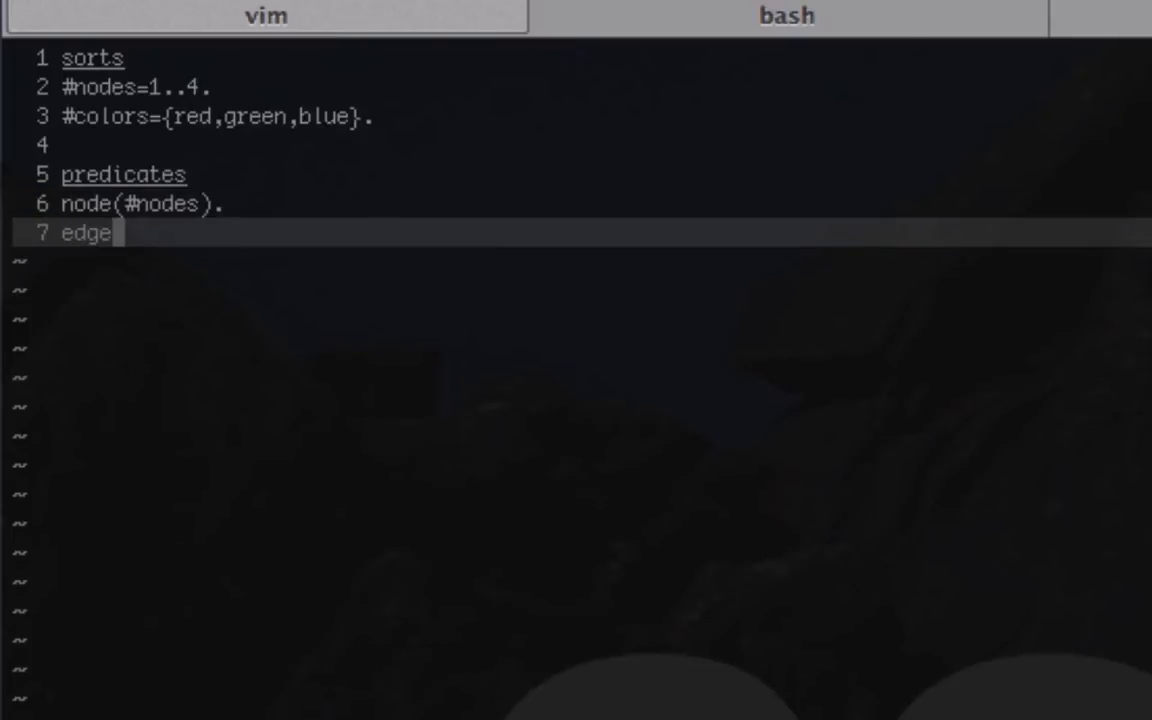
pyautogui.write('()')
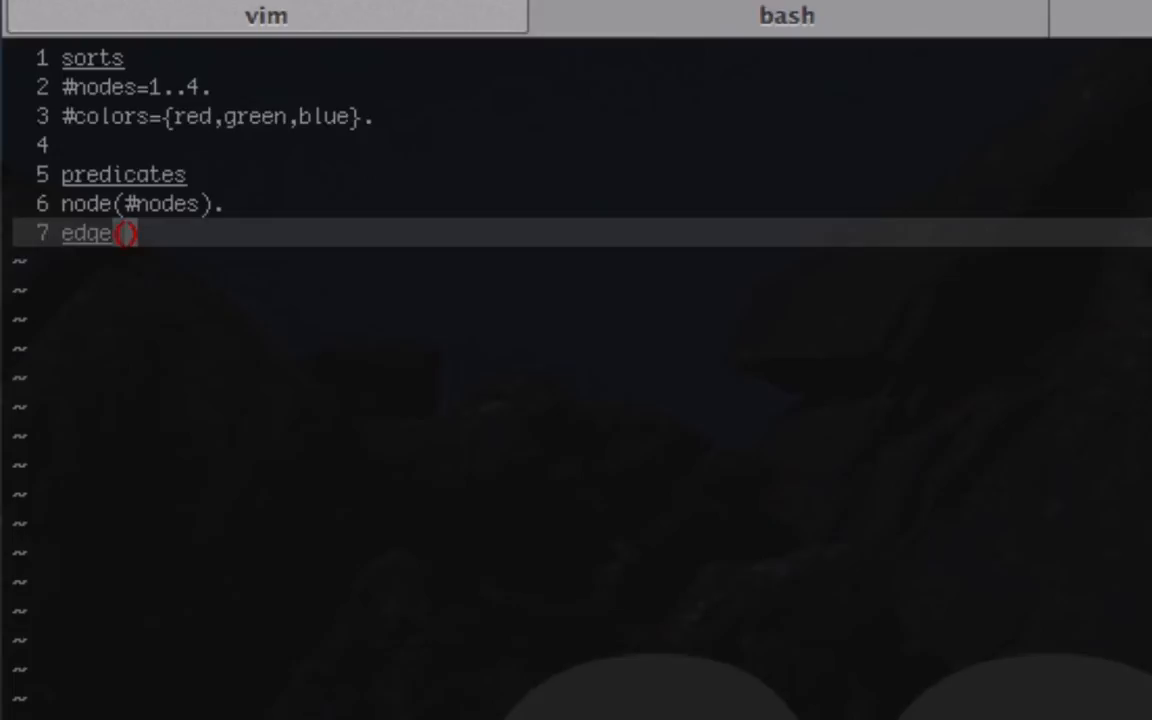
pyautogui.write('#n')
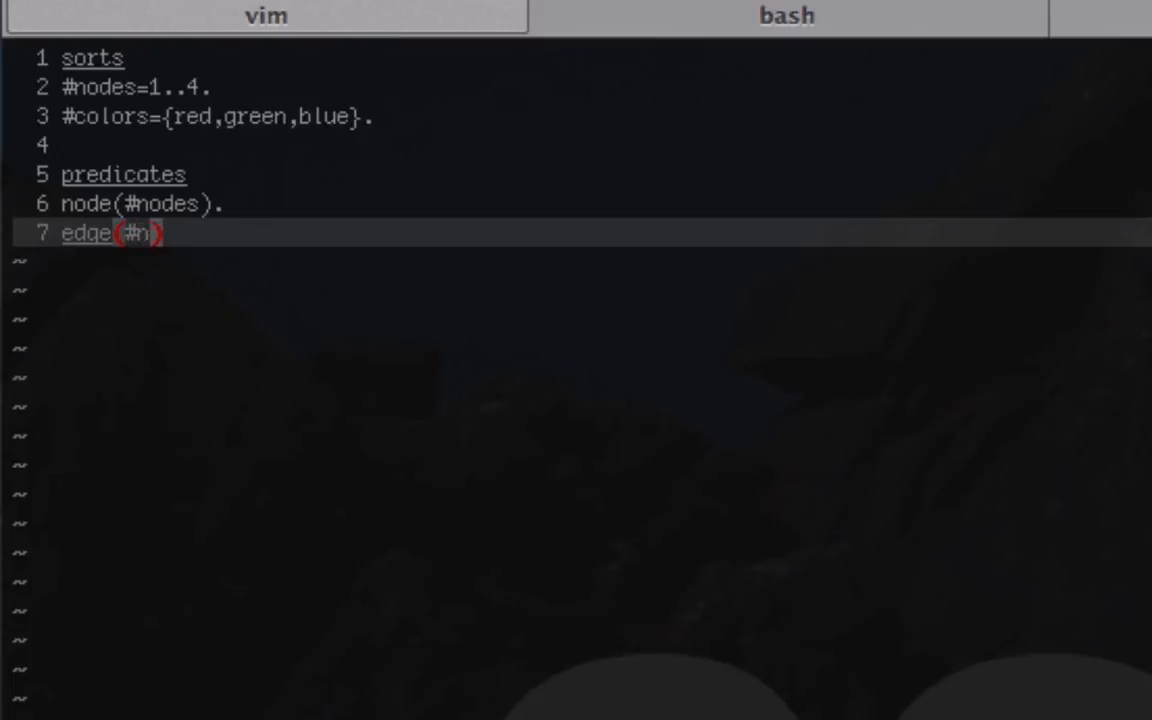
pyautogui.write('odes,')
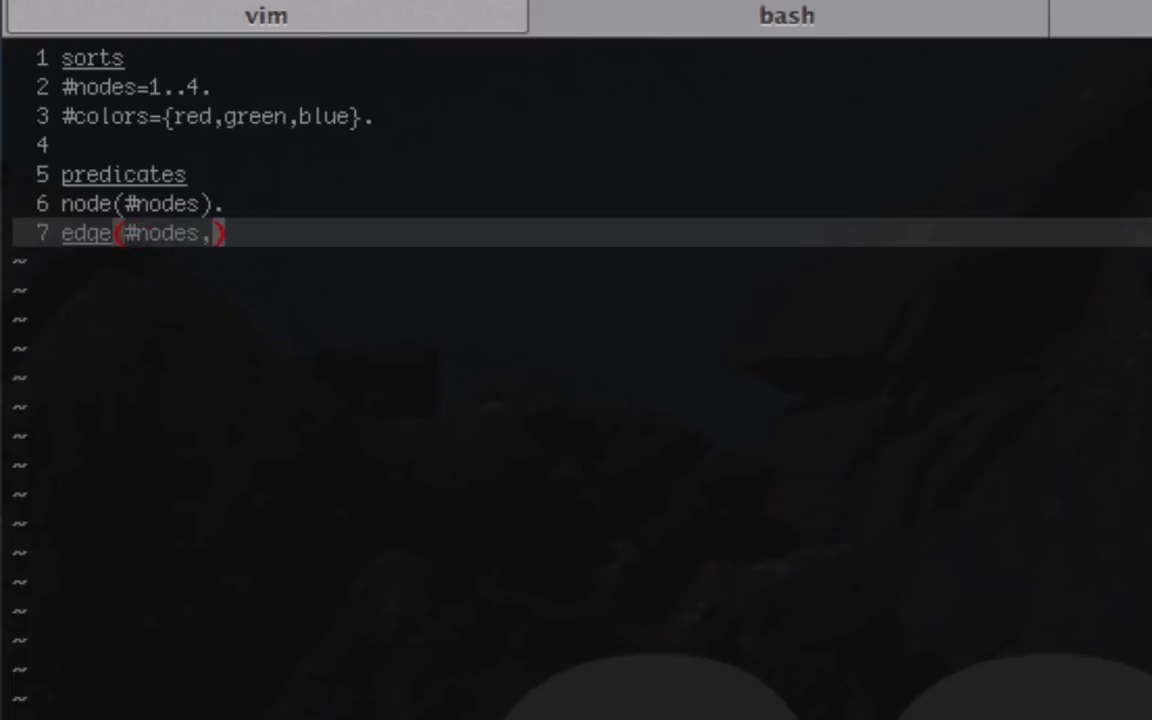
pyautogui.write('#nodes')
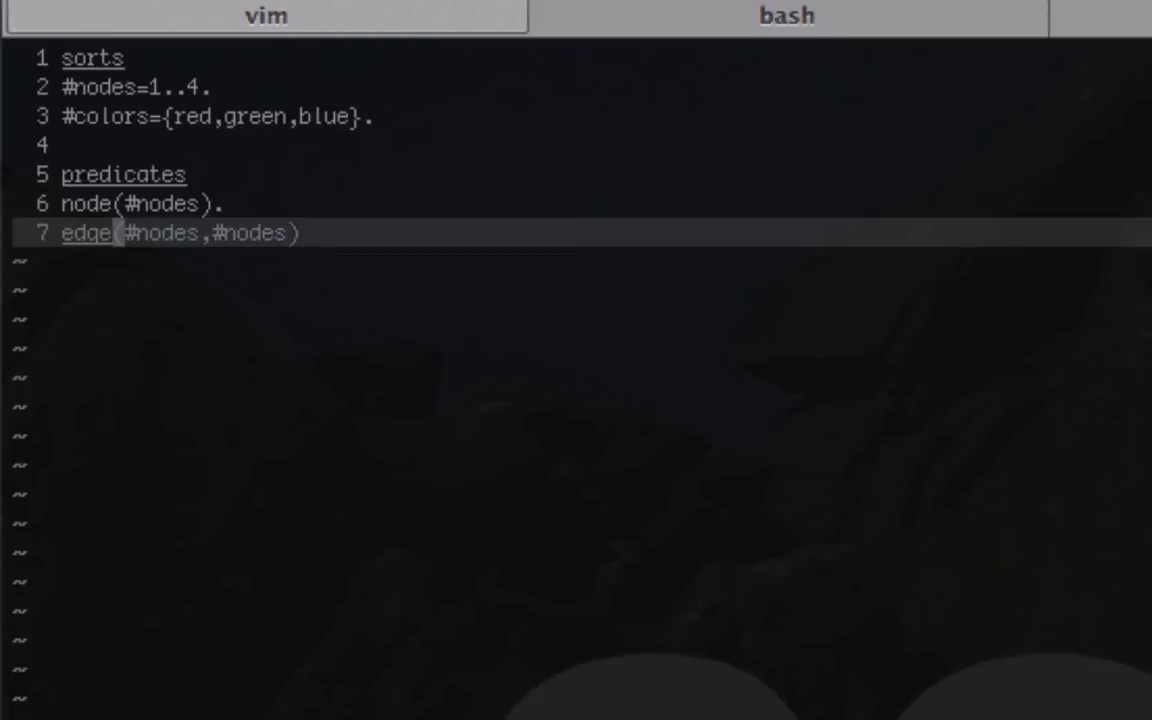
pyautogui.write('.')
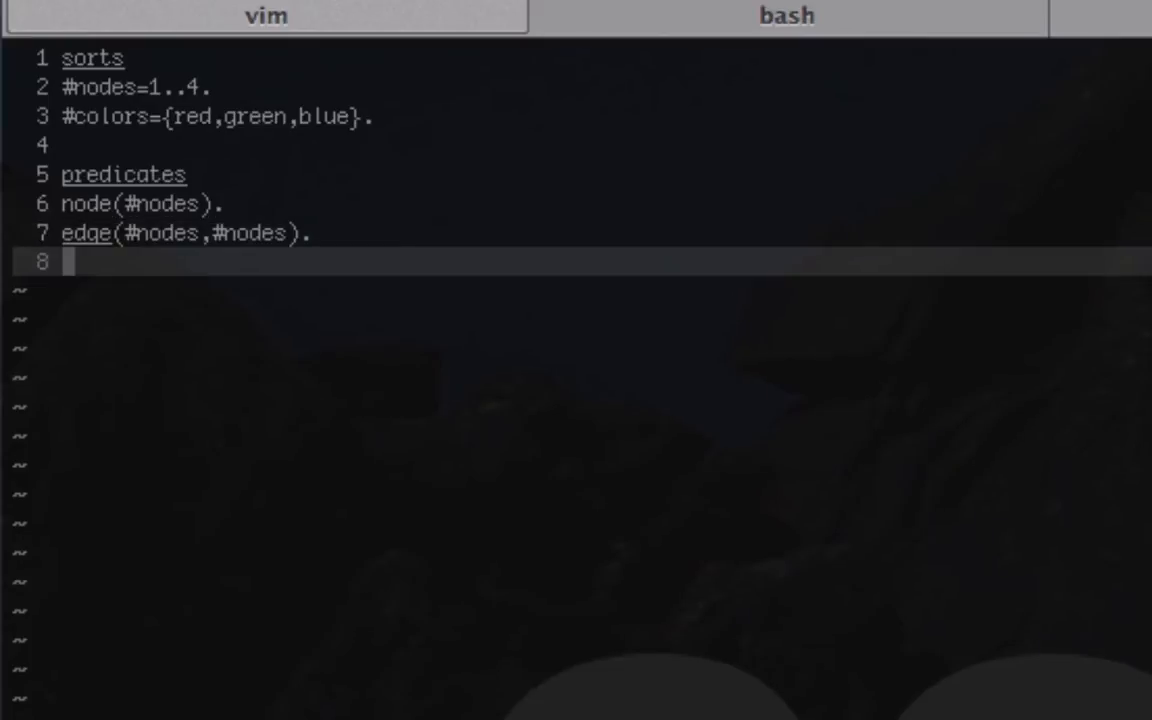
# Declare has_color(#nodes,#colors). and start a fresh line.
pyautogui.write('has_col')
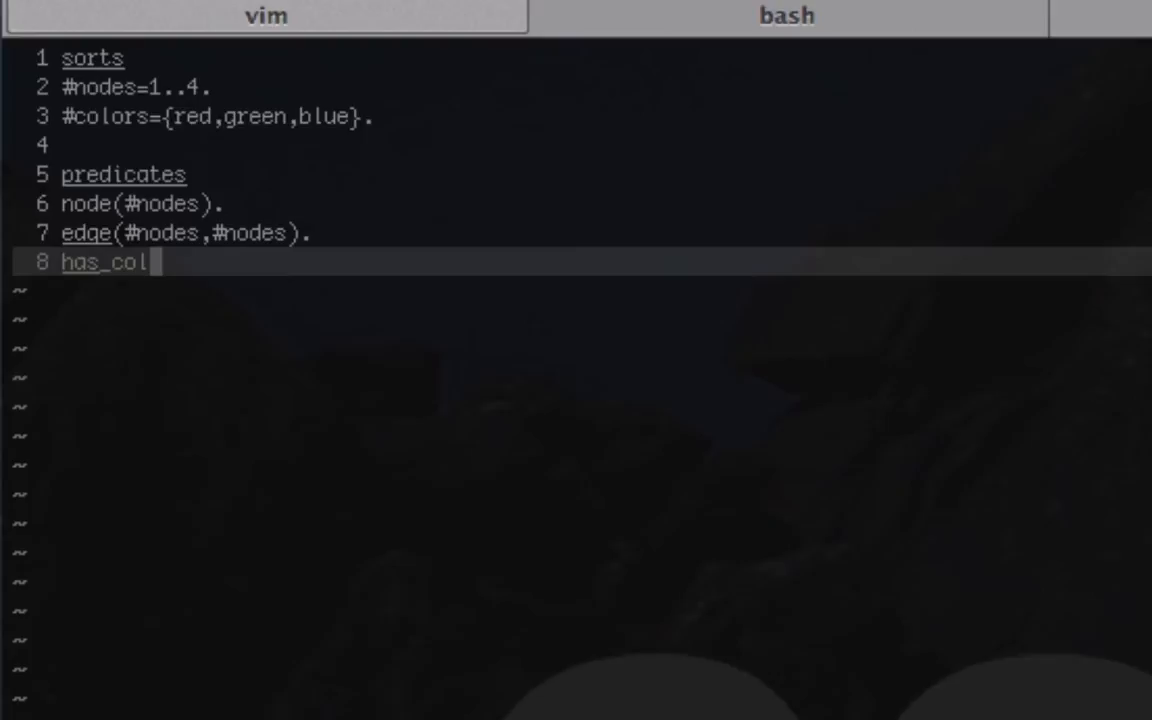
pyautogui.write('or()')
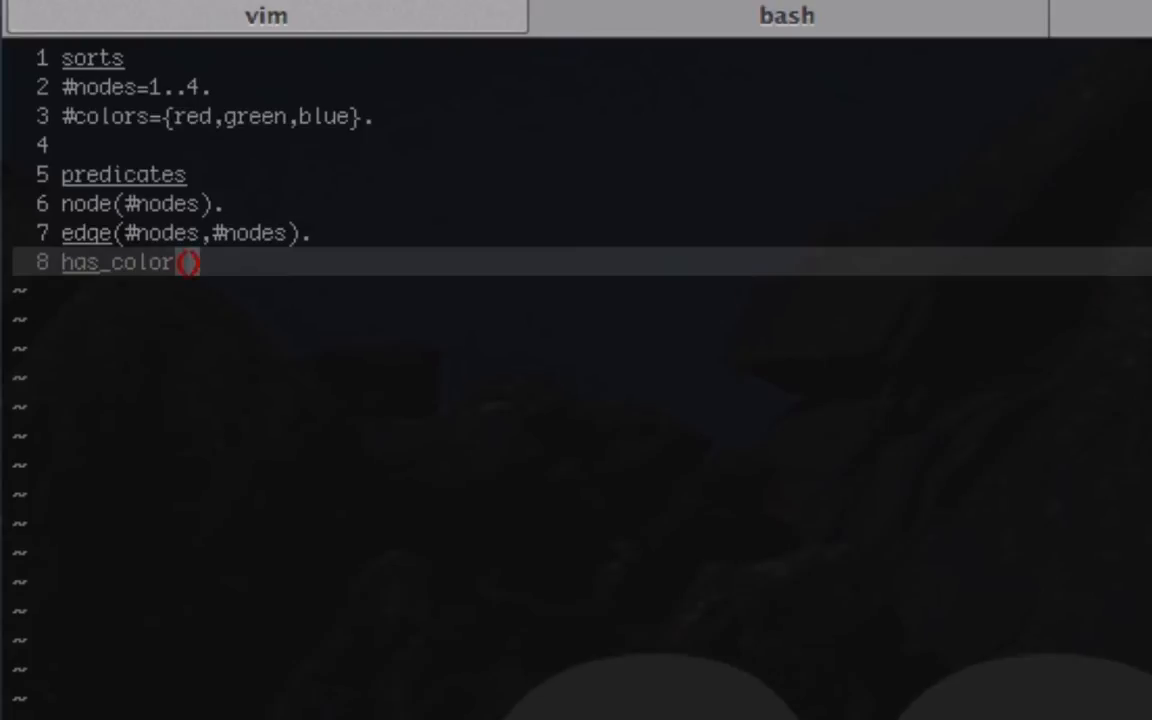
pyautogui.write('#nodes')
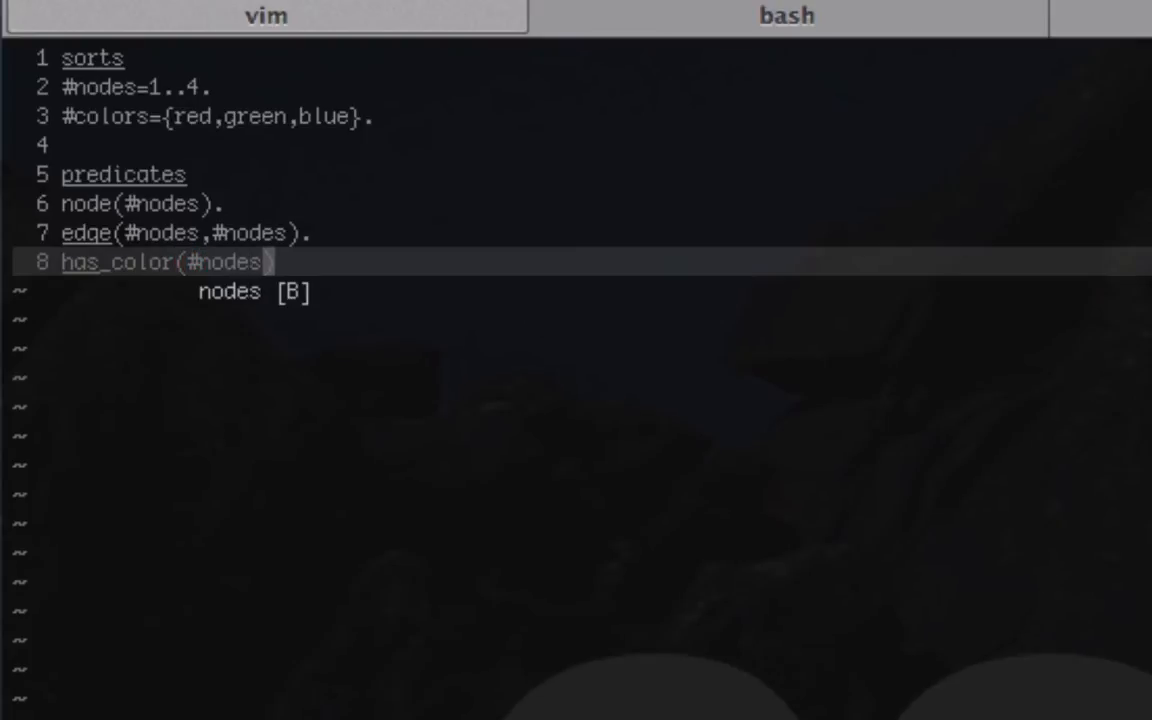
pyautogui.write(',#')
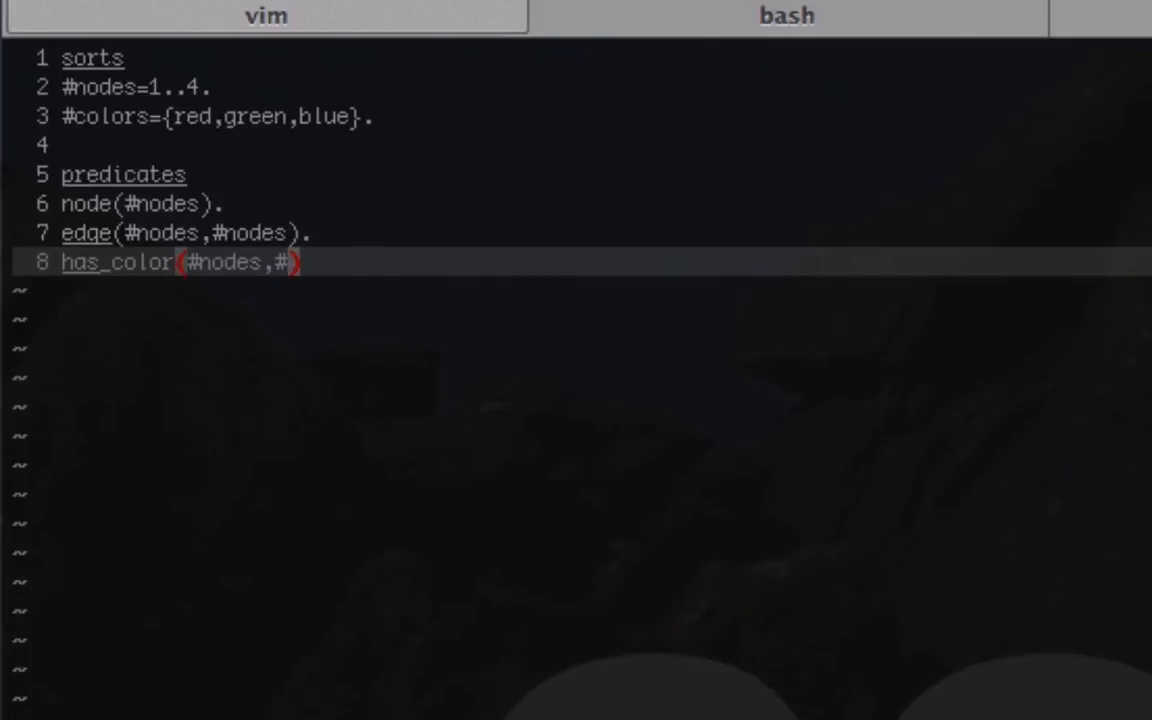
pyautogui.write('colors')
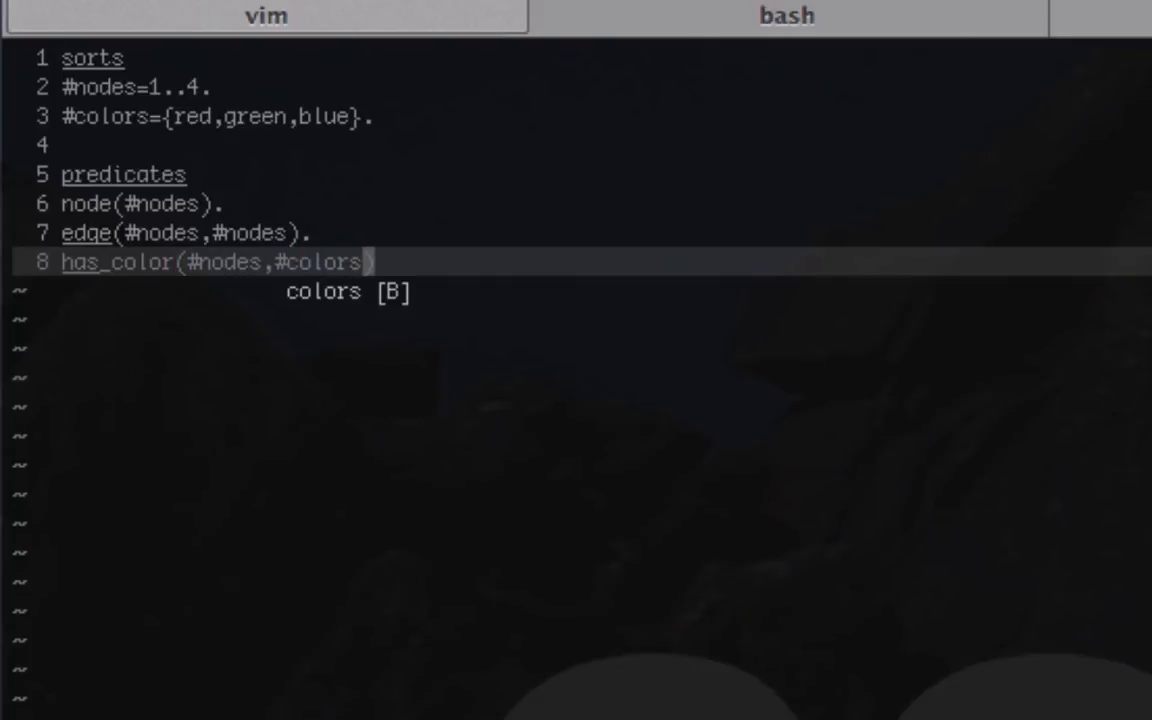
pyautogui.write(').')
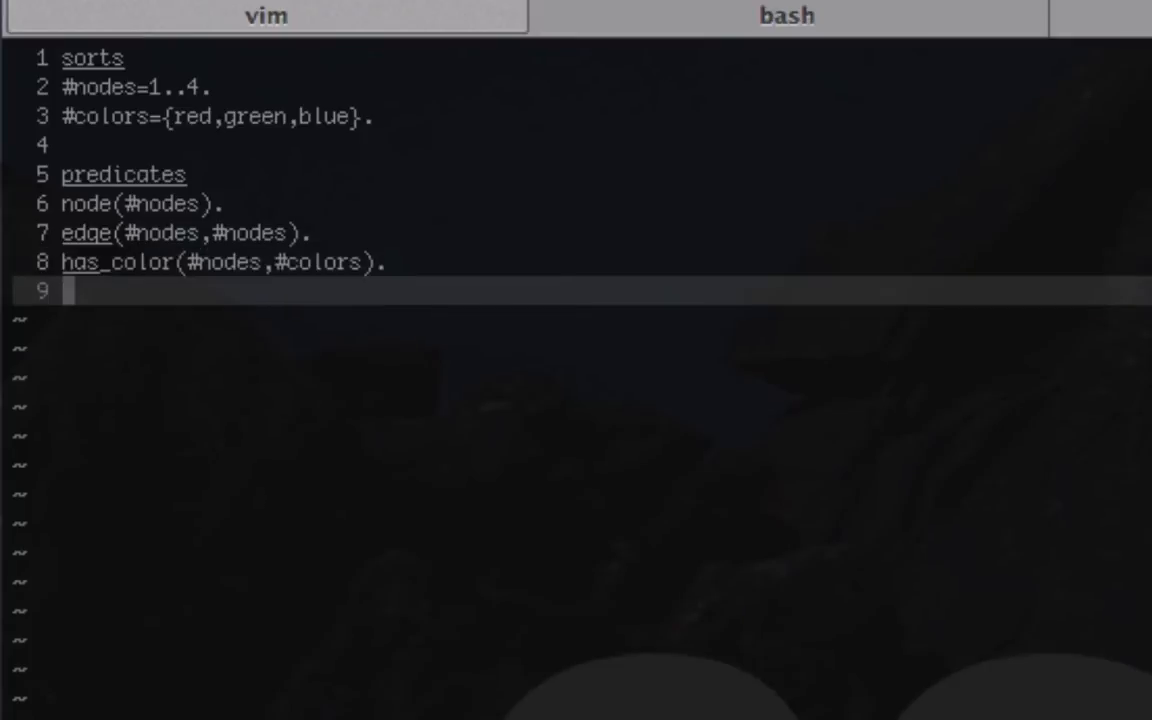
pyautogui.press('Return')
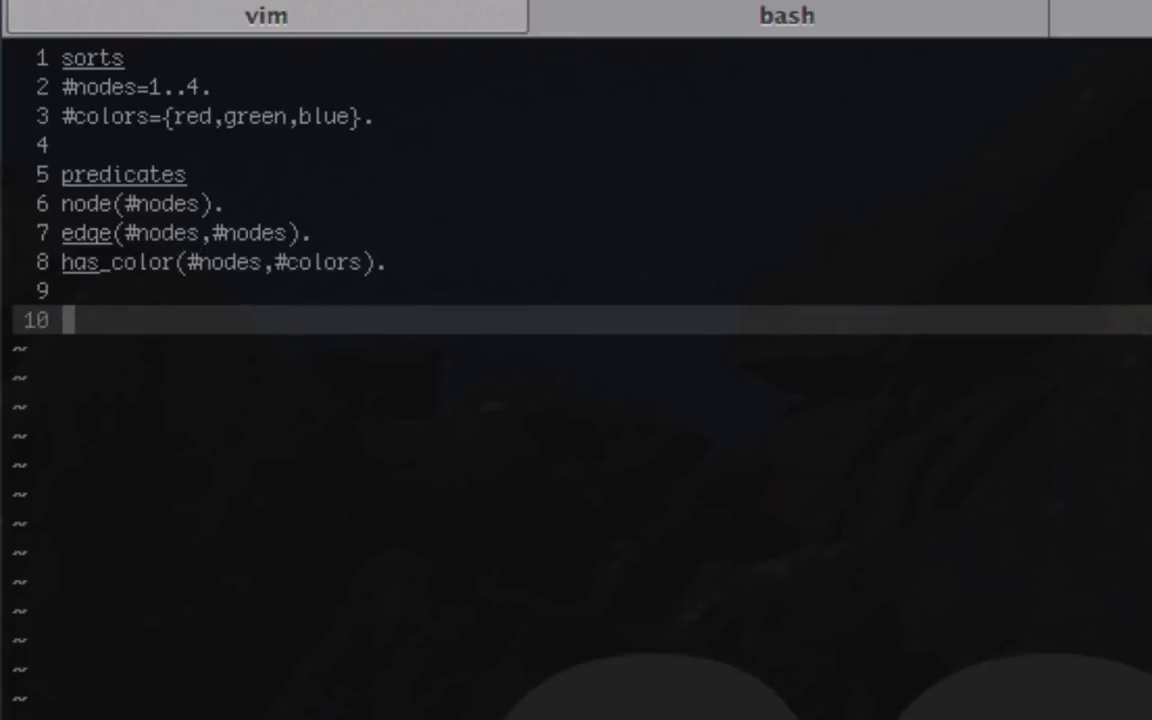
# Write the rules header and paste the eight edge facts beneath it.
pyautogui.write('rules')
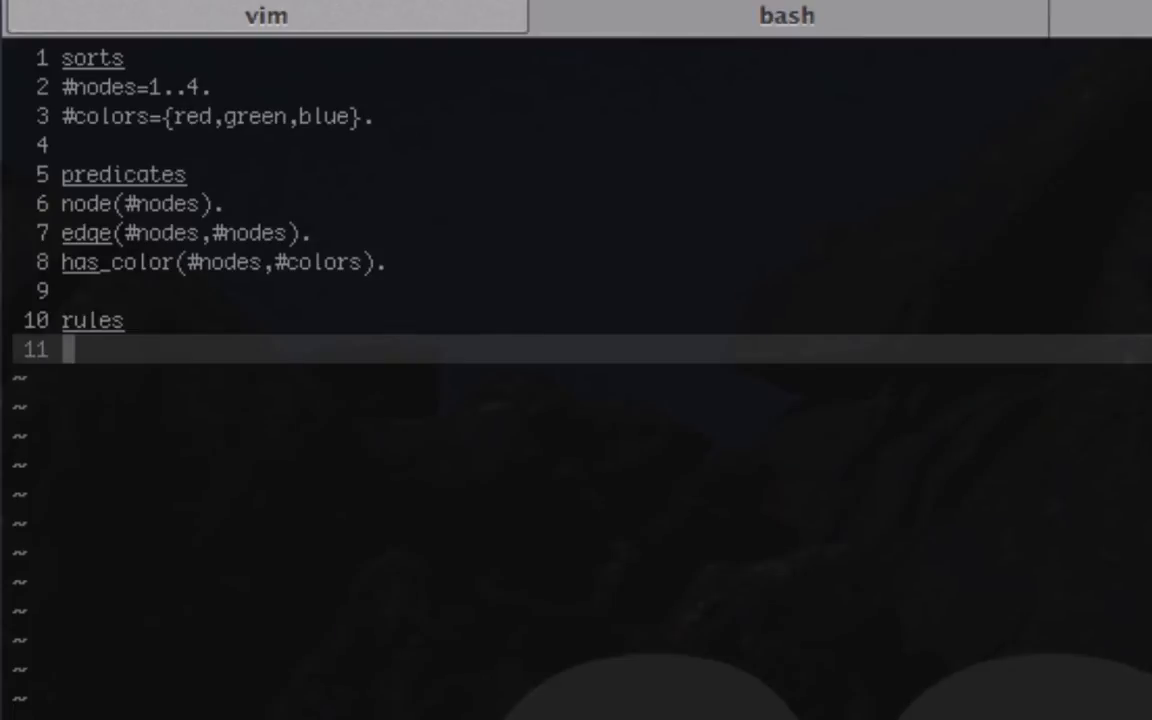
pyautogui.moveTo(154, 390)
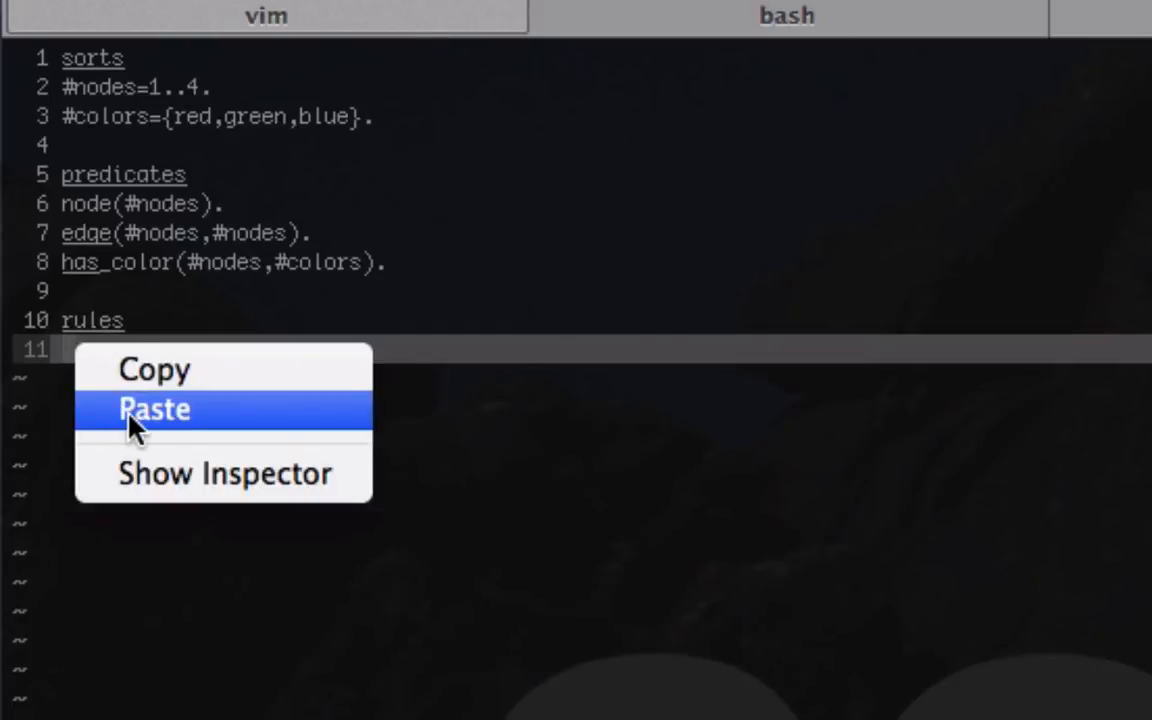
pyautogui.click(155, 408)
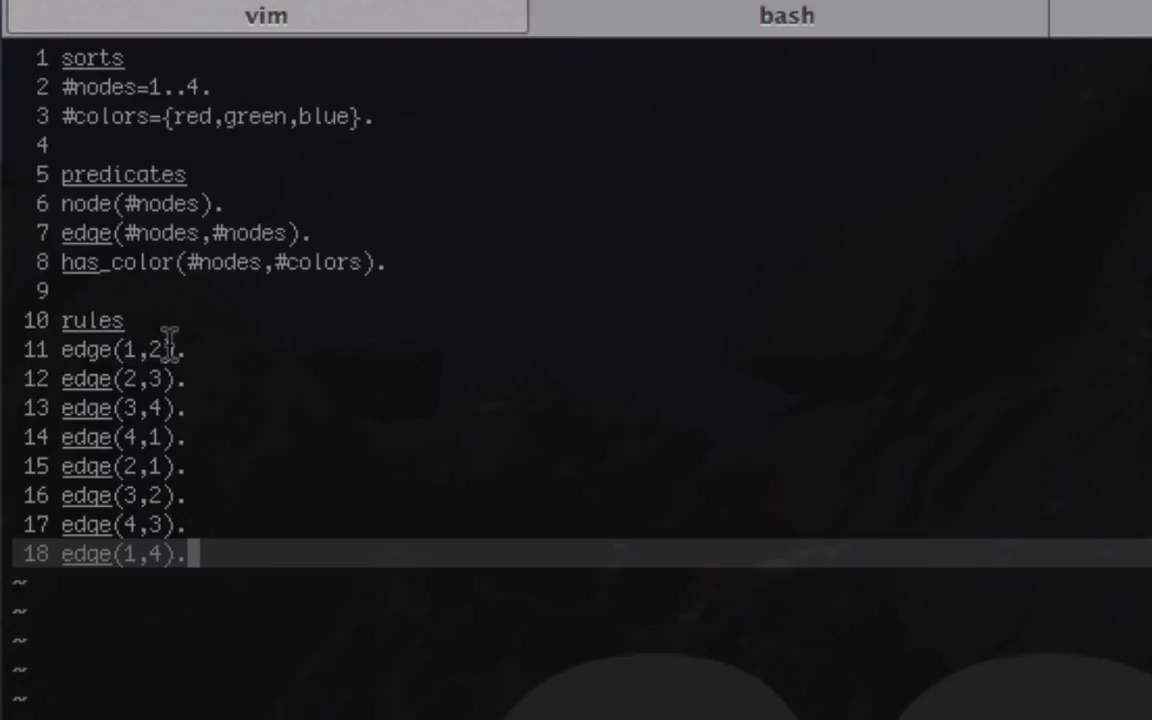
pyautogui.moveTo(133, 379)
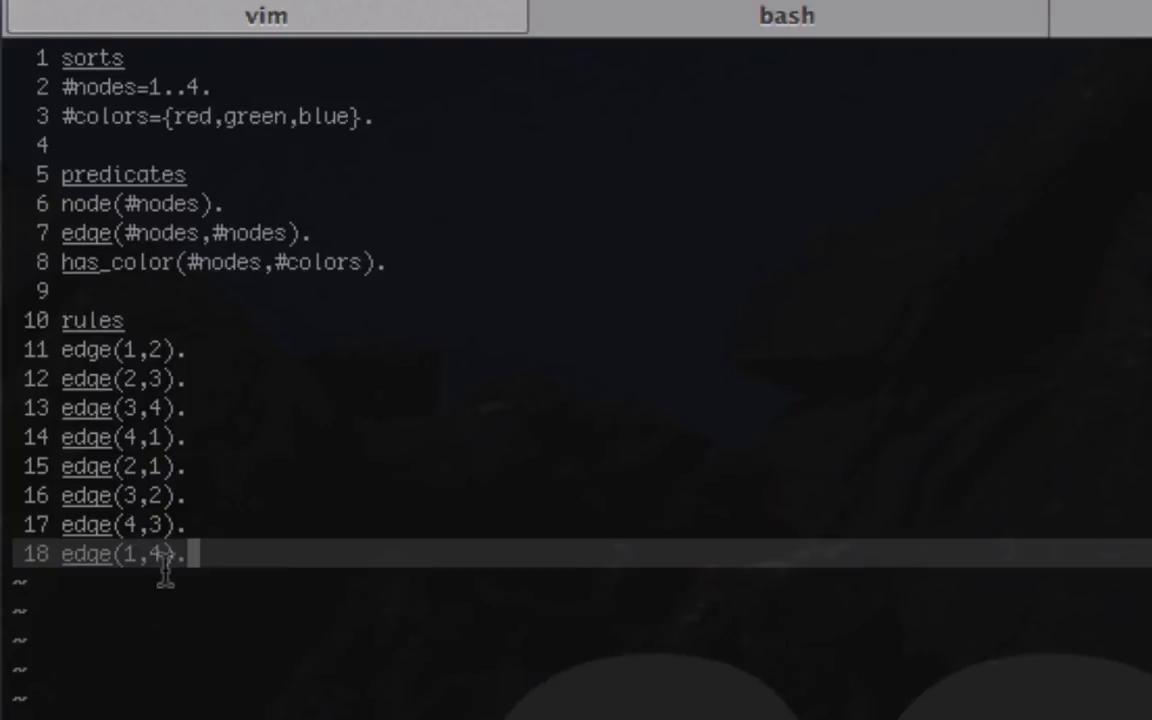
pyautogui.moveTo(410, 500)
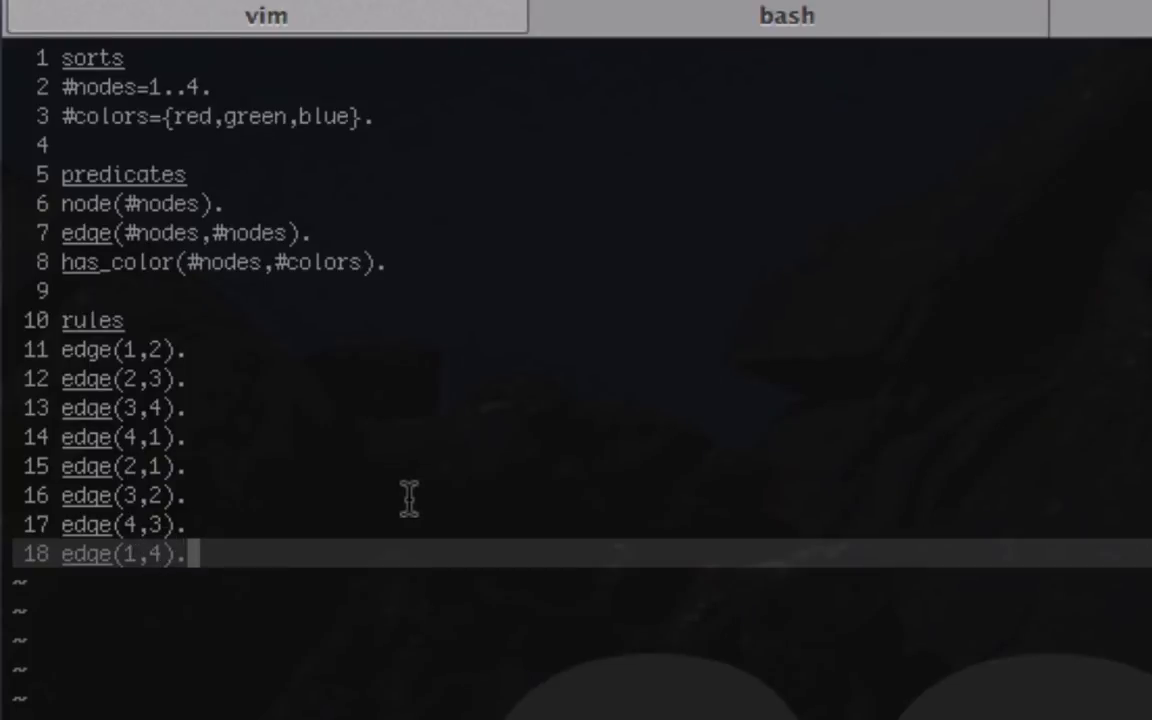
pyautogui.moveTo(422, 492)
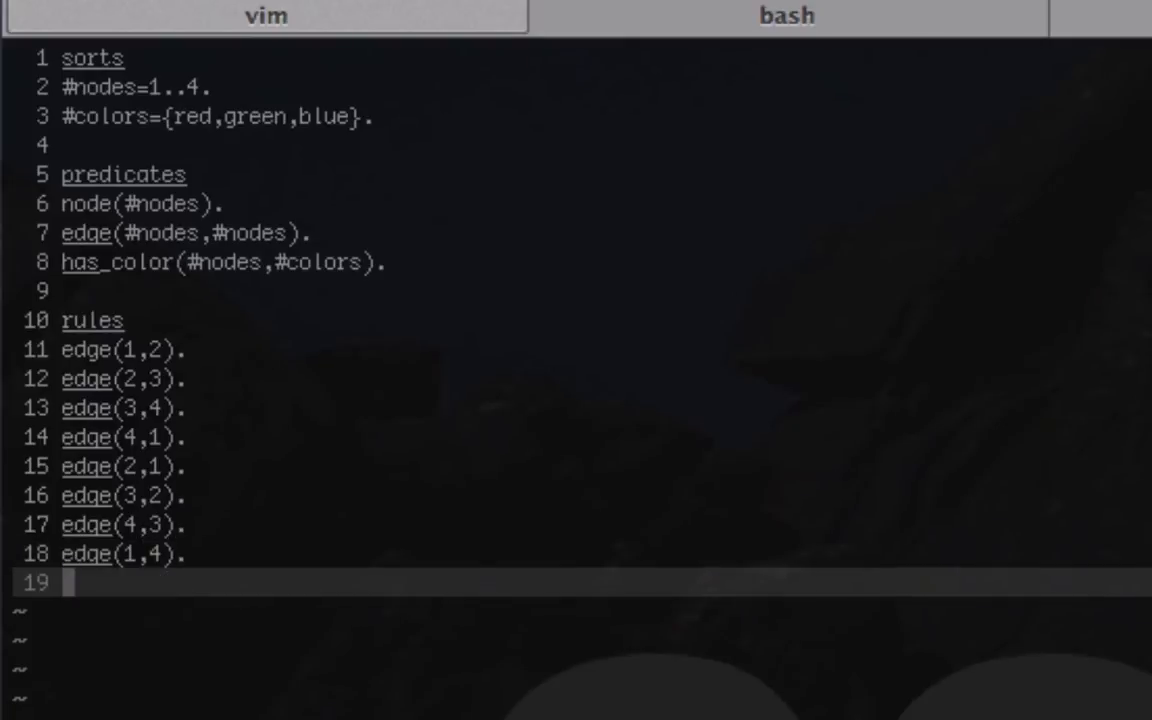
# Write the symmetry rule edge(X,Y) :- edge(Y,X). on line 19.
pyautogui.write('edge()')
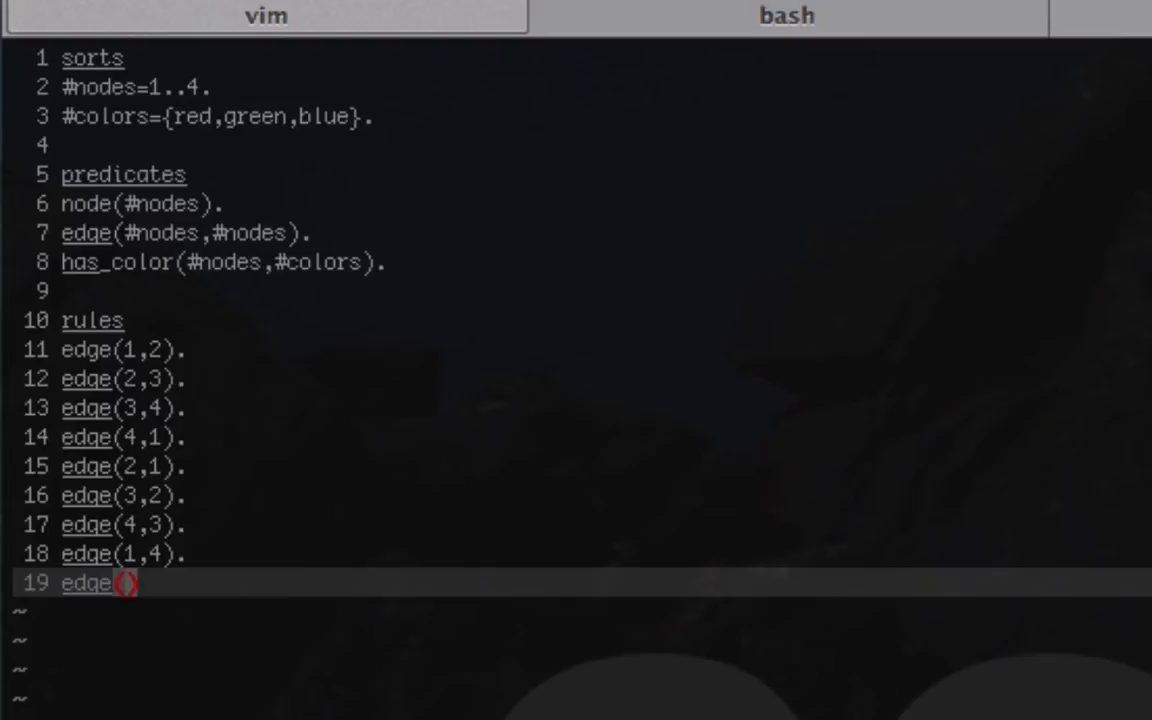
pyautogui.write('X,')
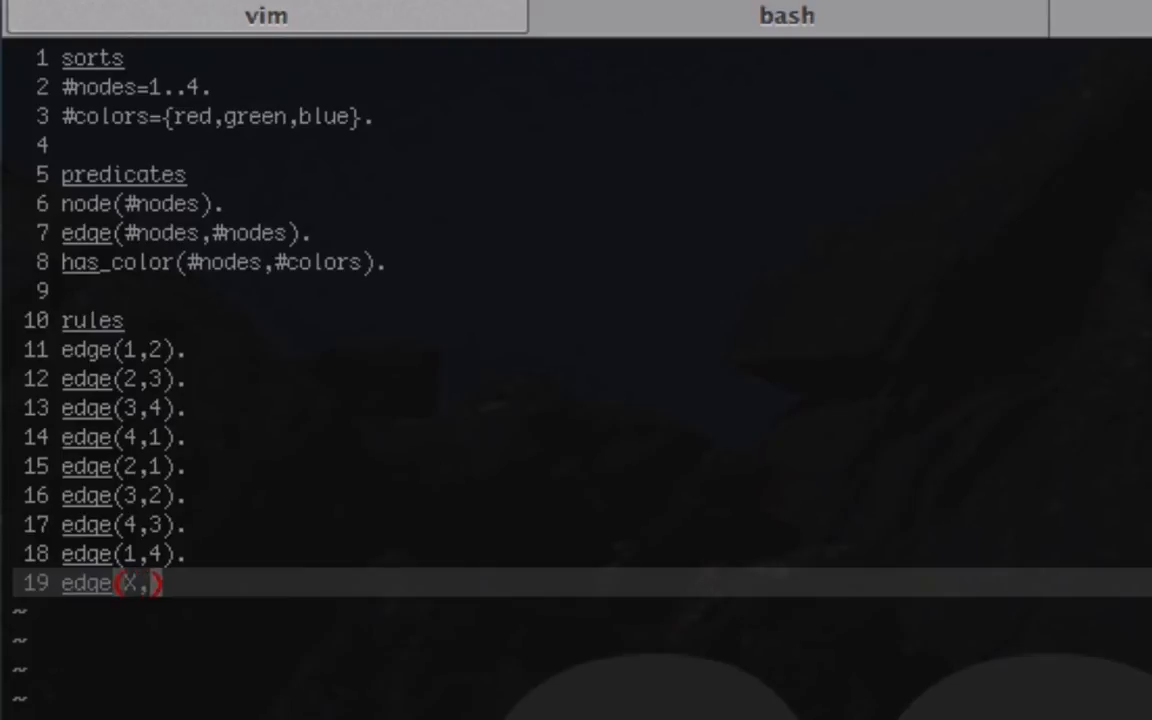
pyautogui.write('Y')
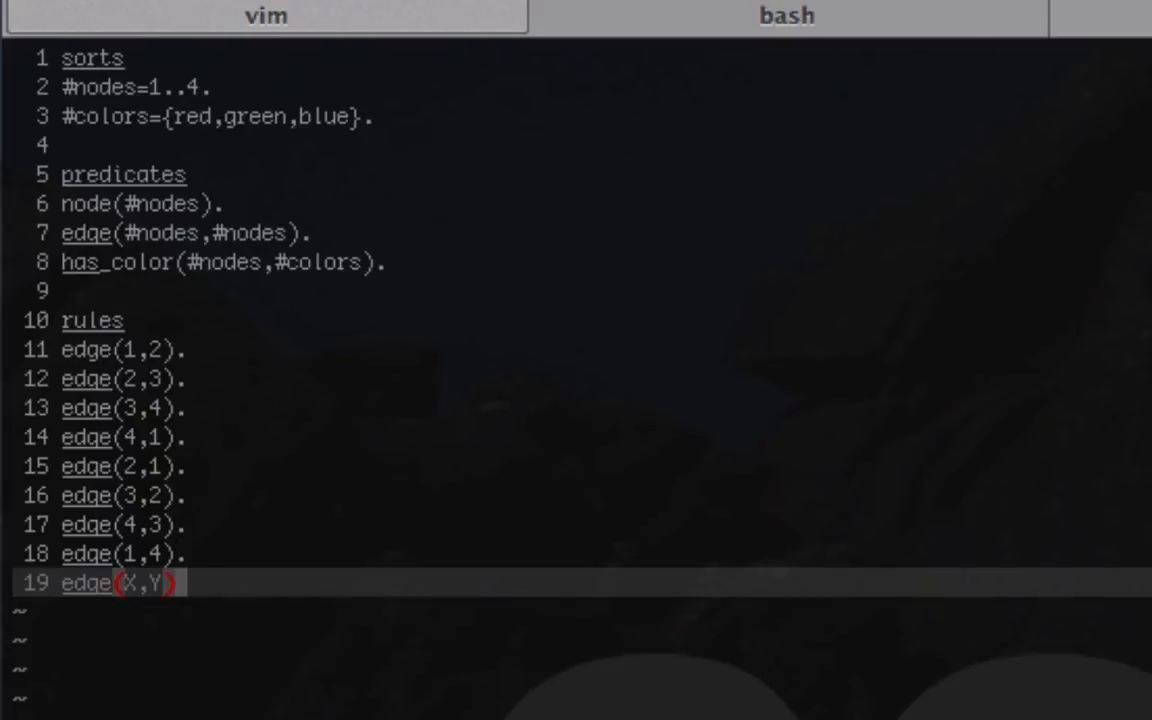
pyautogui.write(':-')
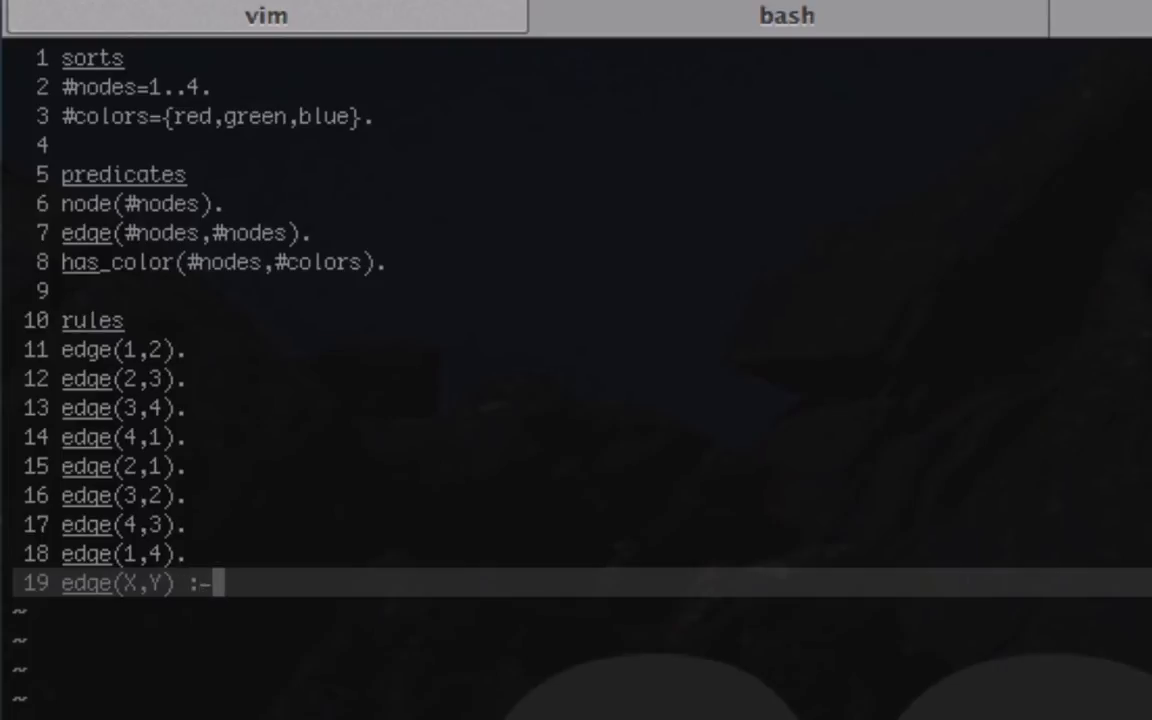
pyautogui.write('edge(Y)')
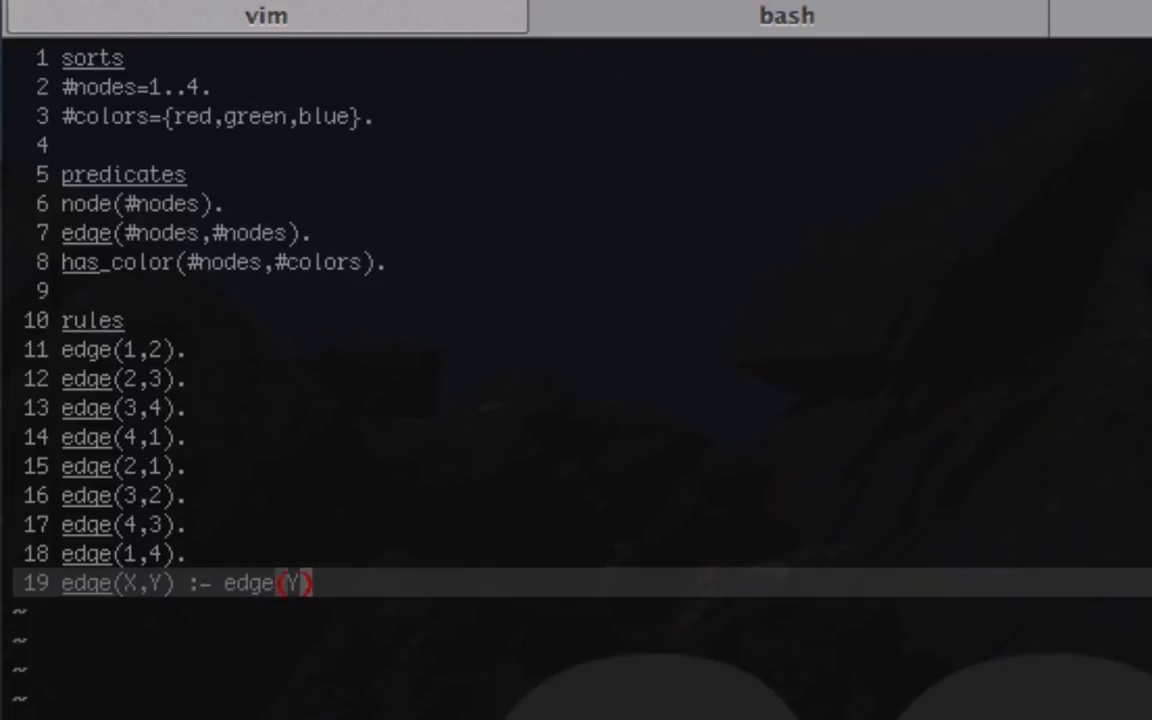
pyautogui.write('Y,X).')
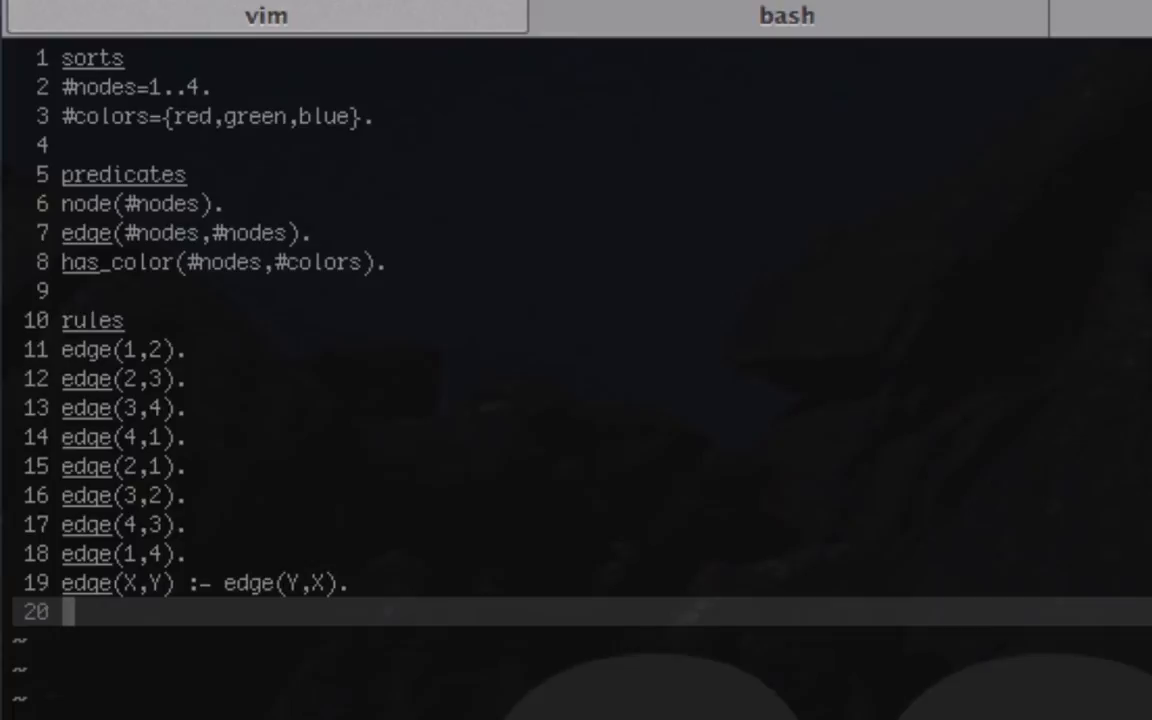
# Write has_color(N, red) | has_color(N, green) as the start of the choice rule.
pyautogui.write('has_color')
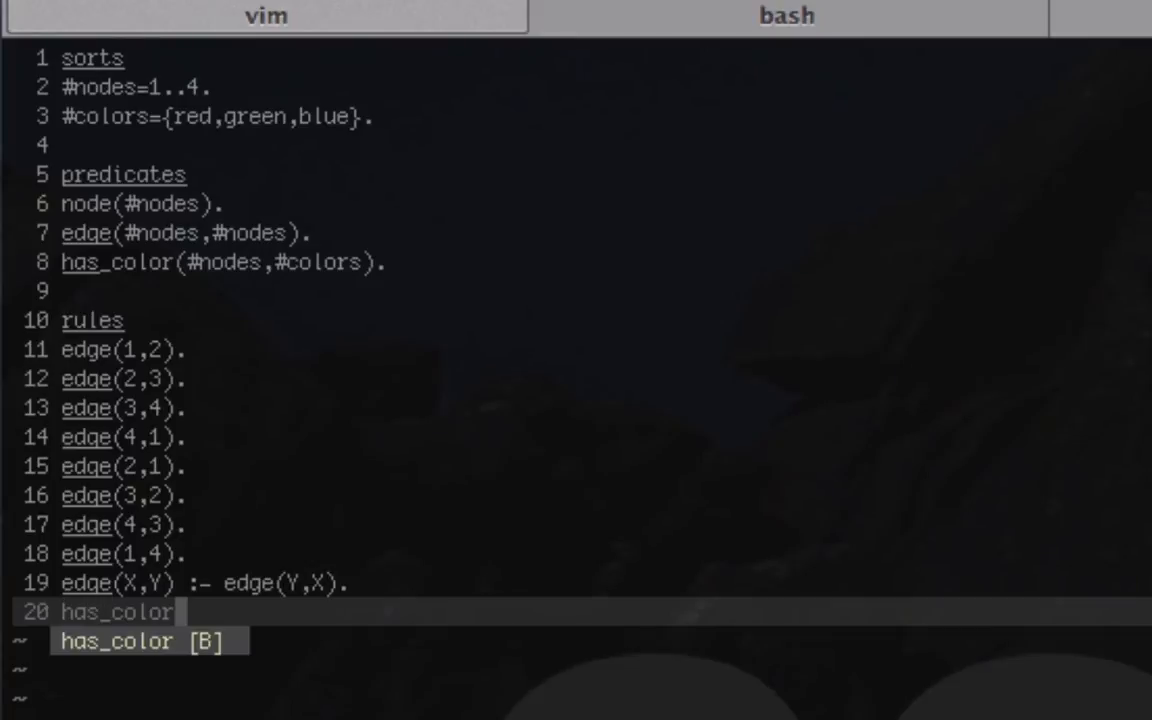
pyautogui.write('(N)')
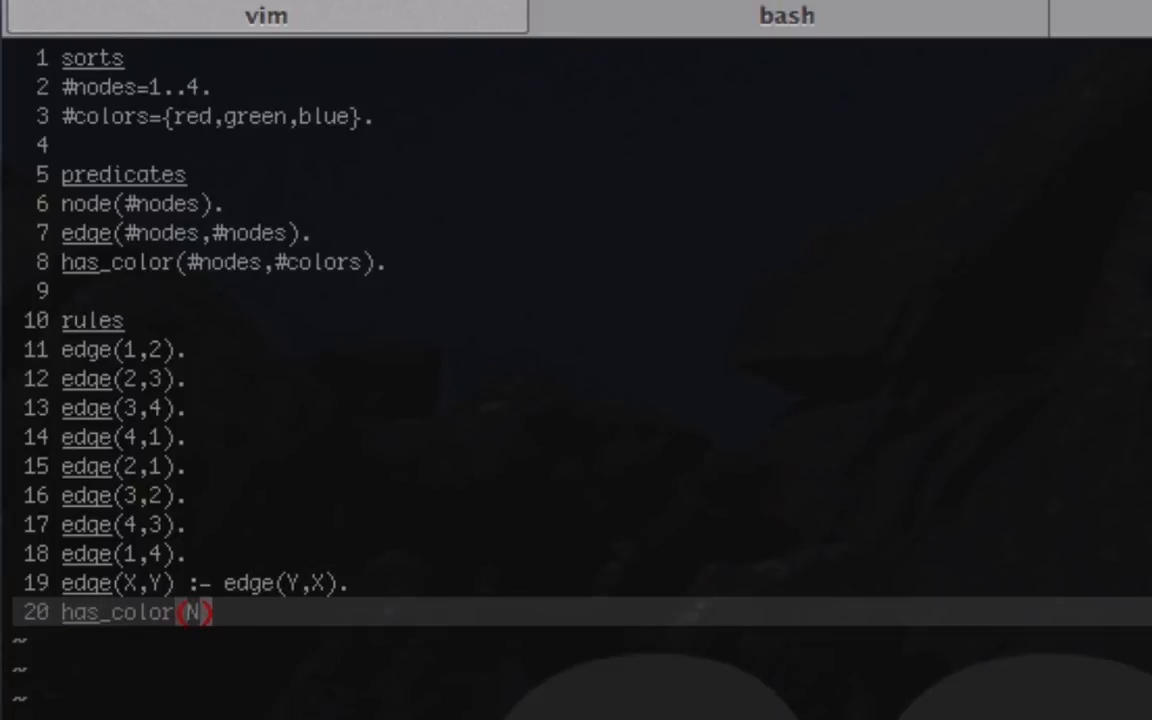
pyautogui.write(',')
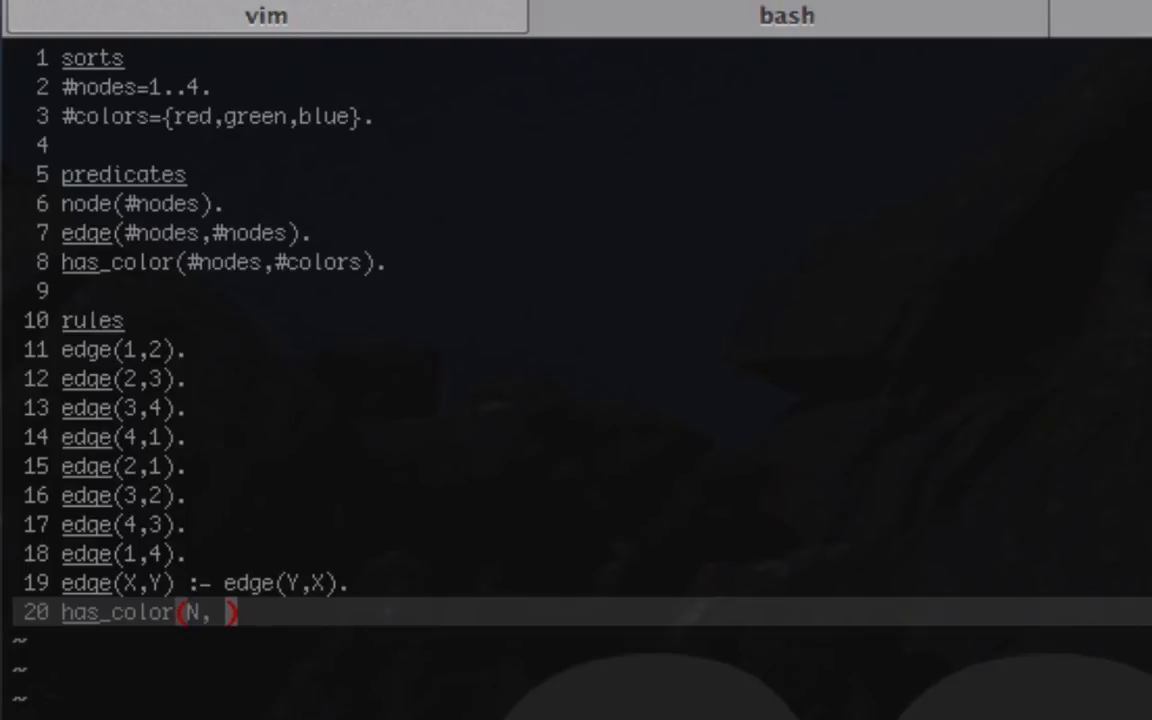
pyautogui.write('red')
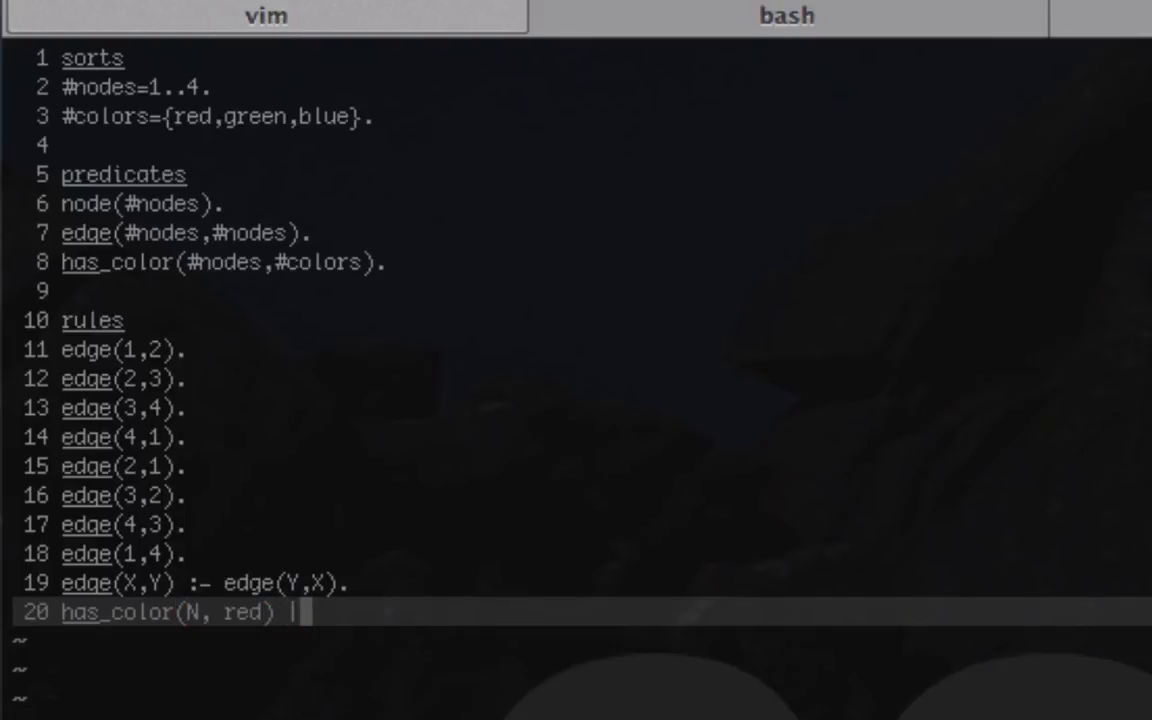
pyautogui.write('•')
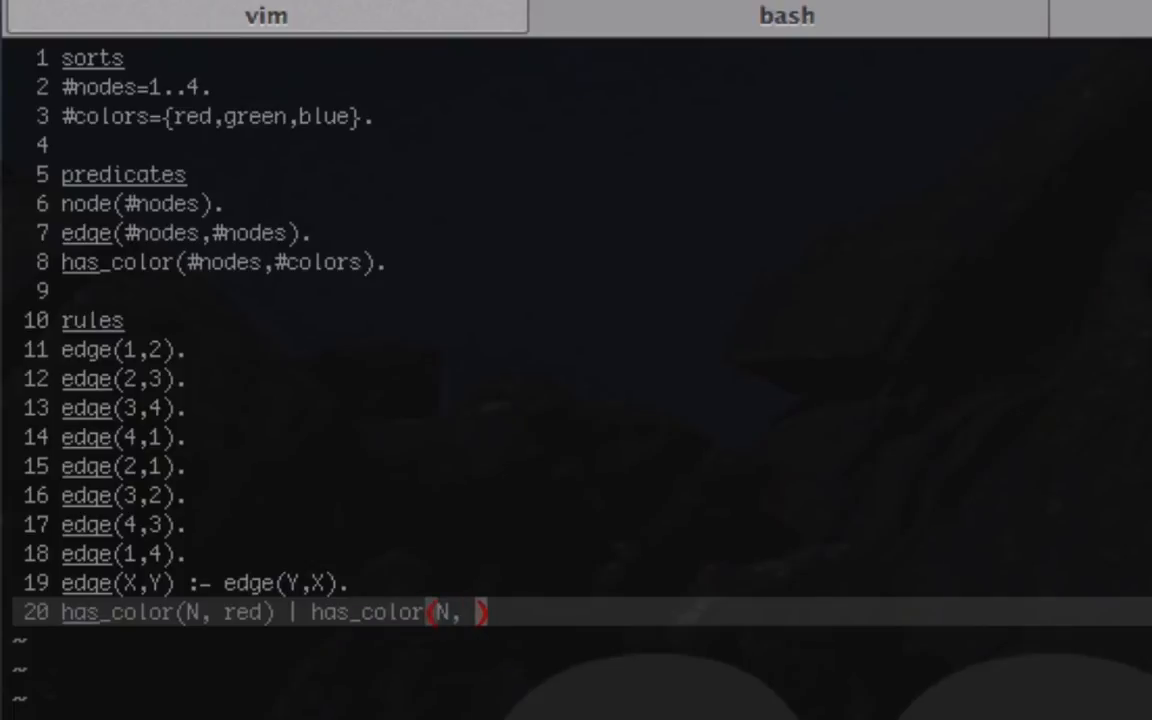
pyautogui.write('green)')
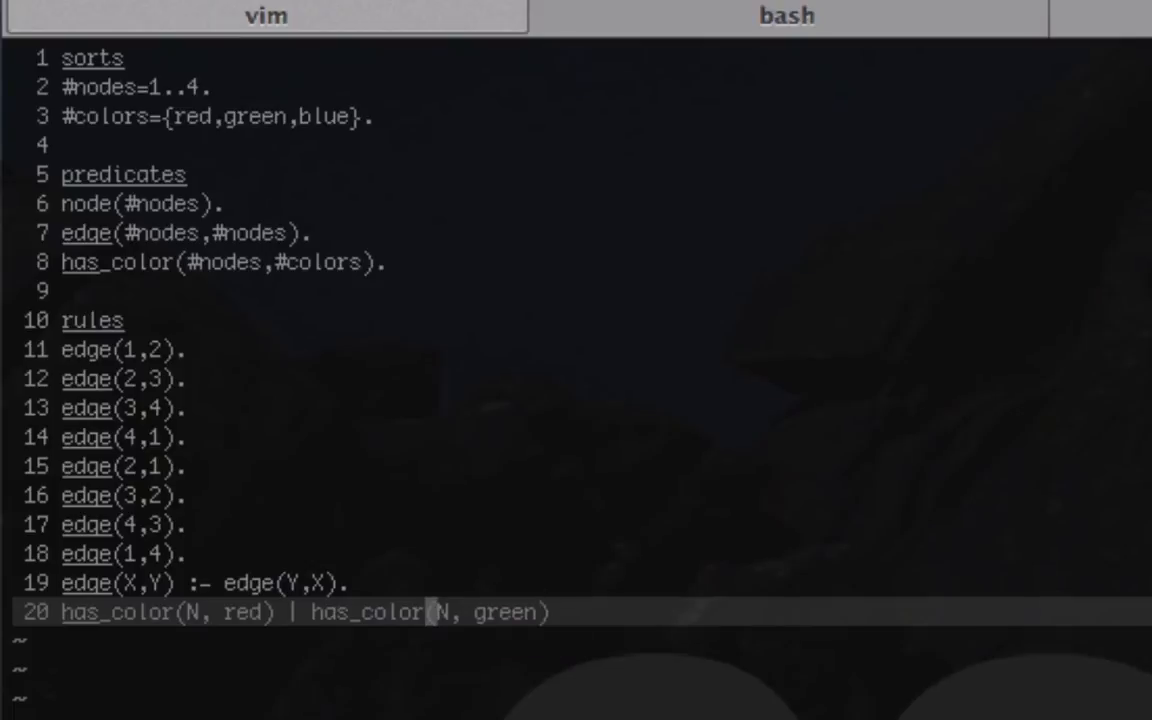
# Finish the rule with | has_color(N, blue).
pyautogui.write('|')
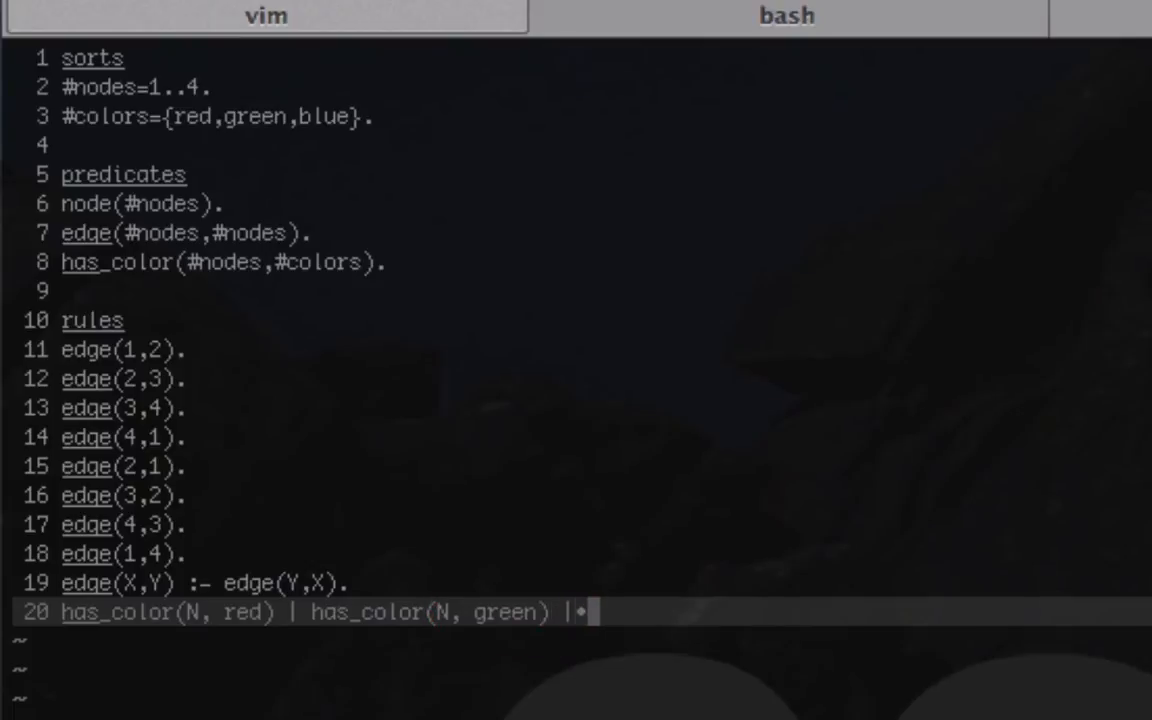
pyautogui.write('has')
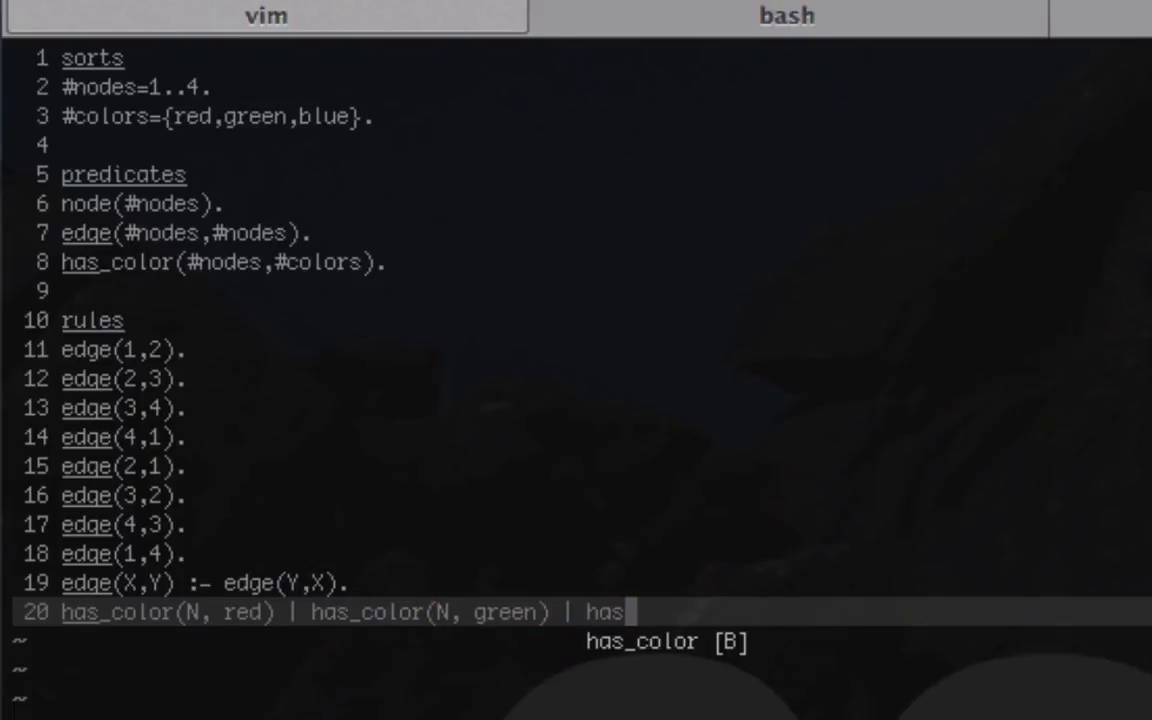
pyautogui.write('_color(N)')
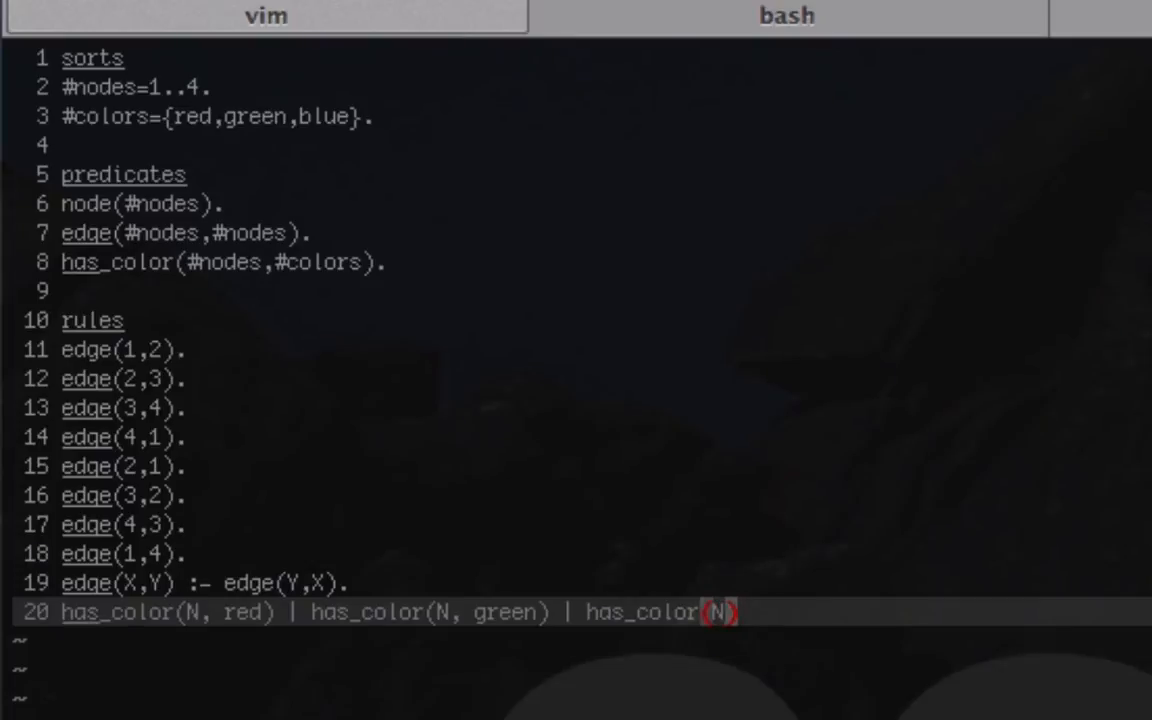
pyautogui.write(',')
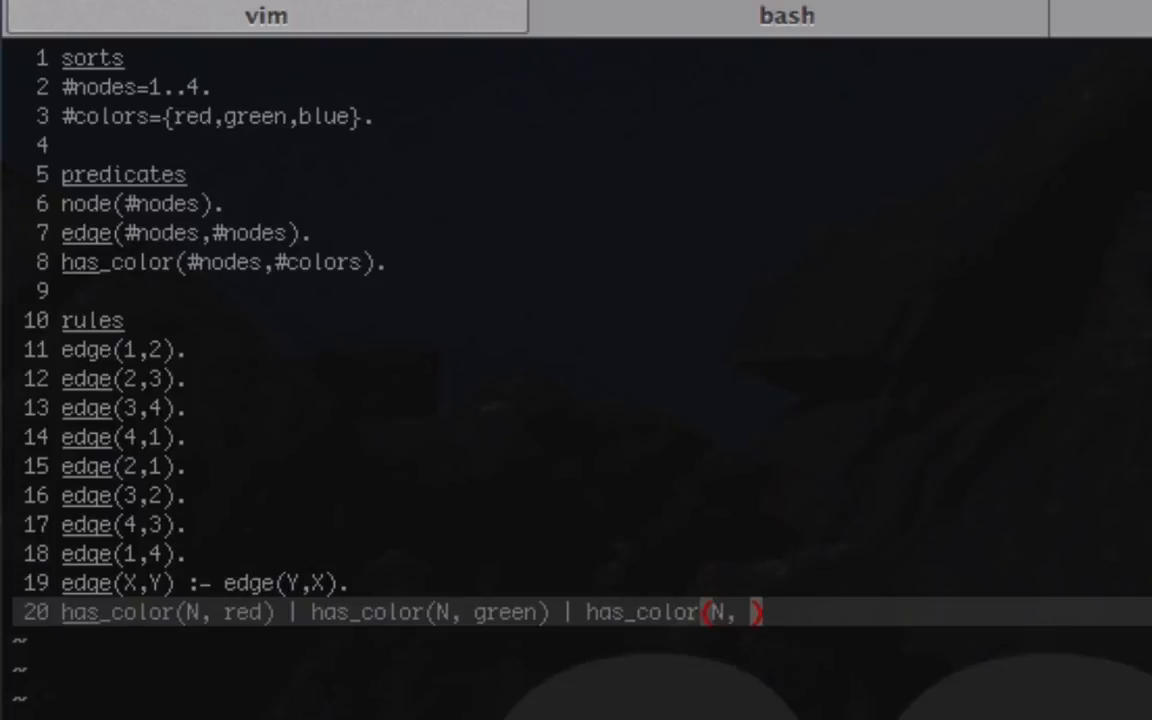
pyautogui.write('blue')
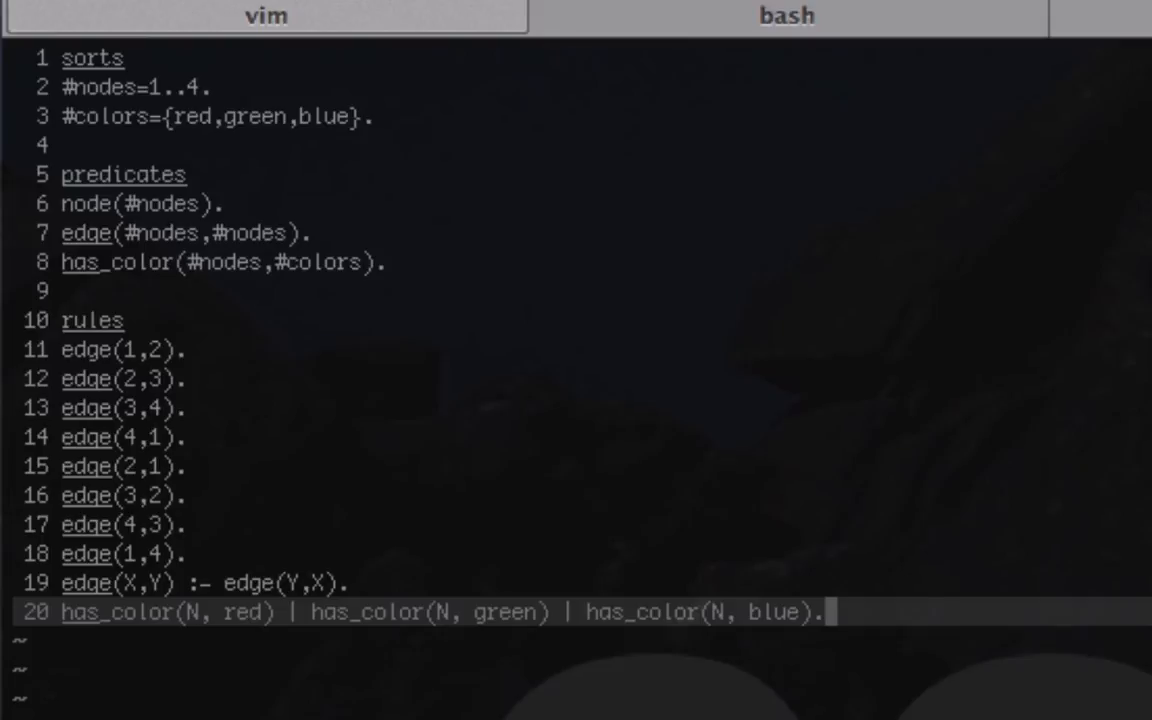
pyautogui.moveTo(188, 72)
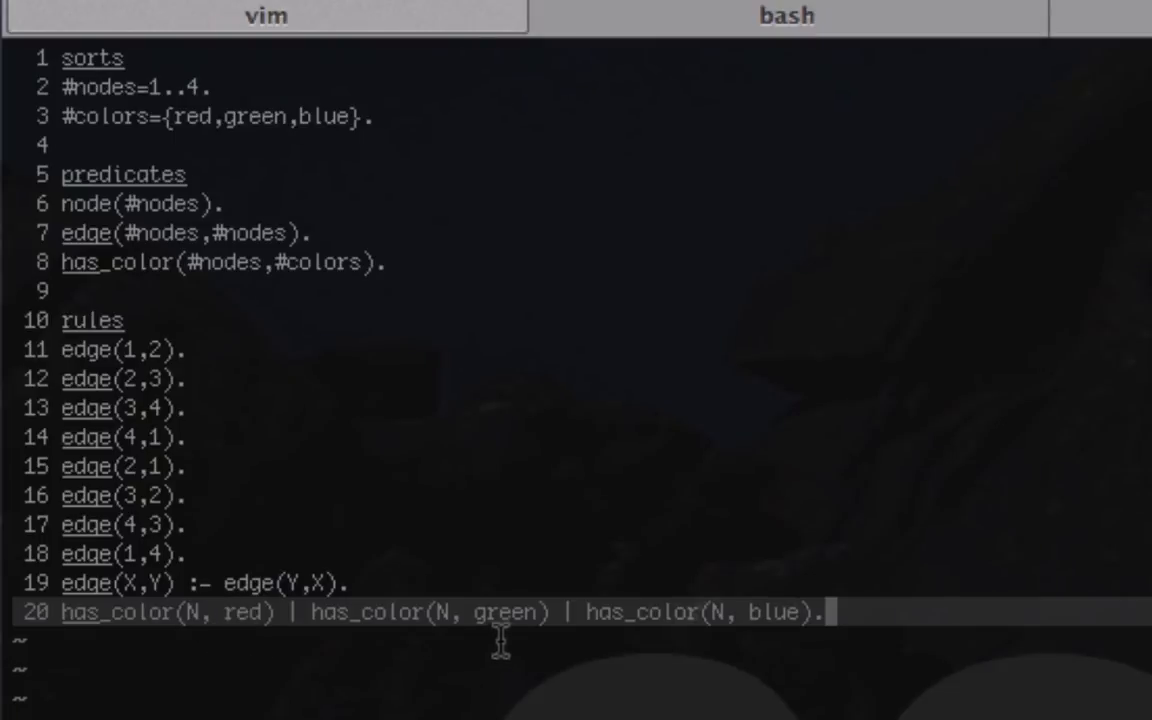
pyautogui.moveTo(683, 683)
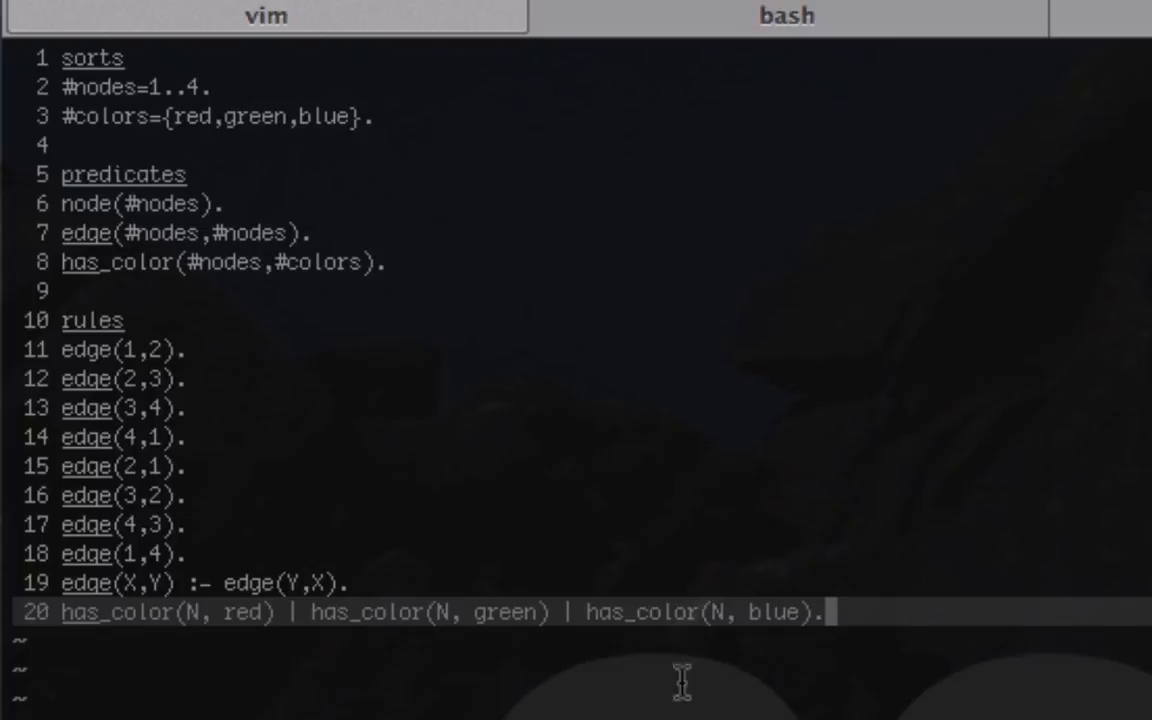
pyautogui.moveTo(587, 543)
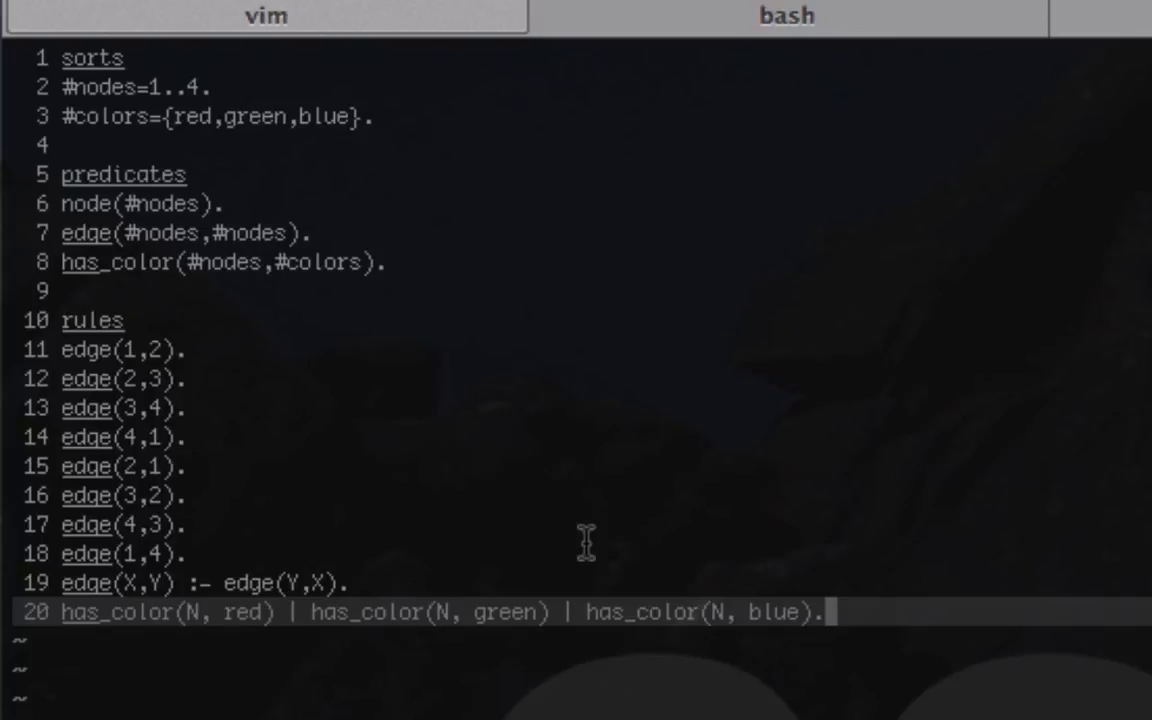
pyautogui.moveTo(674, 455)
pyautogui.write(':-')
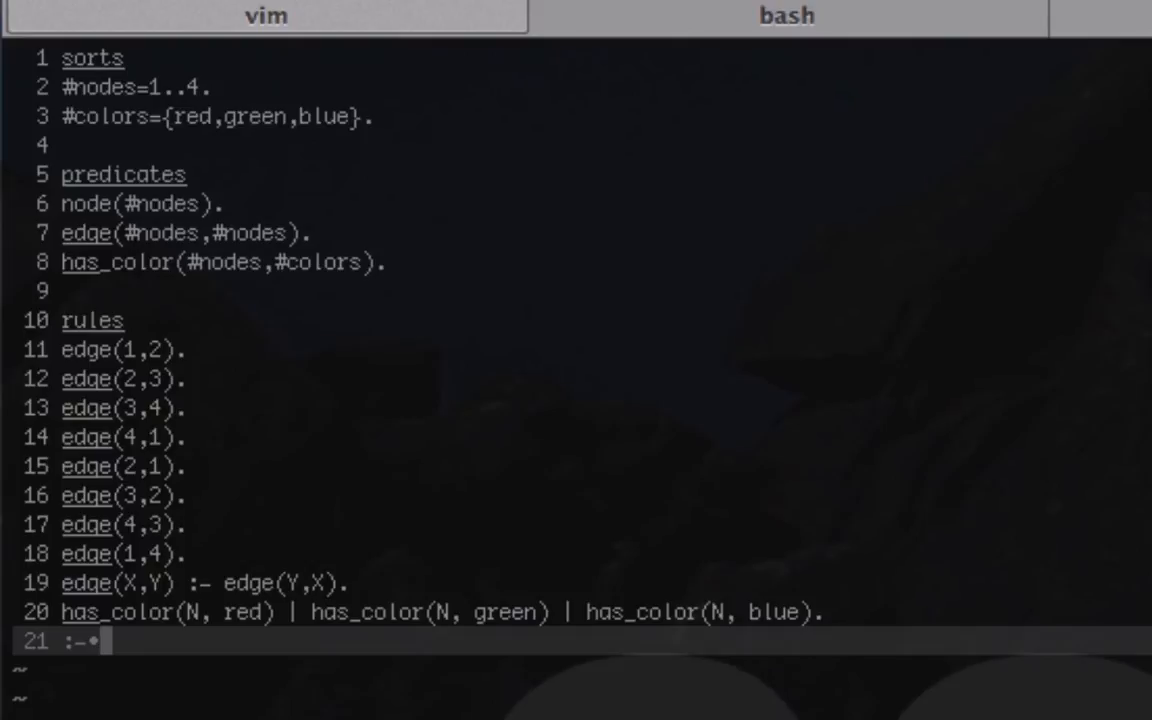
# Write the constraint body edge(N1, N2), has_color(N1, C).
pyautogui.write('edge()')
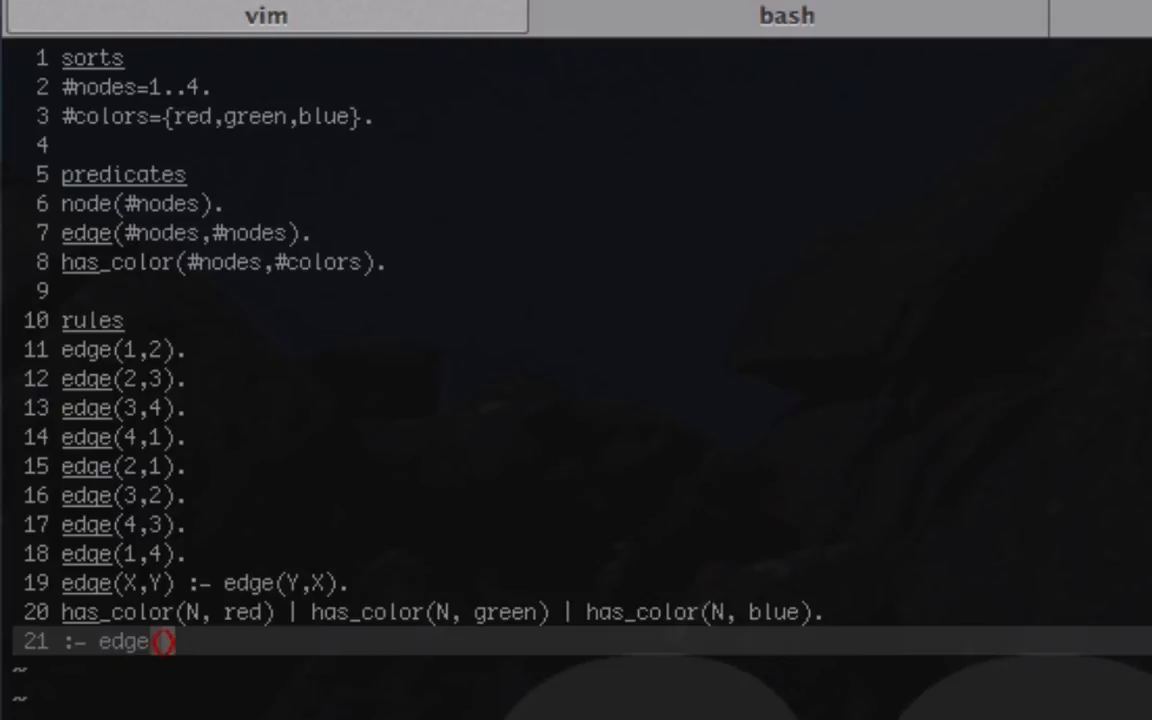
pyautogui.write('N1, N')
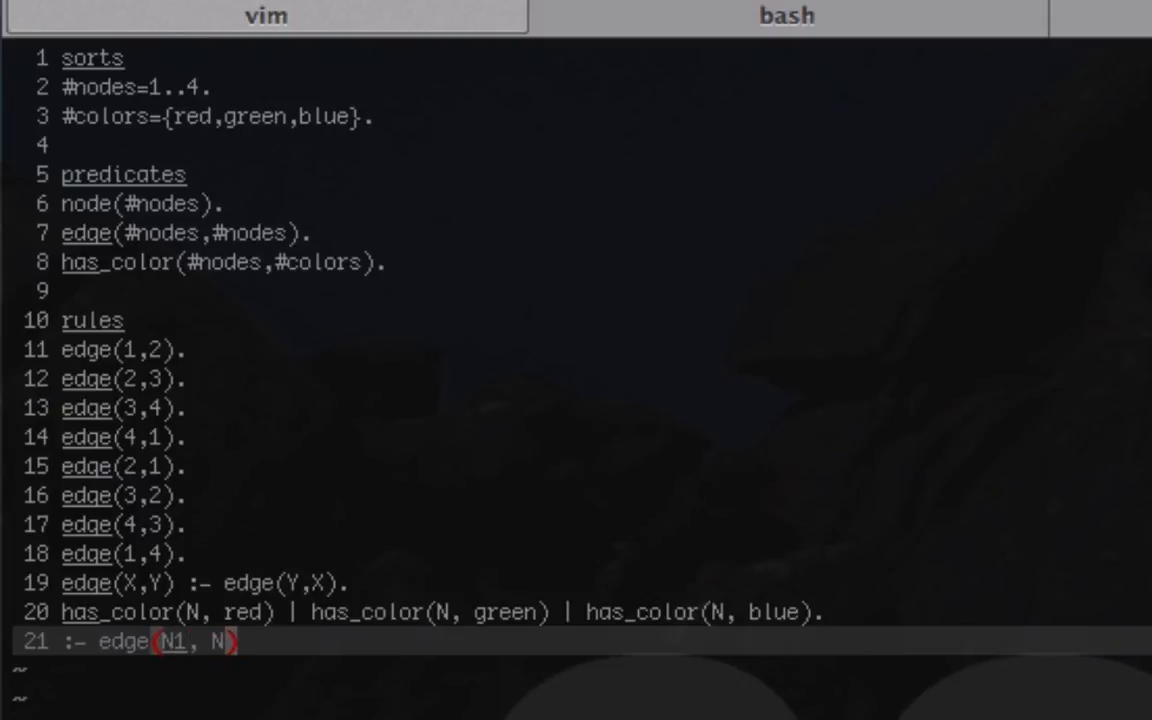
pyautogui.write('2),')
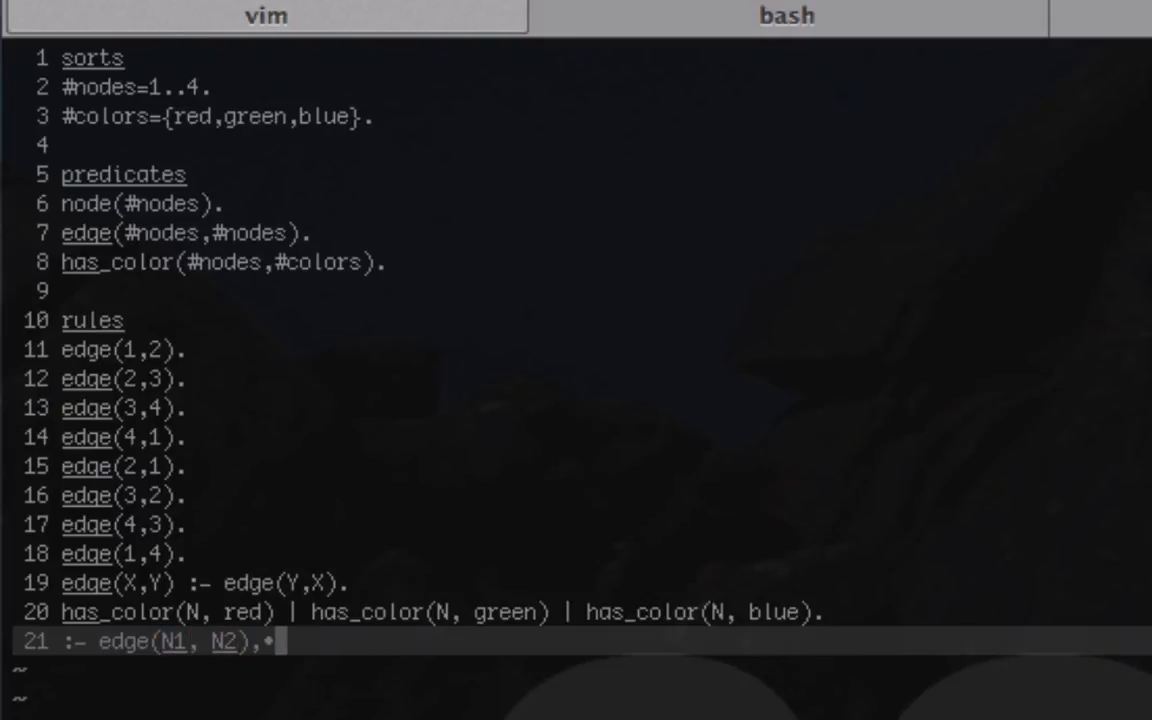
pyautogui.write('has_color')
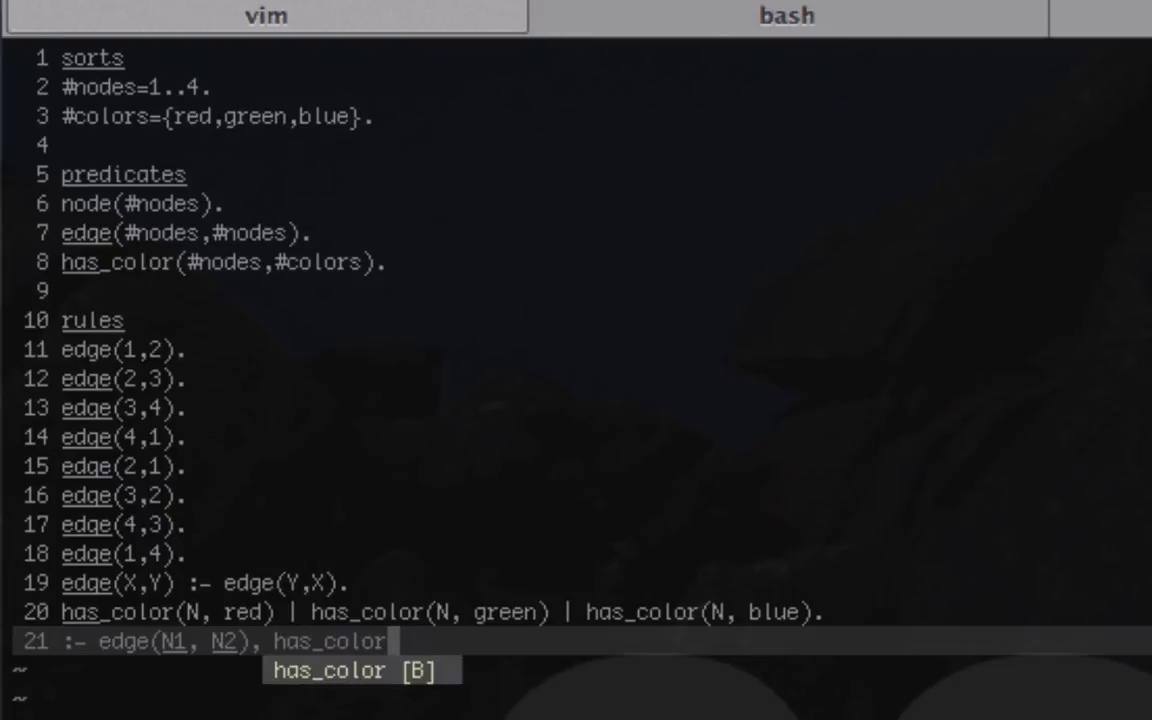
pyautogui.write('(N1)')
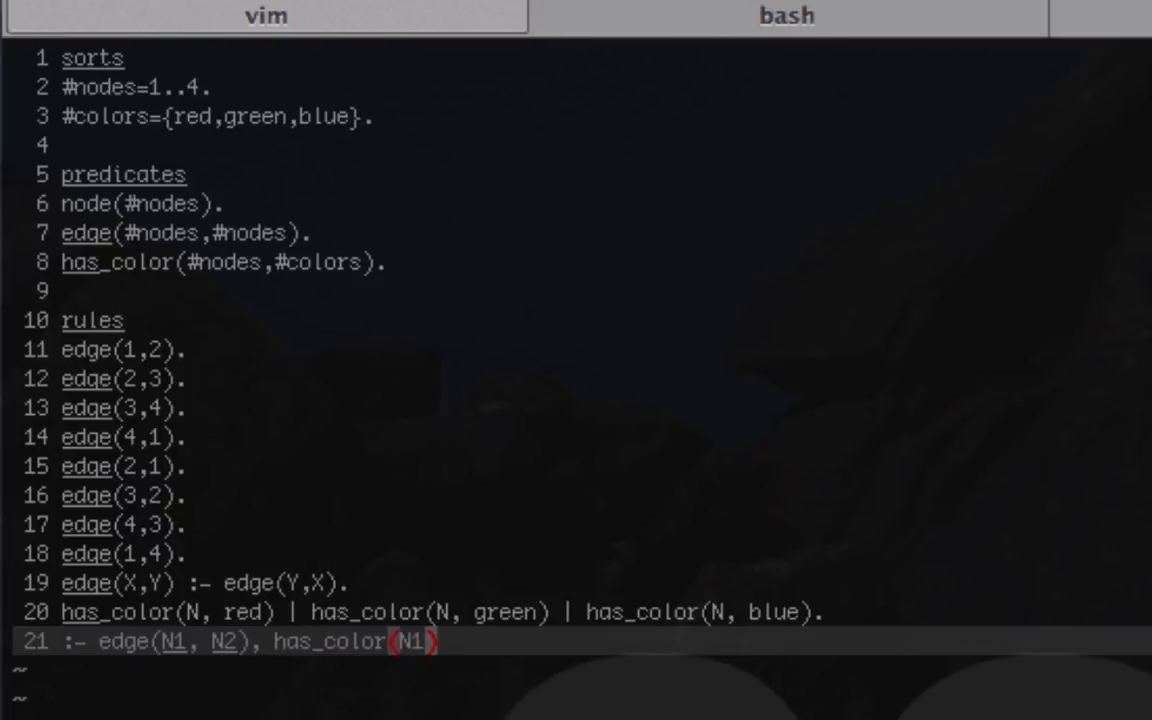
pyautogui.write(', C')
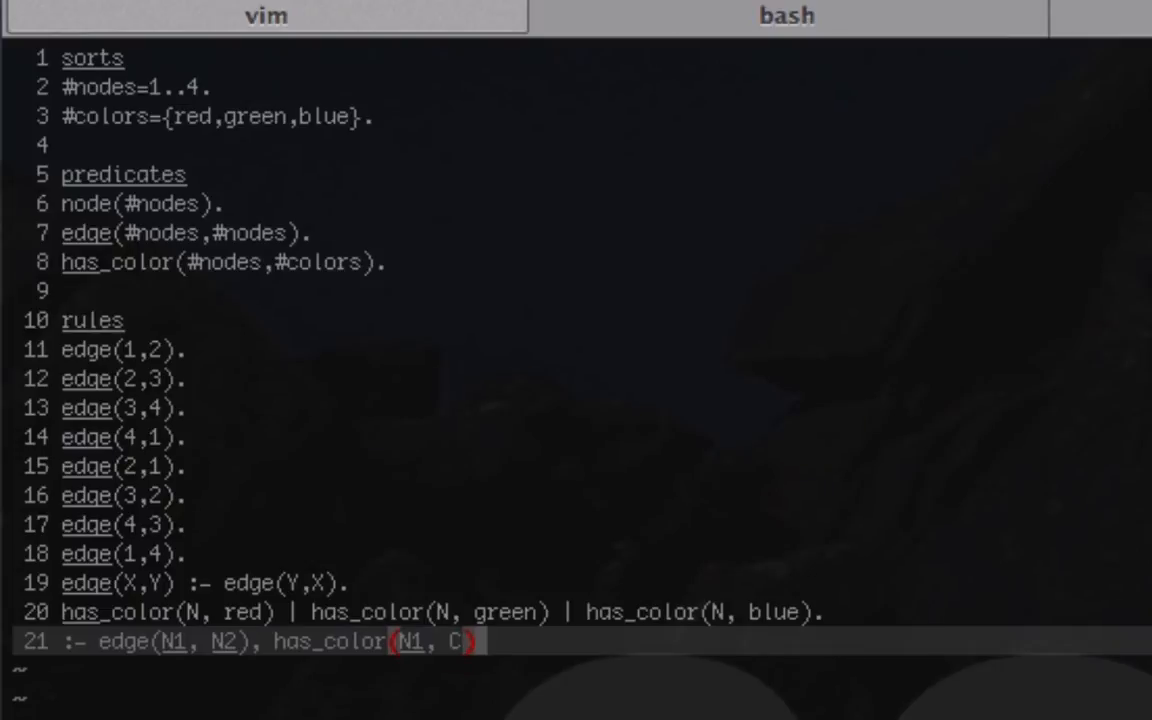
# Finish the constraint with has_color(N2, C), N1 != N2.
pyautogui.write(', has_color')
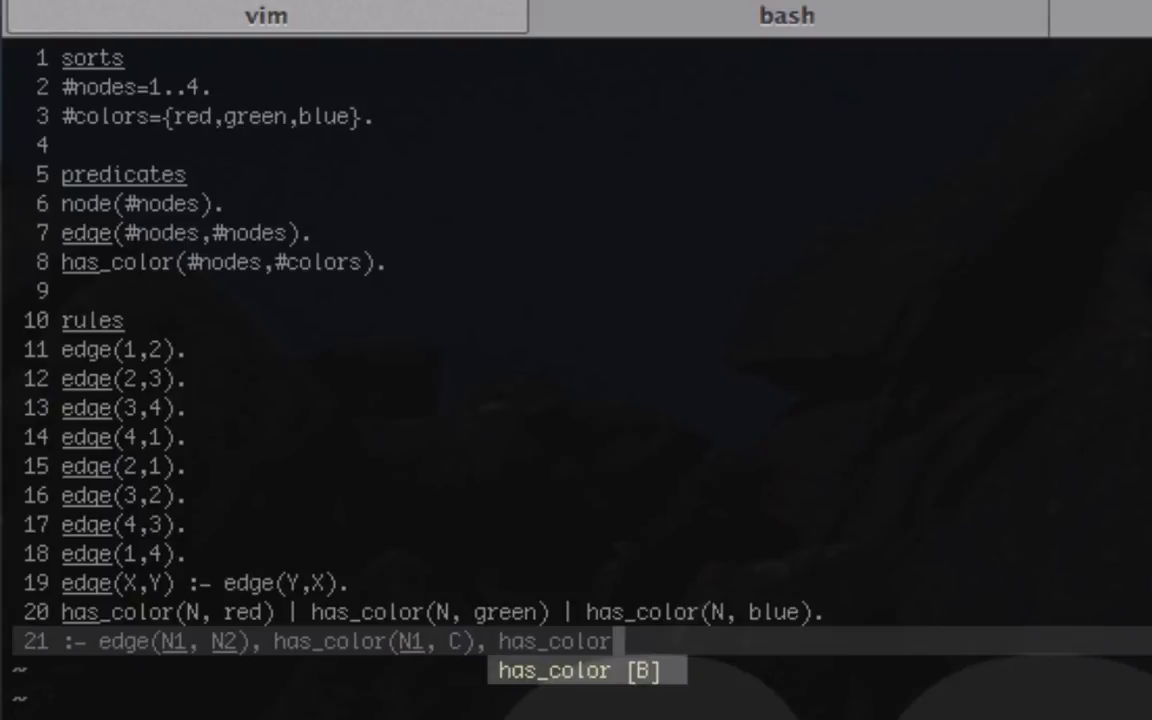
pyautogui.write('(N2)')
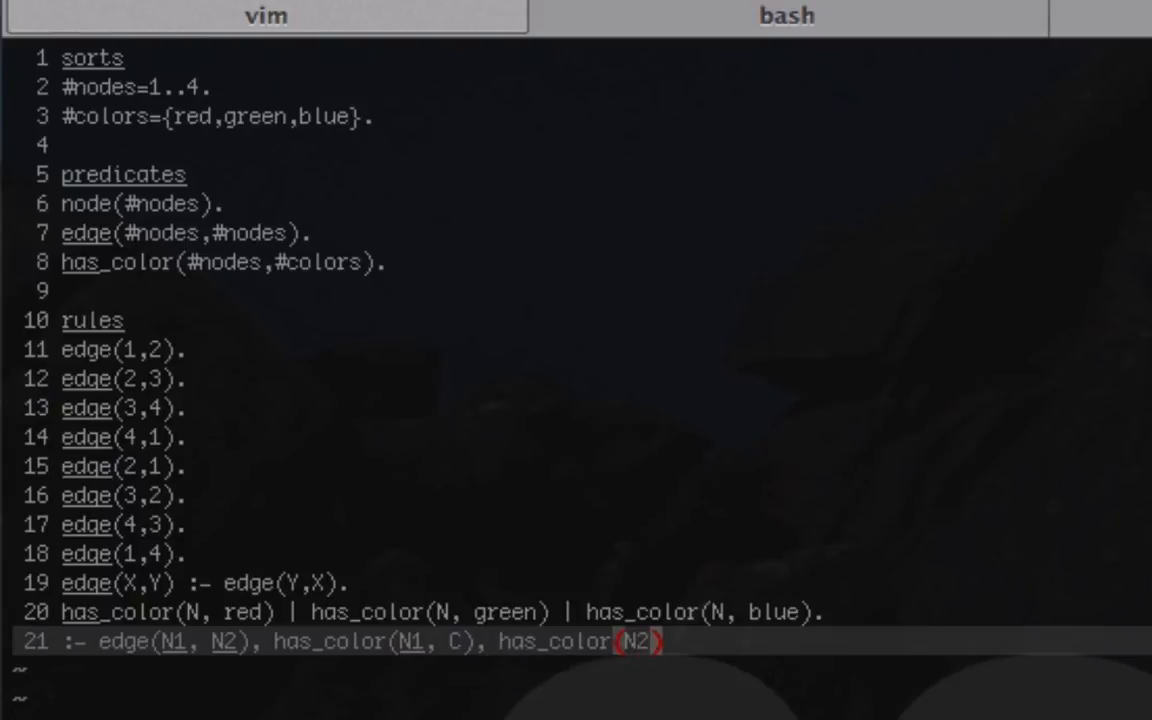
pyautogui.write(', C')
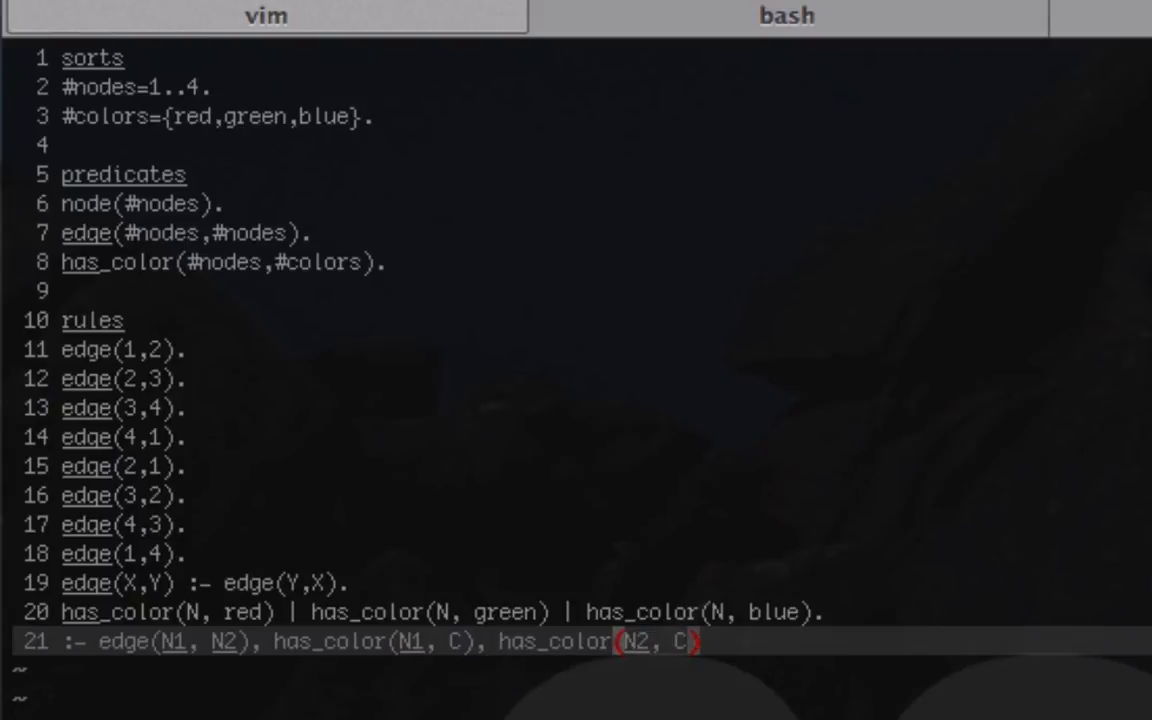
pyautogui.write(',')
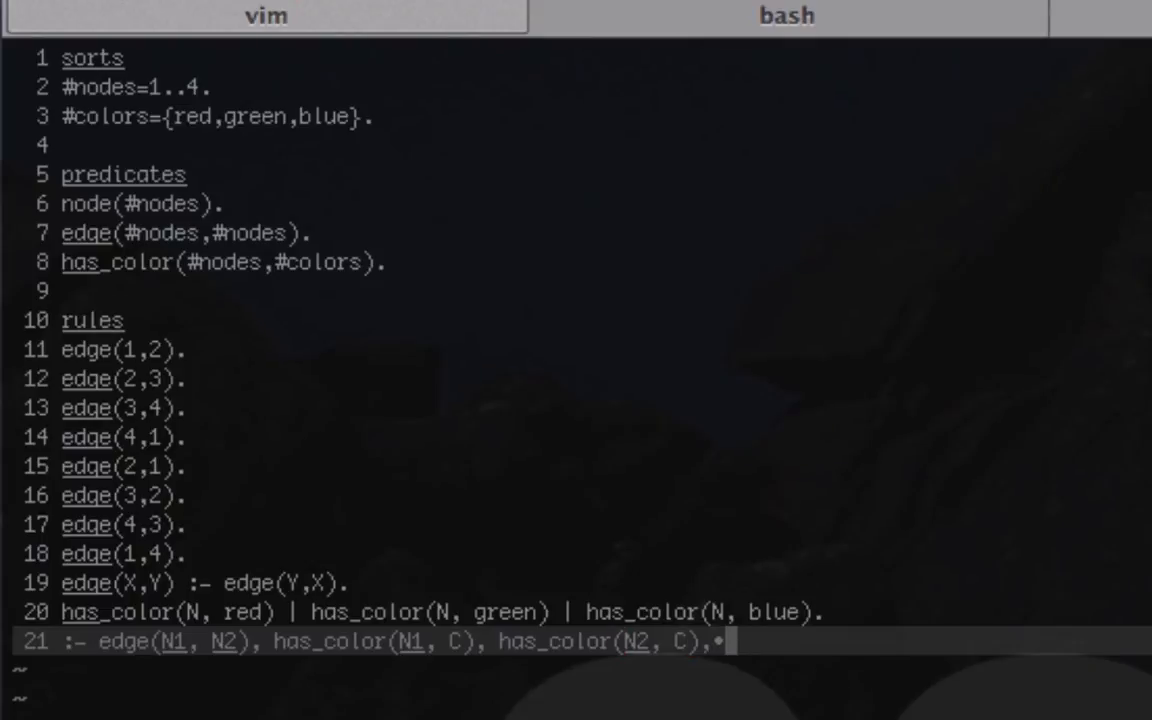
pyautogui.write('N1 !=')
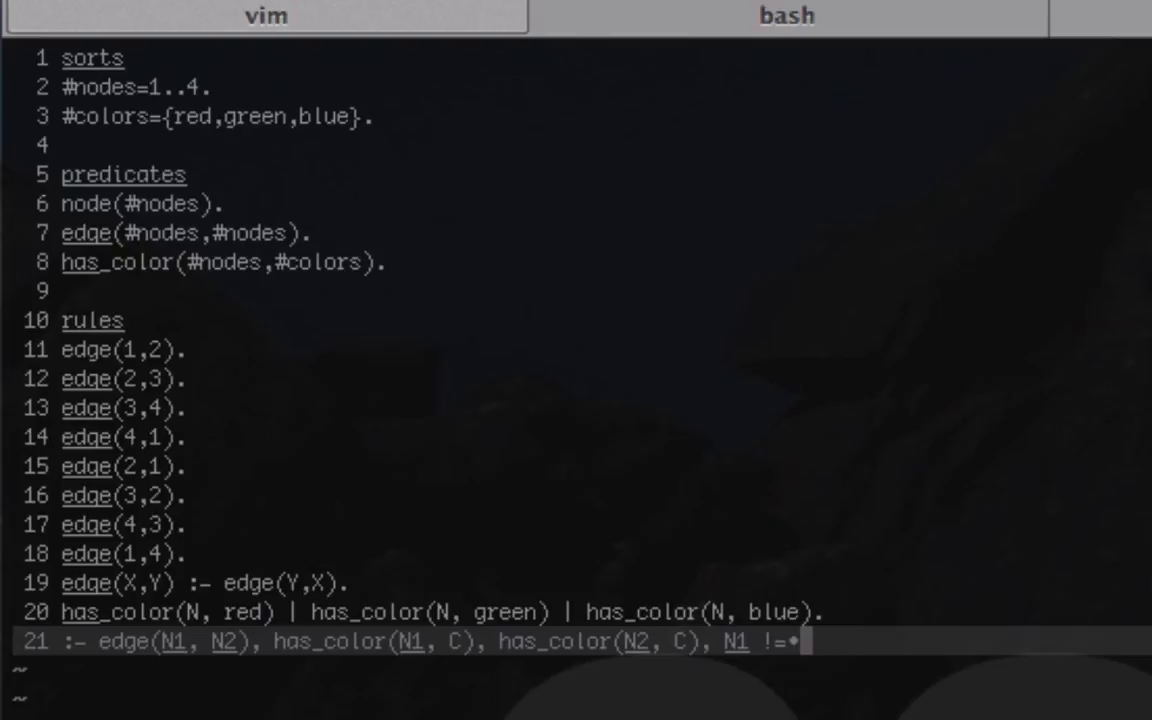
pyautogui.write('N2.')
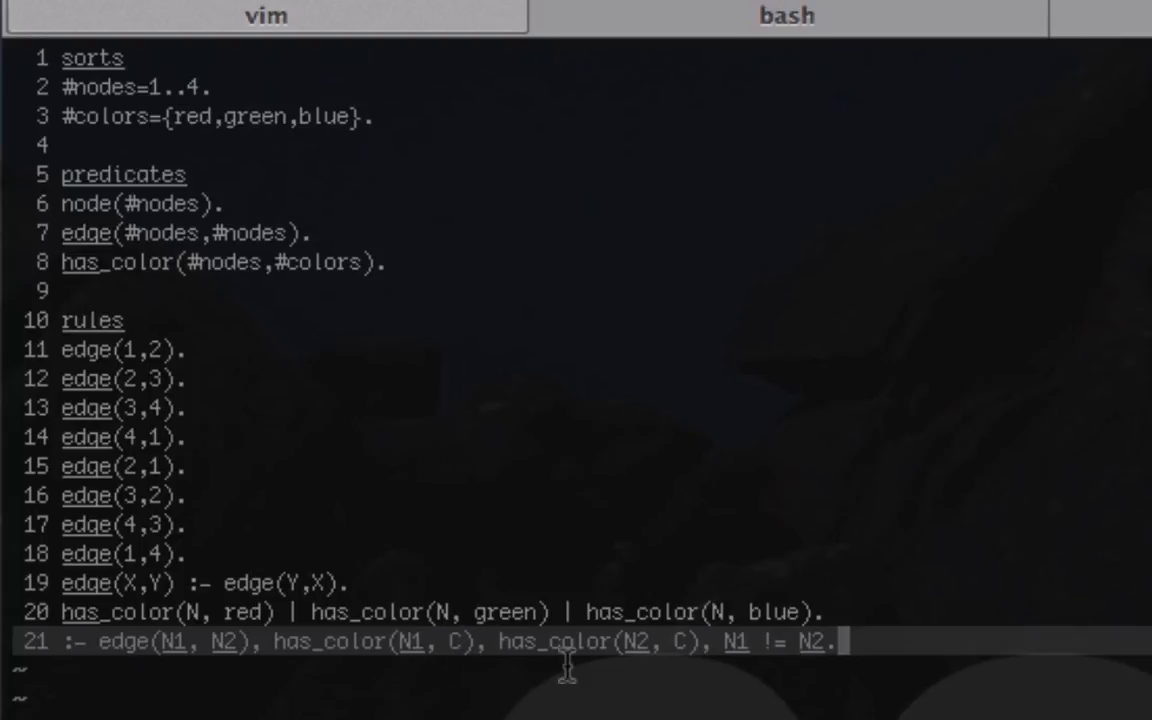
pyautogui.moveTo(470, 665)
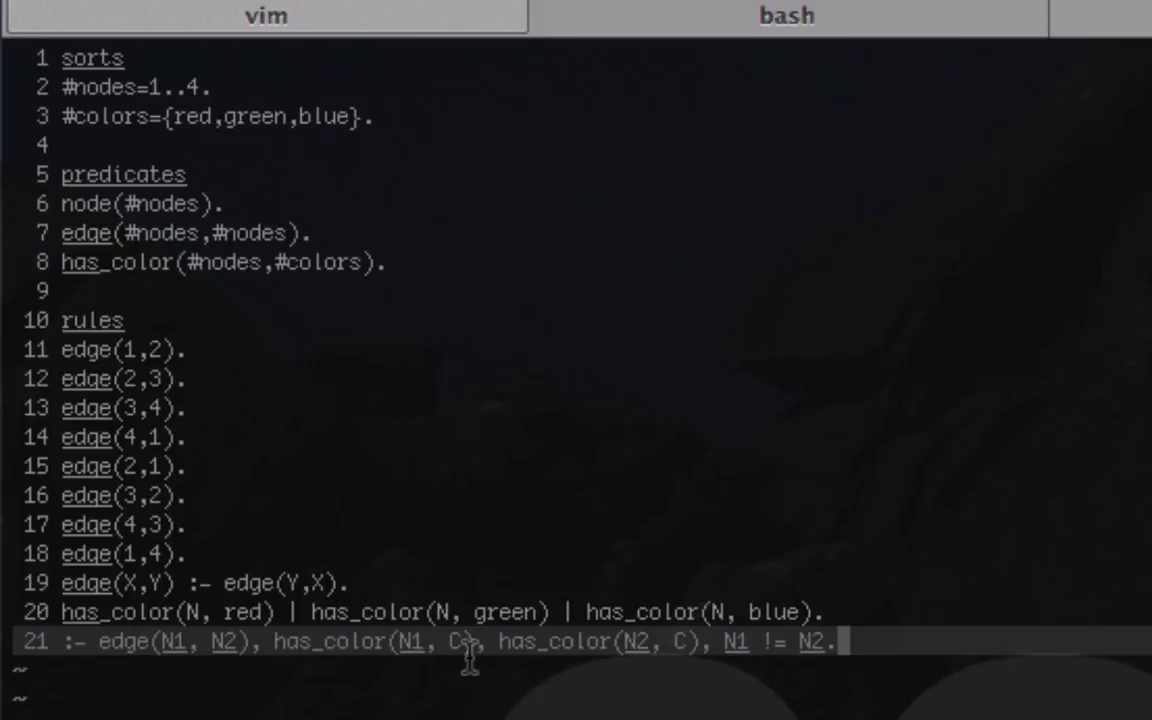
pyautogui.moveTo(650, 650)
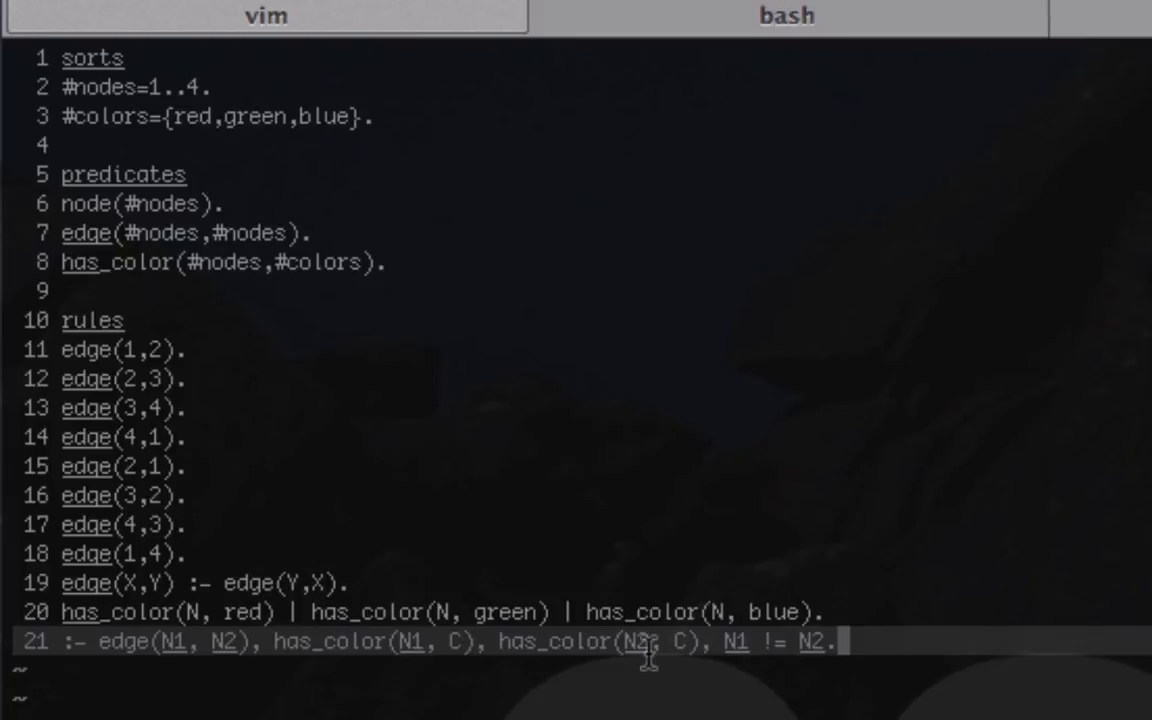
pyautogui.moveTo(678, 670)
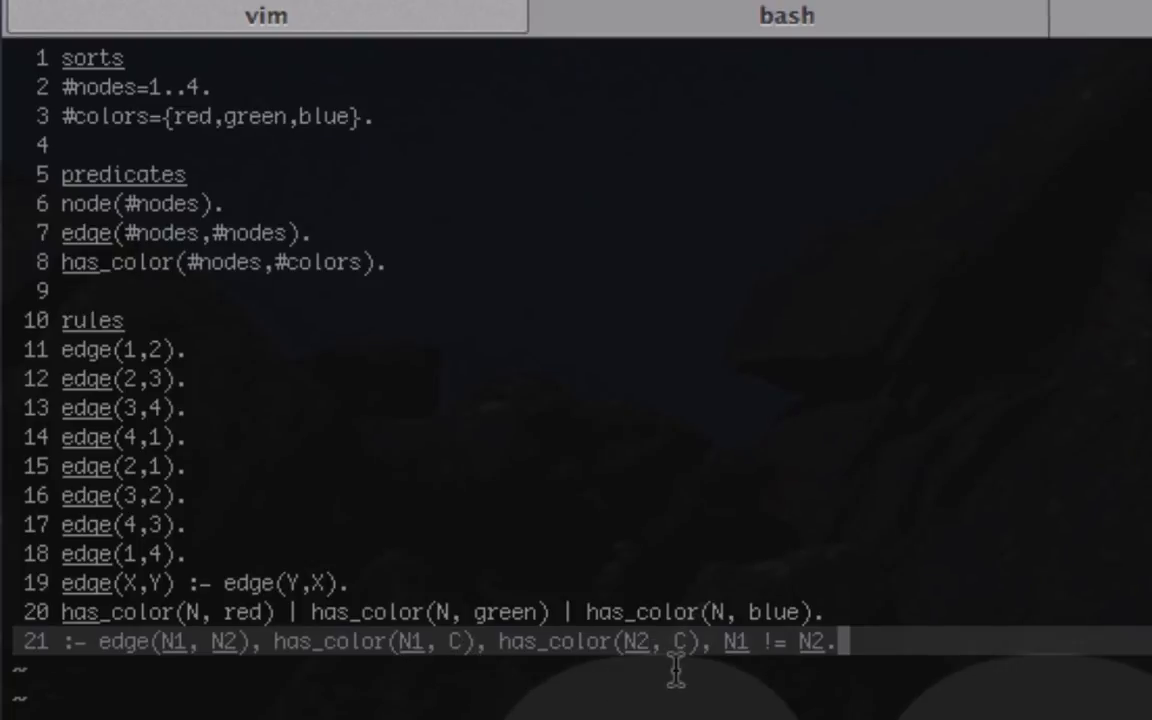
pyautogui.moveTo(438, 685)
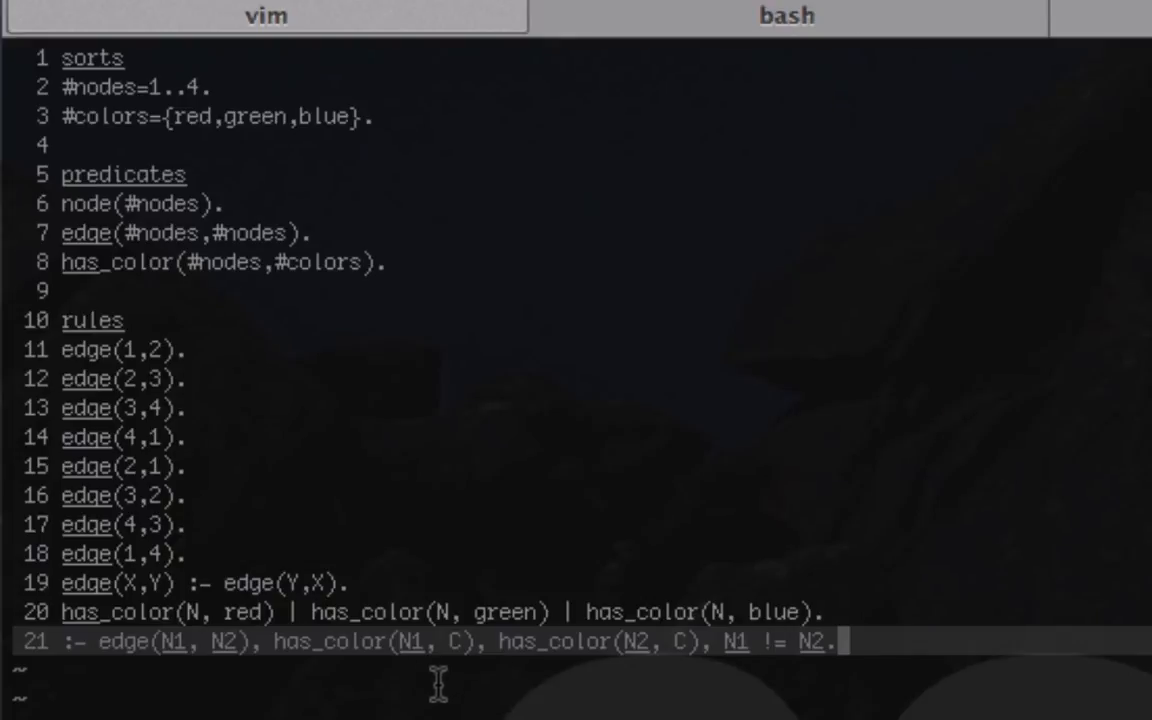
pyautogui.moveTo(462, 688)
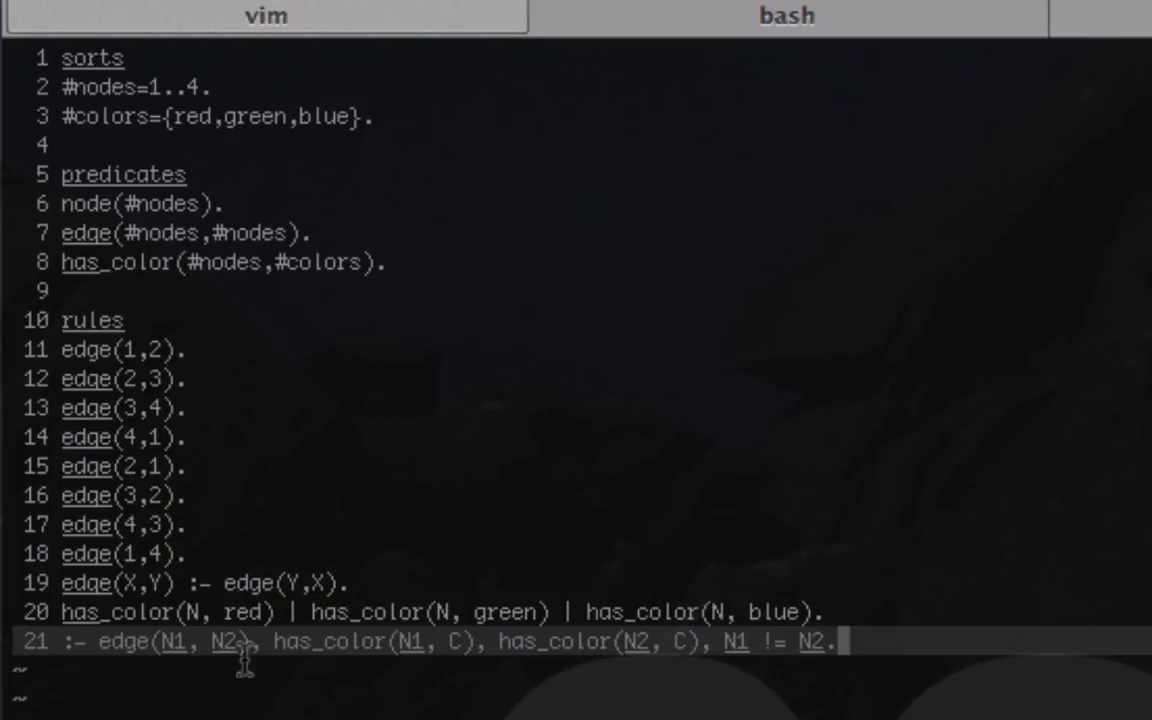
pyautogui.moveTo(320, 655)
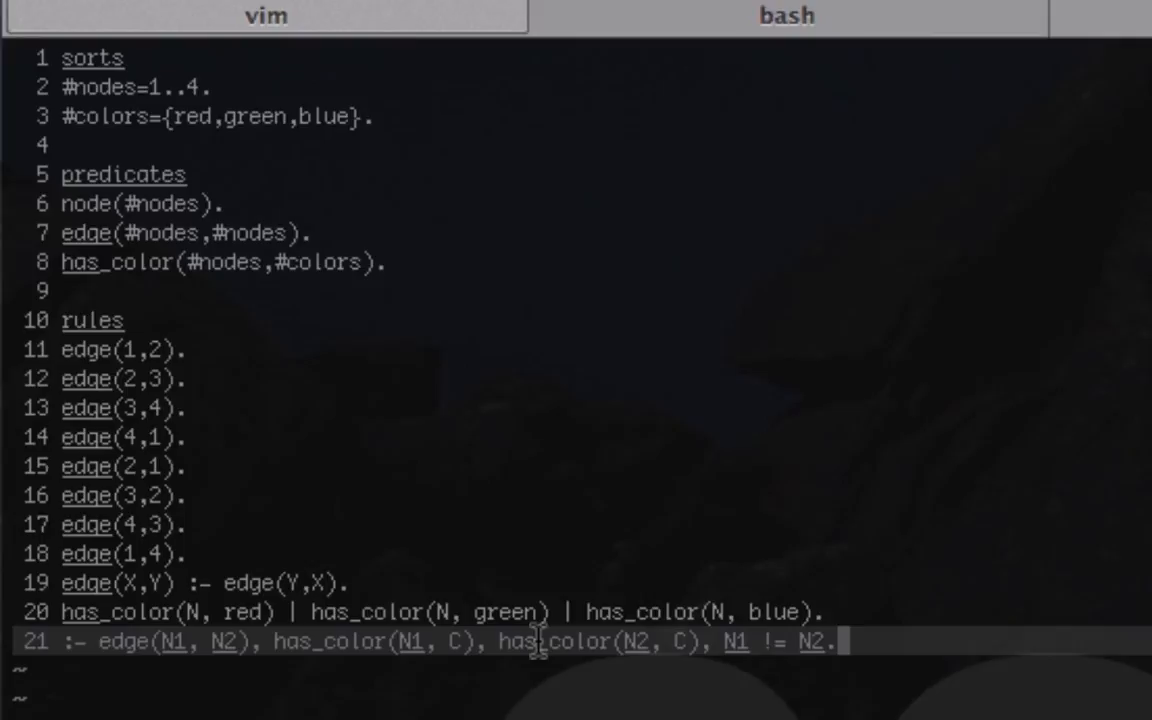
pyautogui.moveTo(736, 672)
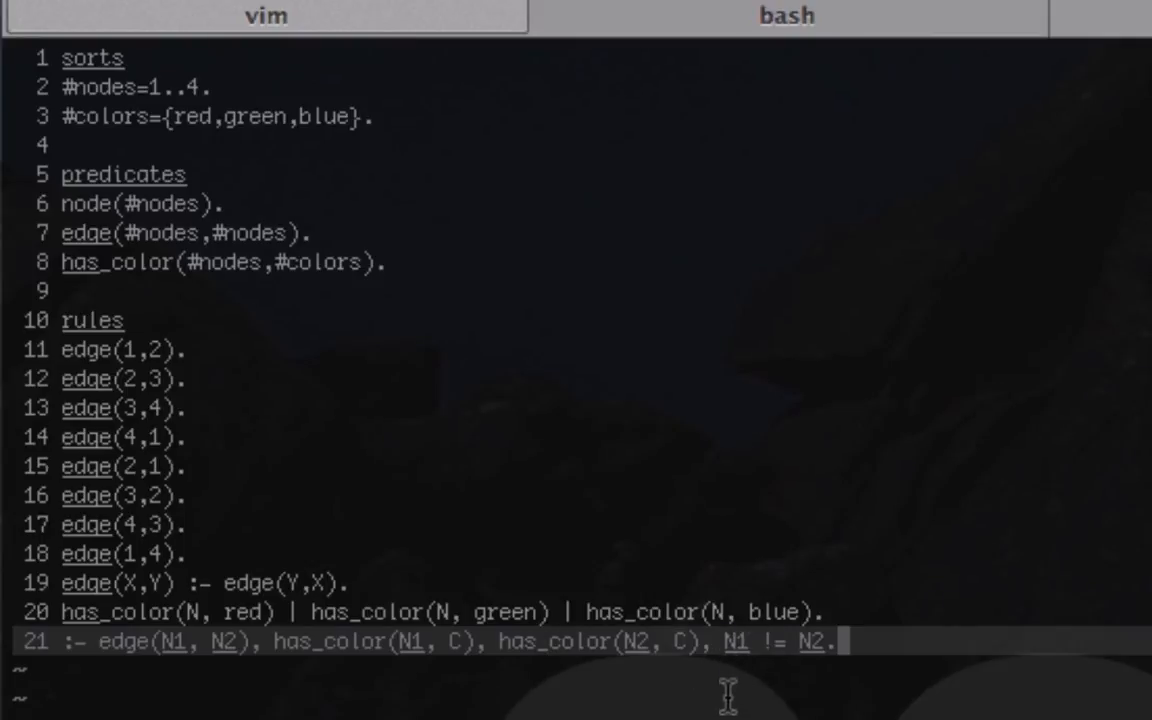
pyautogui.moveTo(757, 643)
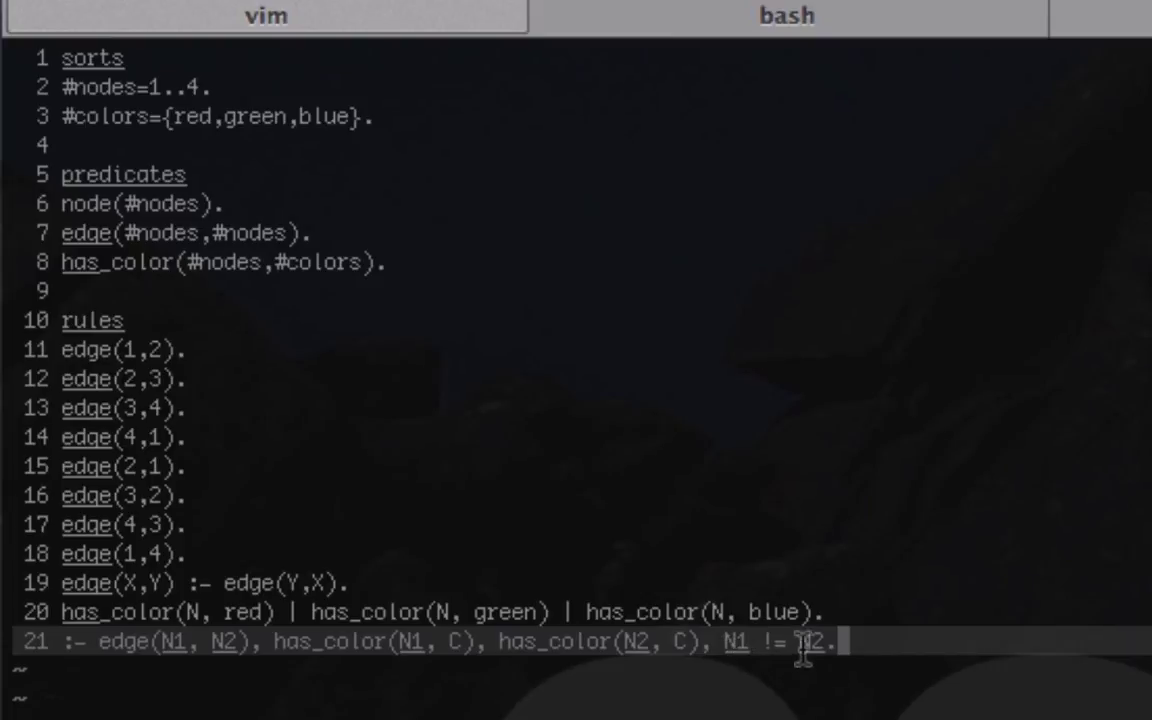
pyautogui.moveTo(423, 475)
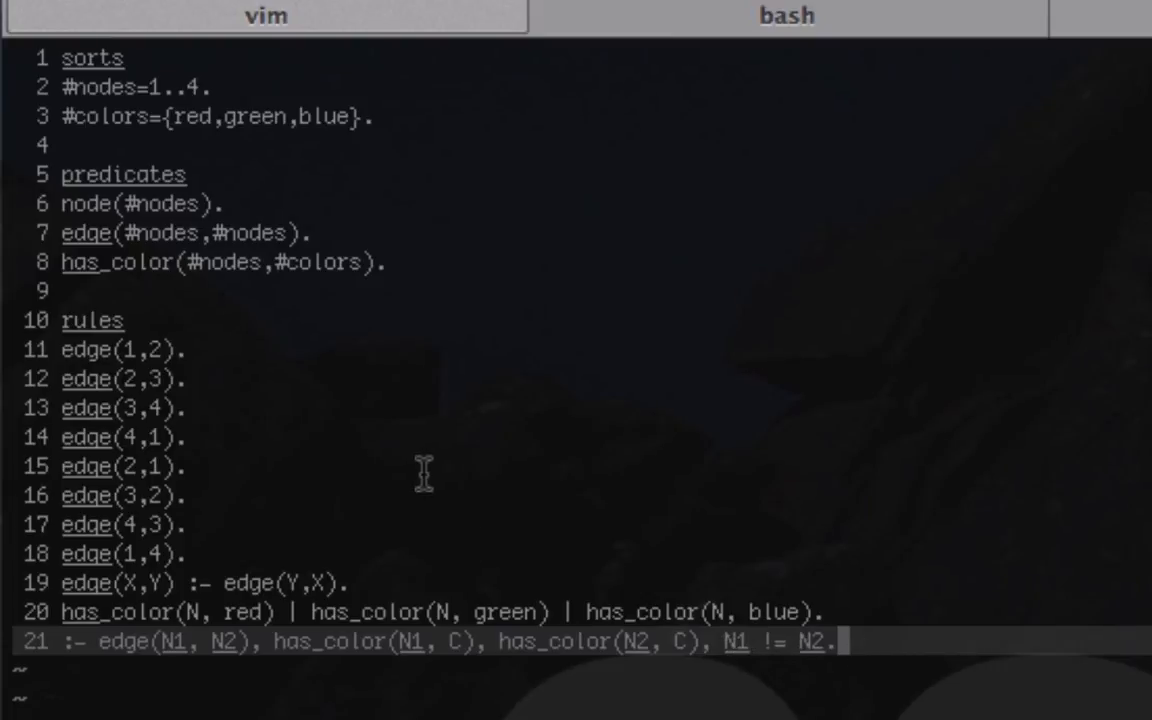
pyautogui.moveTo(155, 85)
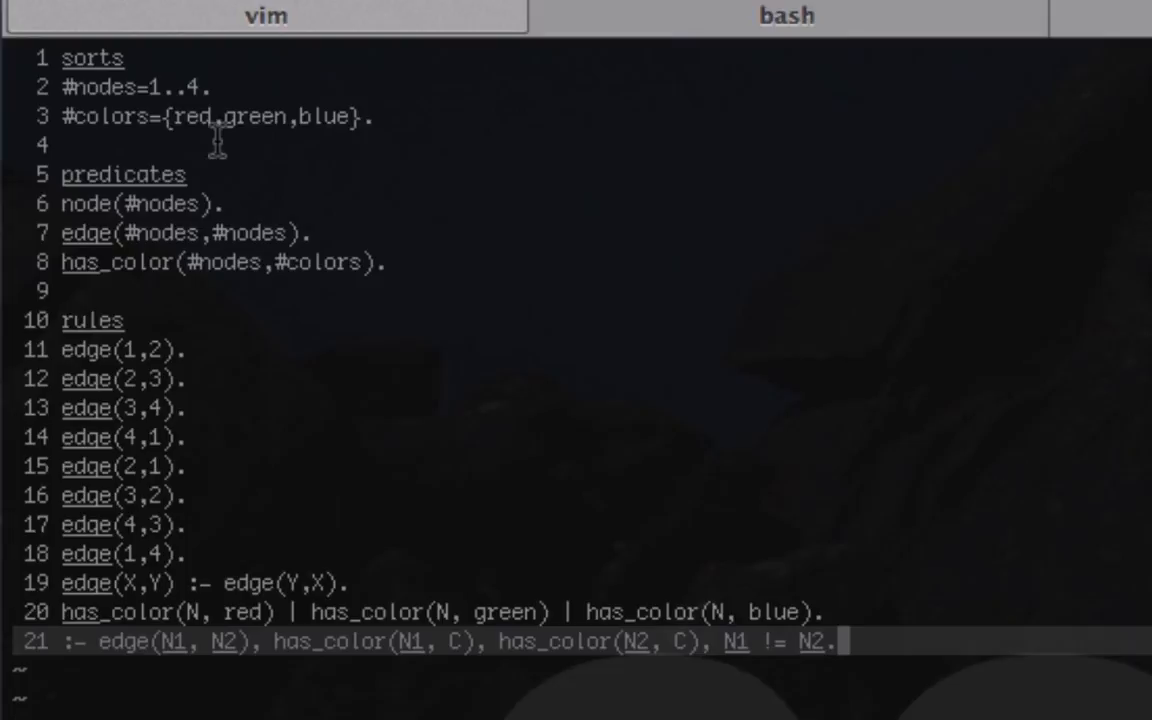
pyautogui.moveTo(419, 473)
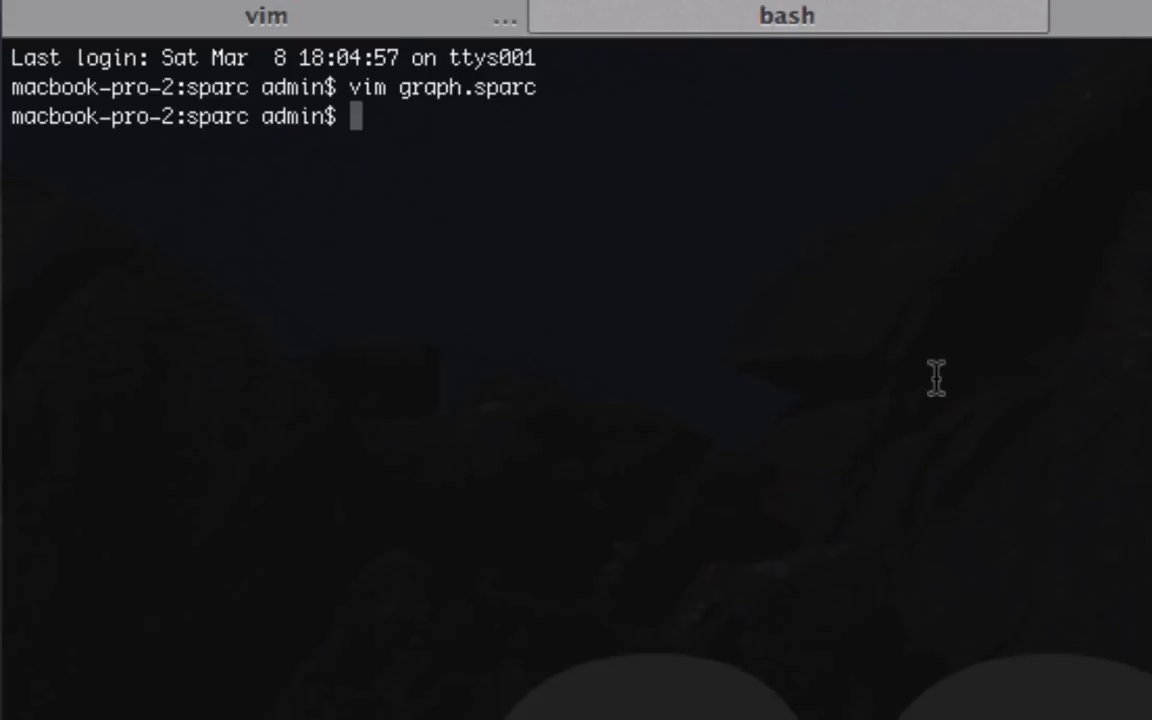
# Run java -jar sparc.jar testing.sparc -A to compute the answer sets.
pyautogui.write('java')
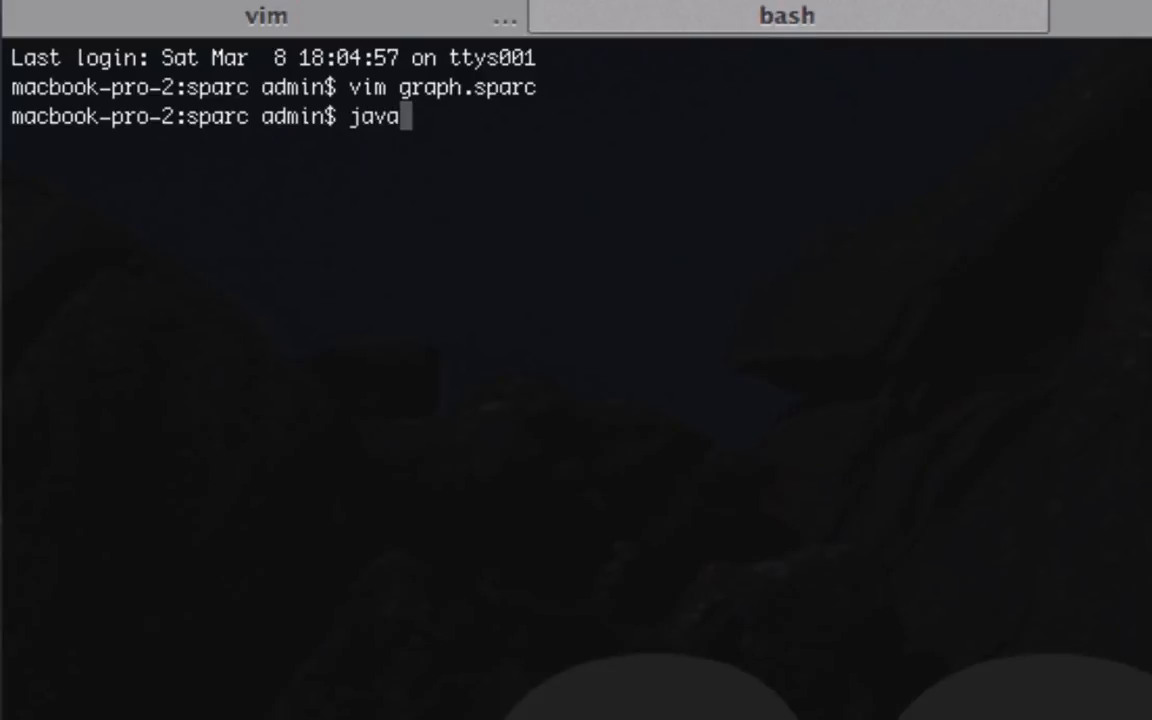
pyautogui.write('-jar')
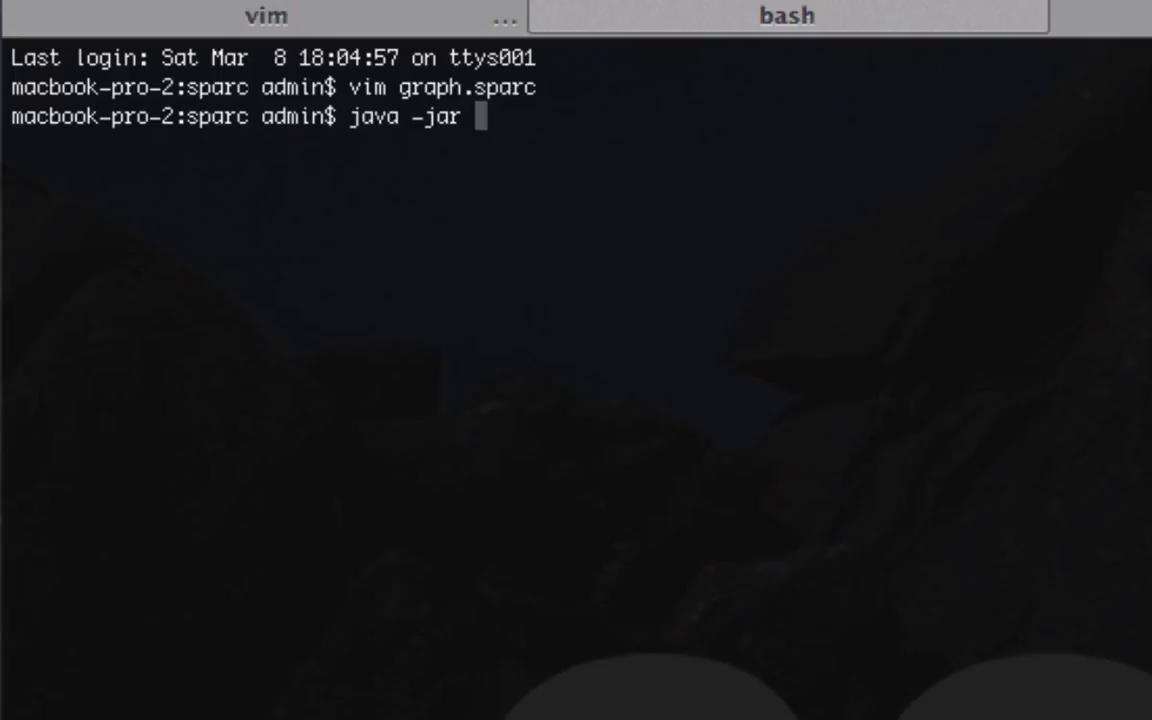
pyautogui.write('sparc.jar')
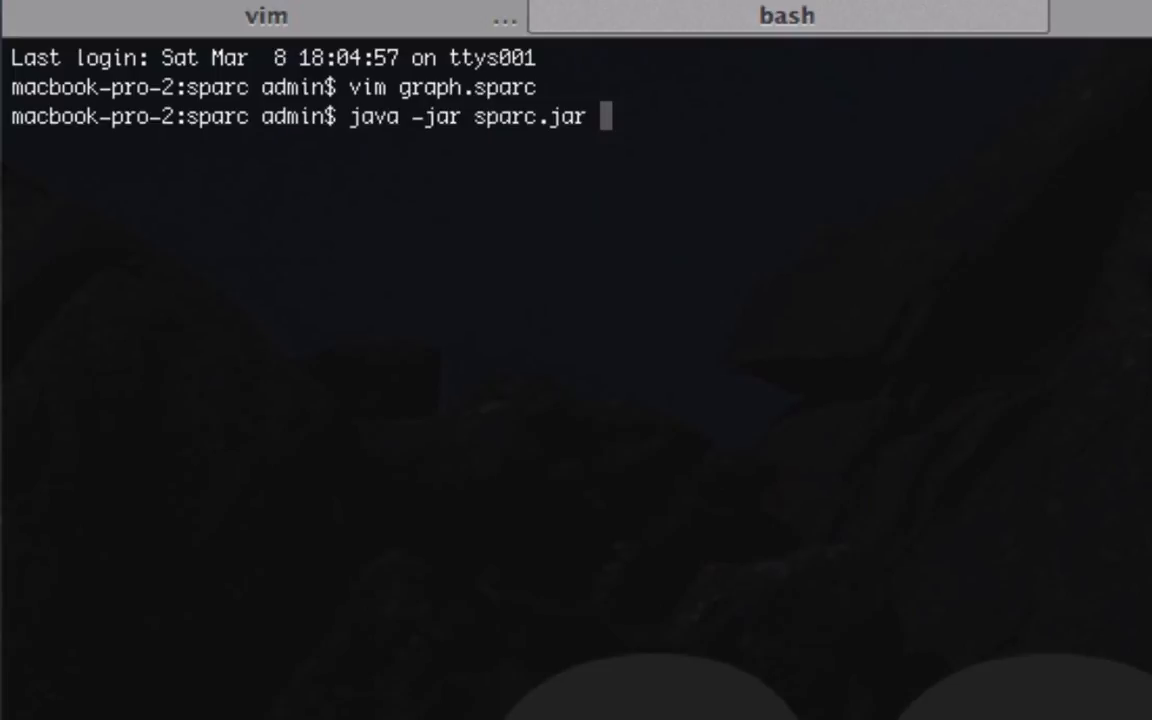
pyautogui.moveTo(380, 28)
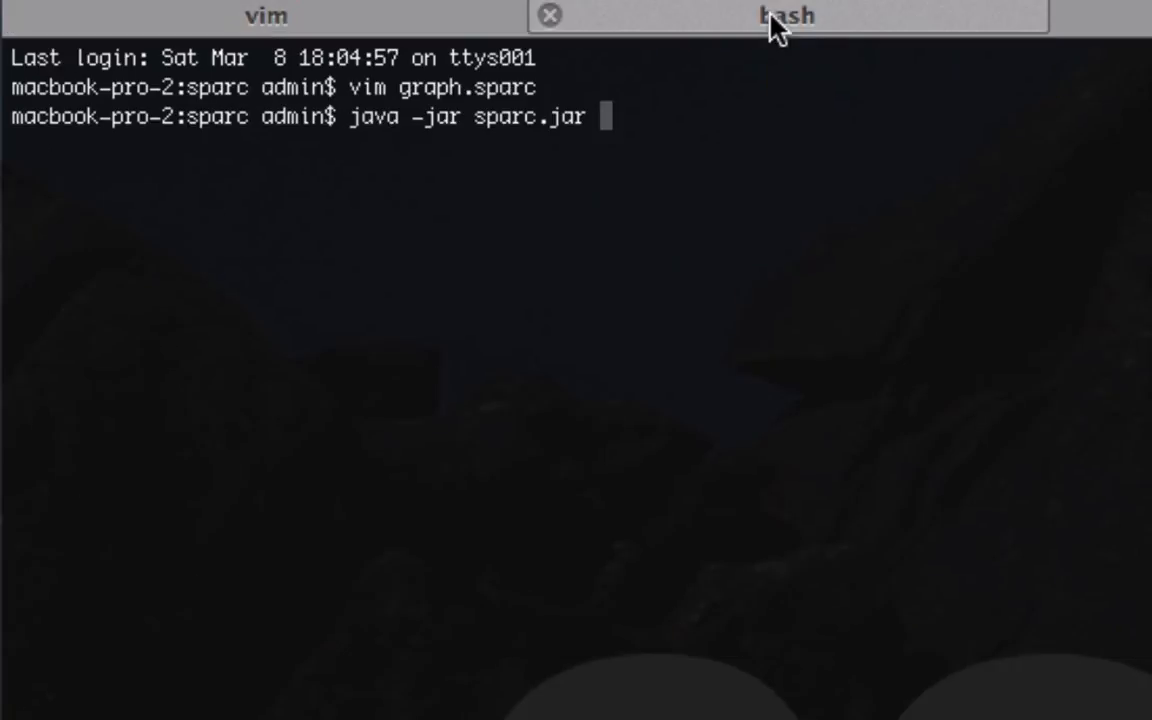
pyautogui.write('test')
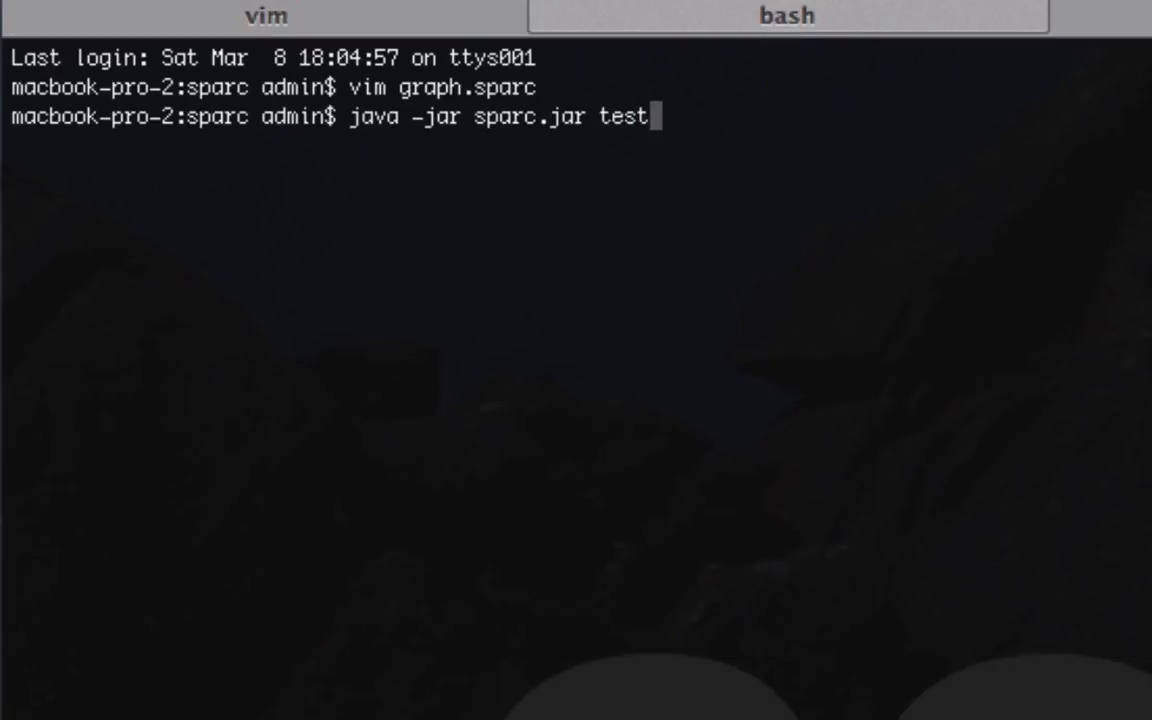
pyautogui.write('ing')
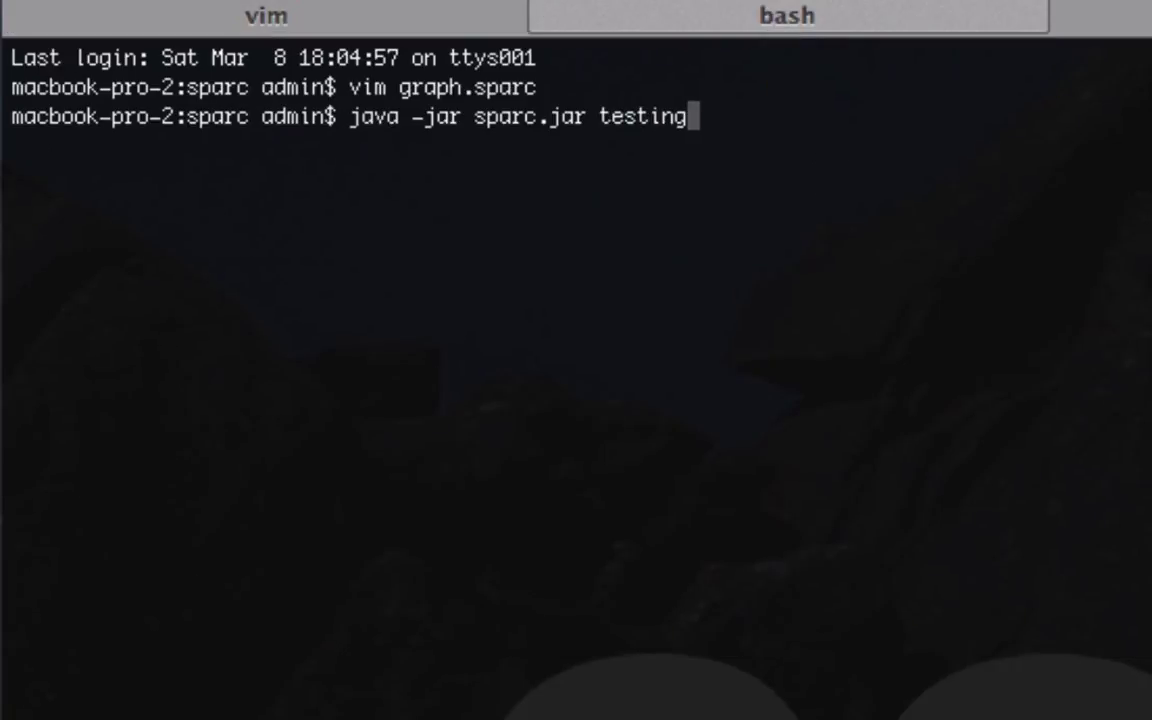
pyautogui.write('.sparc')
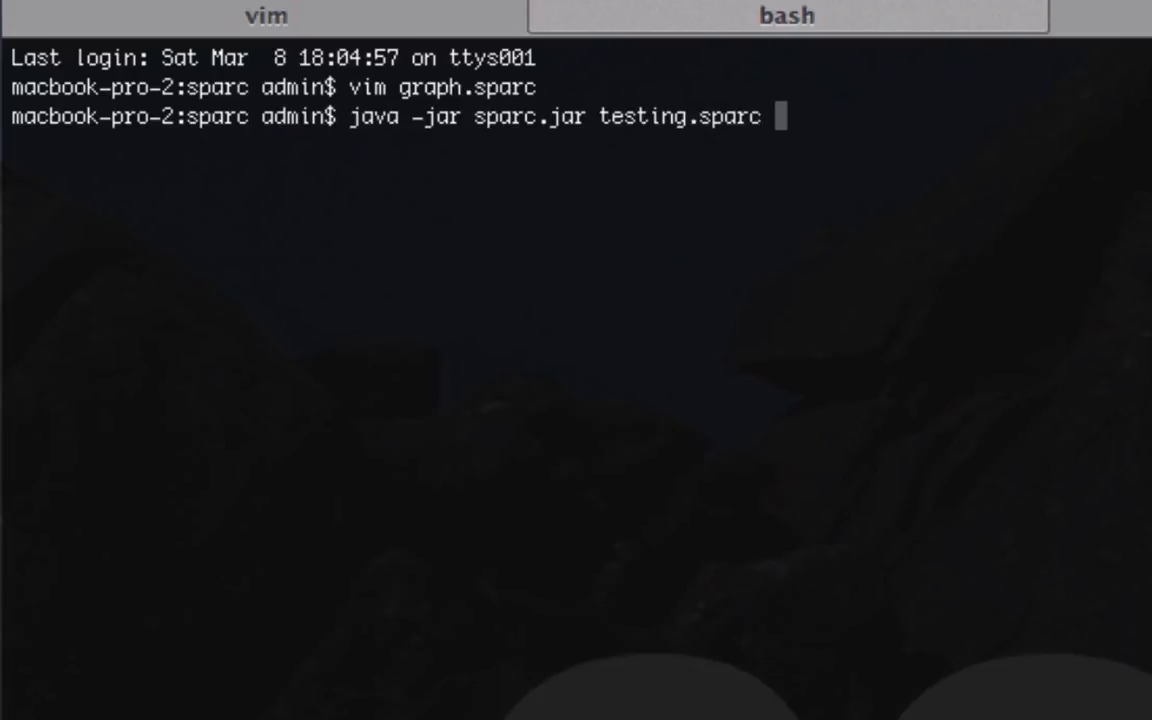
pyautogui.write('-A')
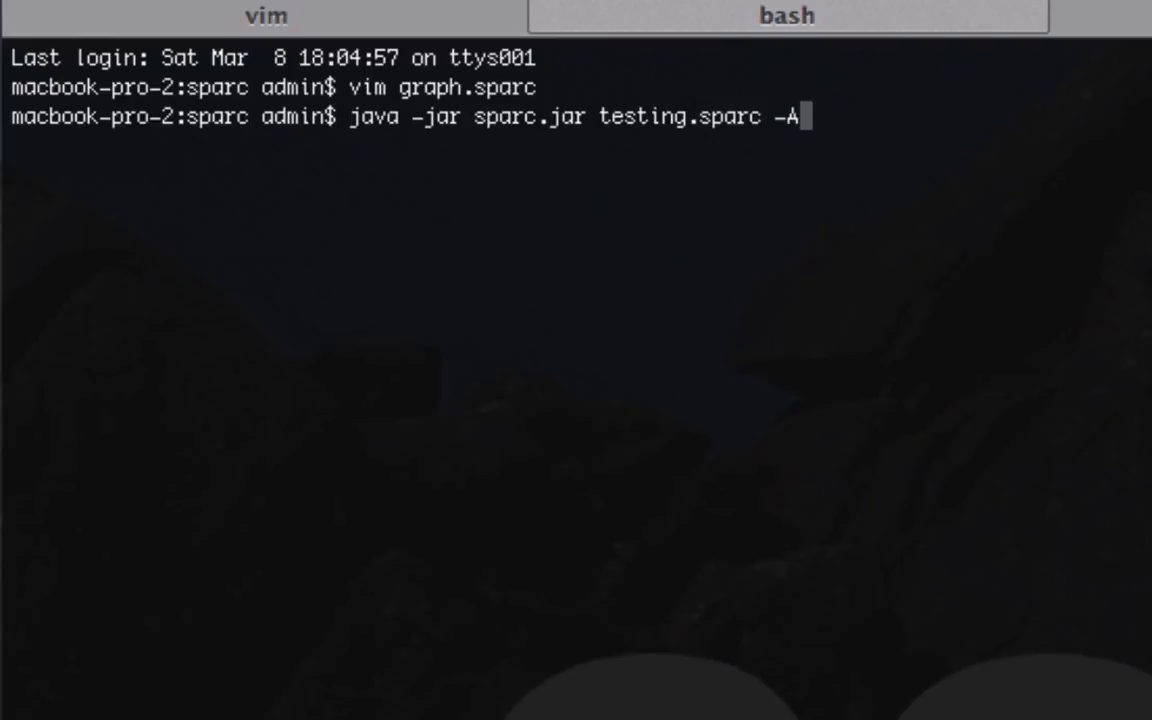
pyautogui.press('Return')
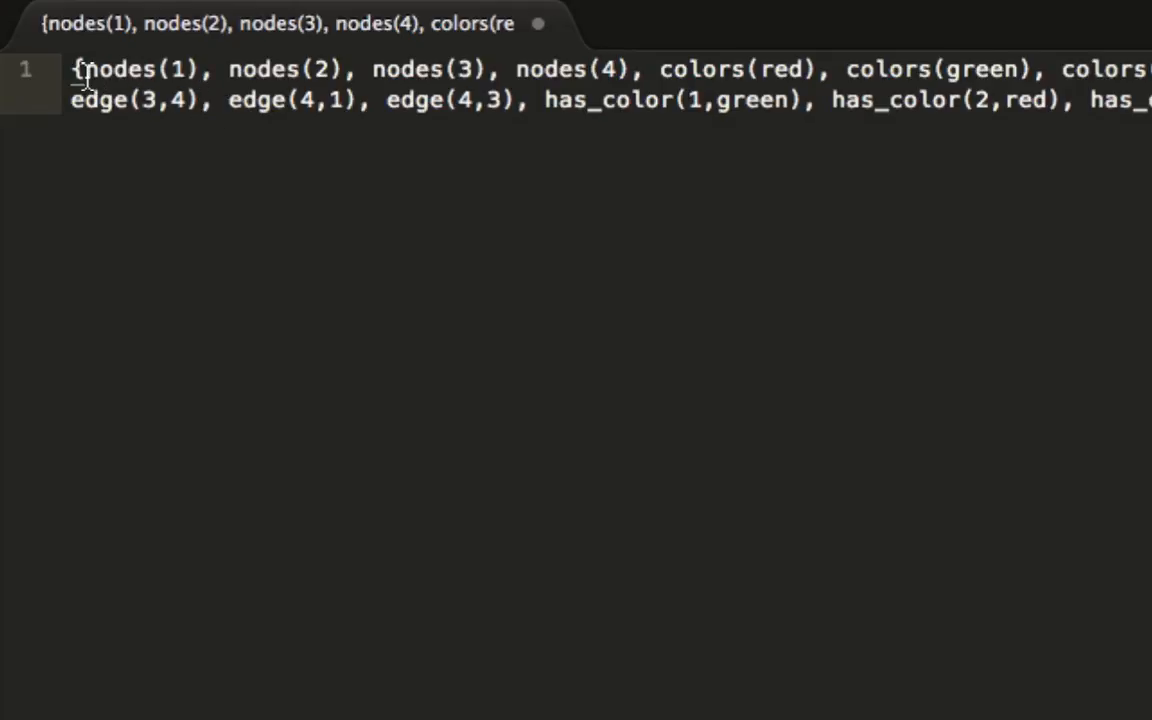
pyautogui.moveTo(107, 68)
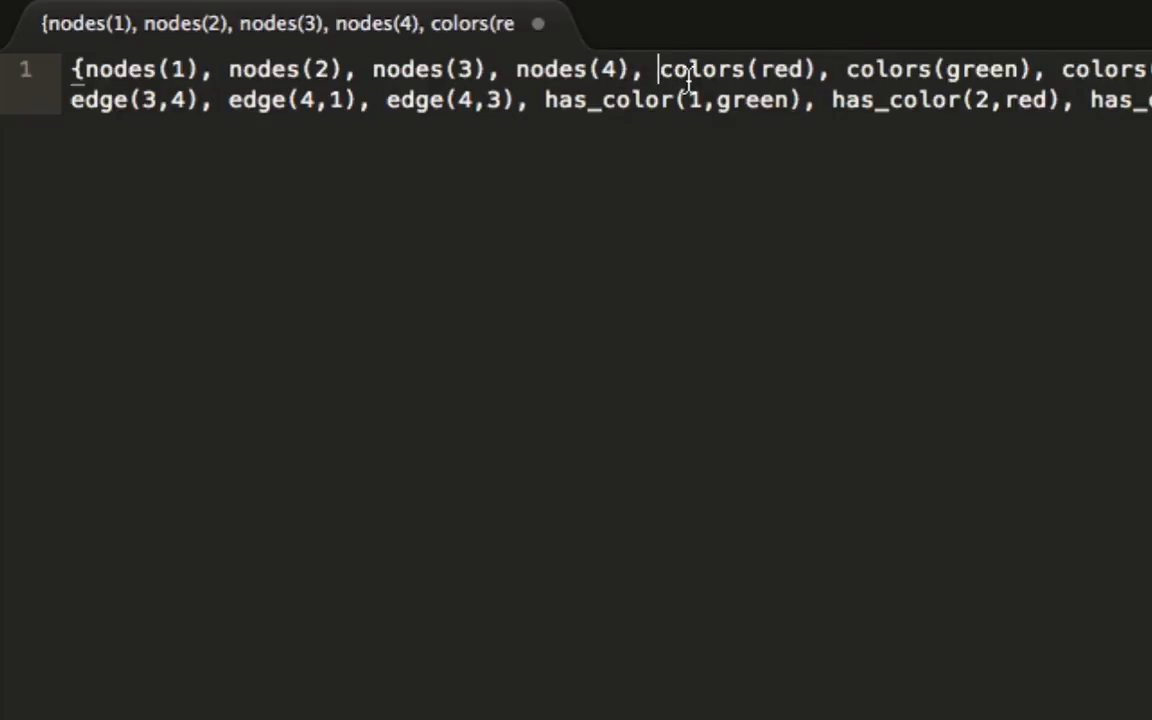
# Break the answer set into lines, ending with has_color(1,green), (2,red), (3,green), (4,red).
pyautogui.press('Enter')
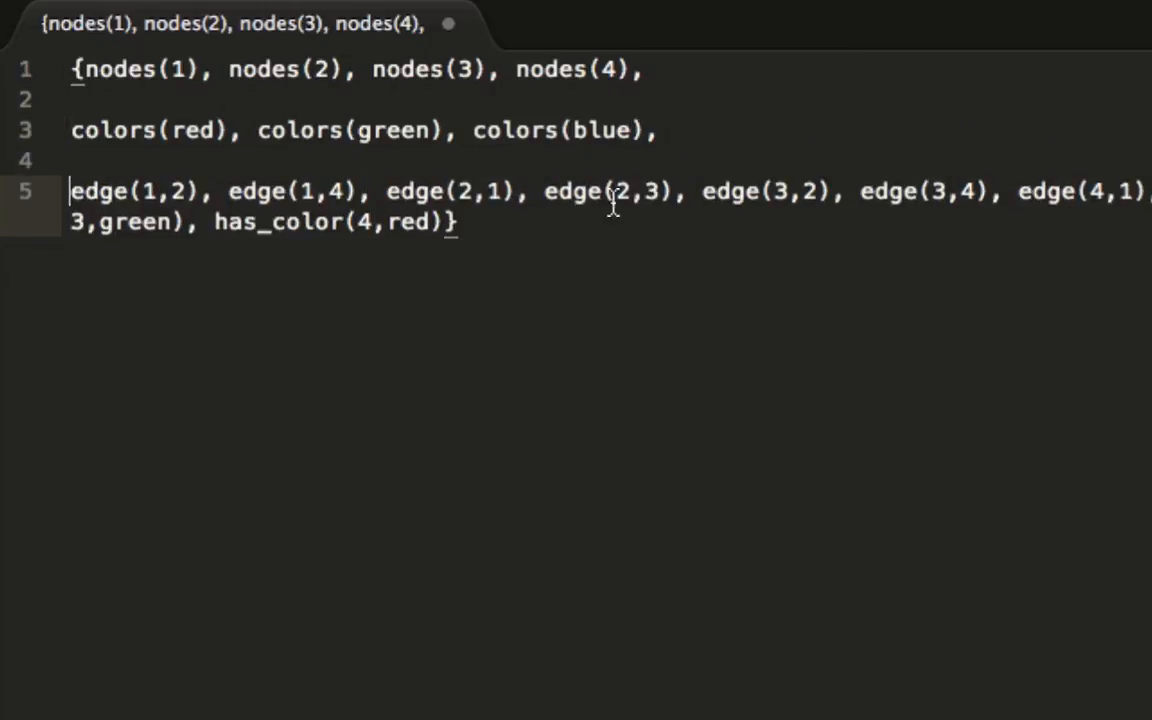
pyautogui.moveTo(152, 207)
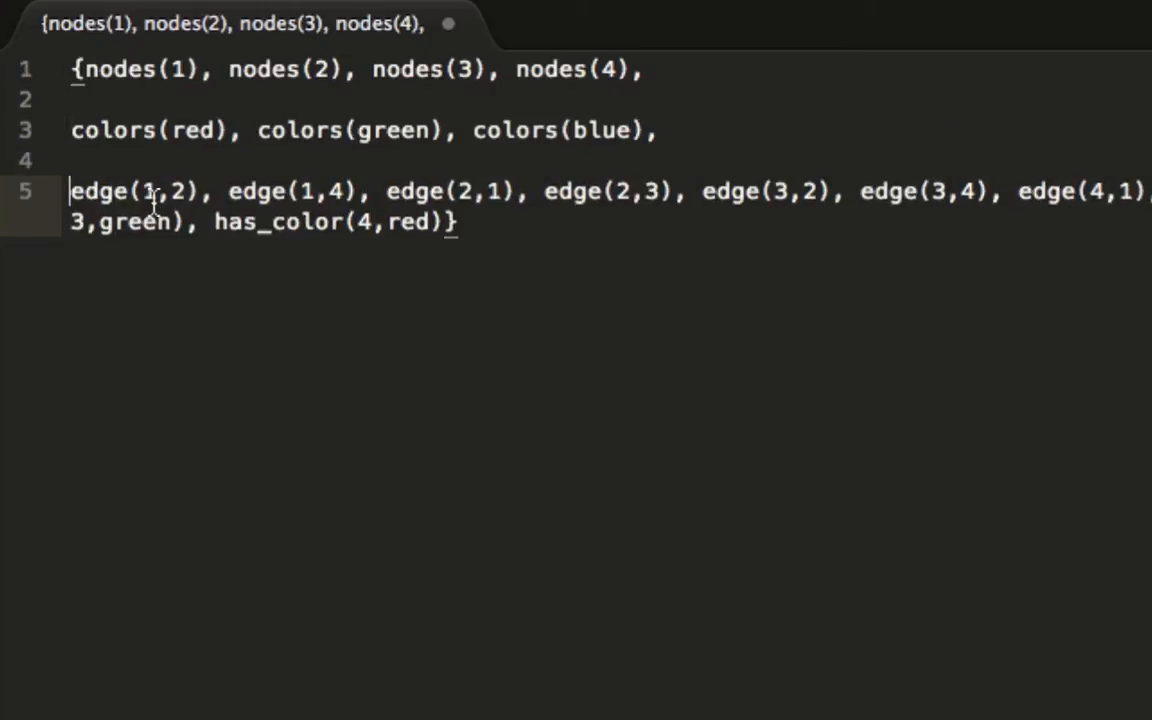
pyautogui.moveTo(308, 166)
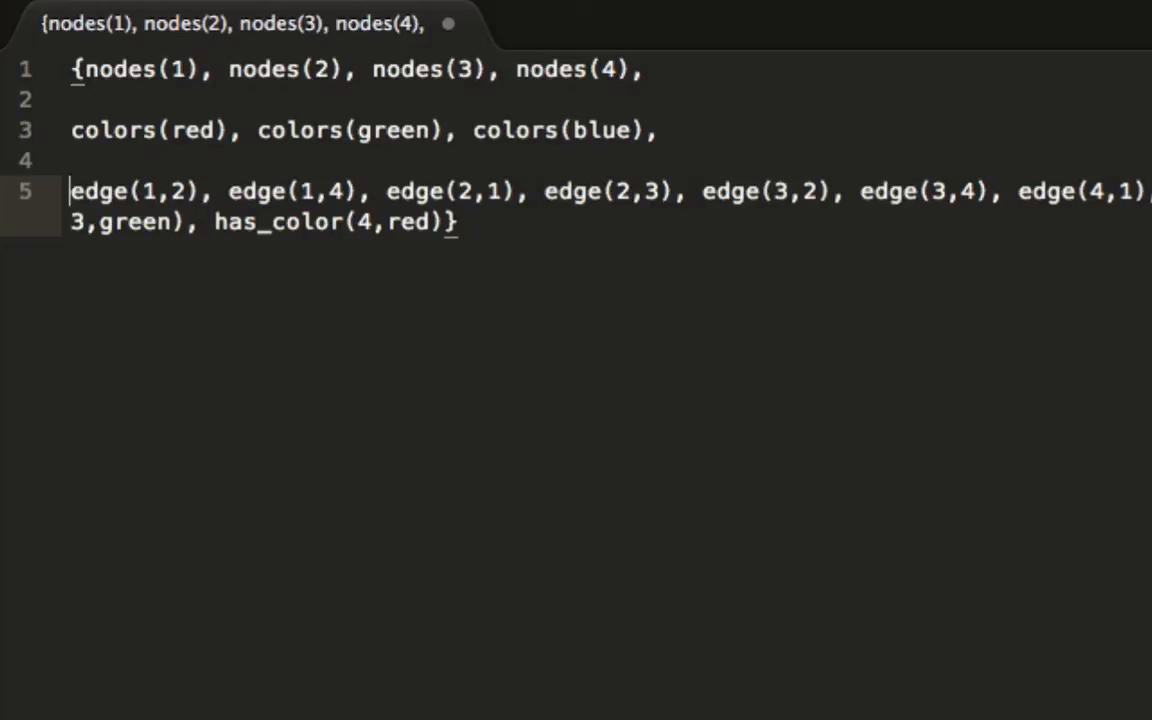
pyautogui.write('has_color(1,green), has_color(2,red), has_color(3,green), has_color(4,red)}')
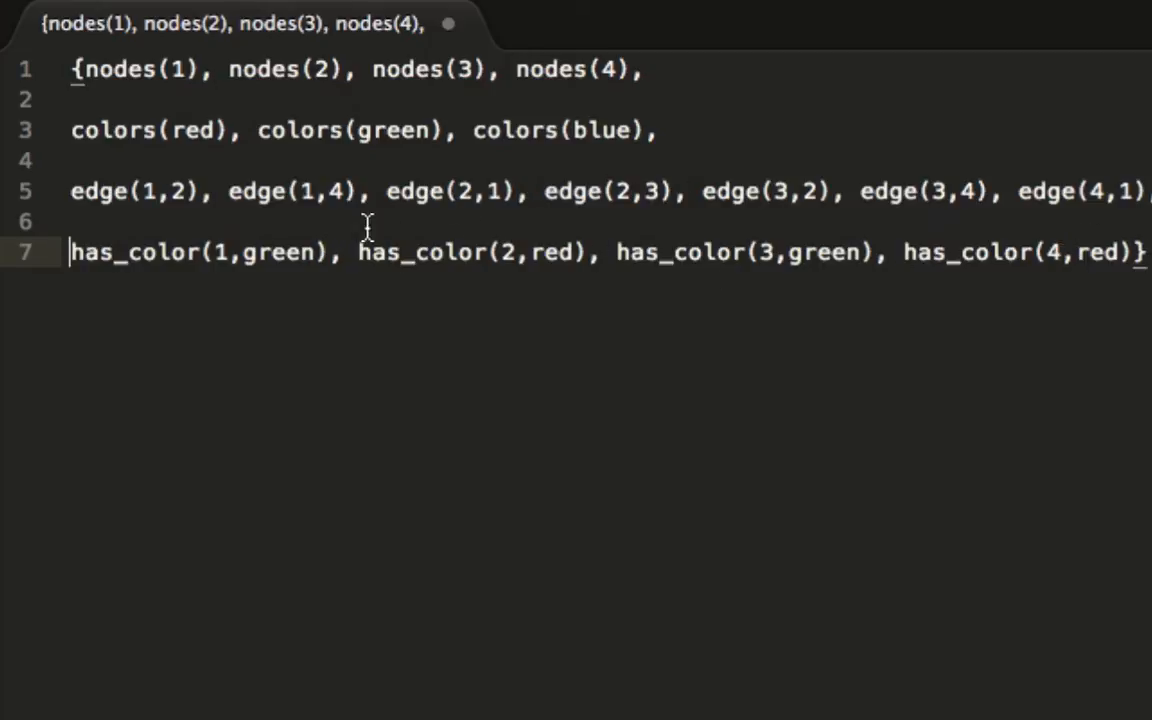
pyautogui.moveTo(382, 278)
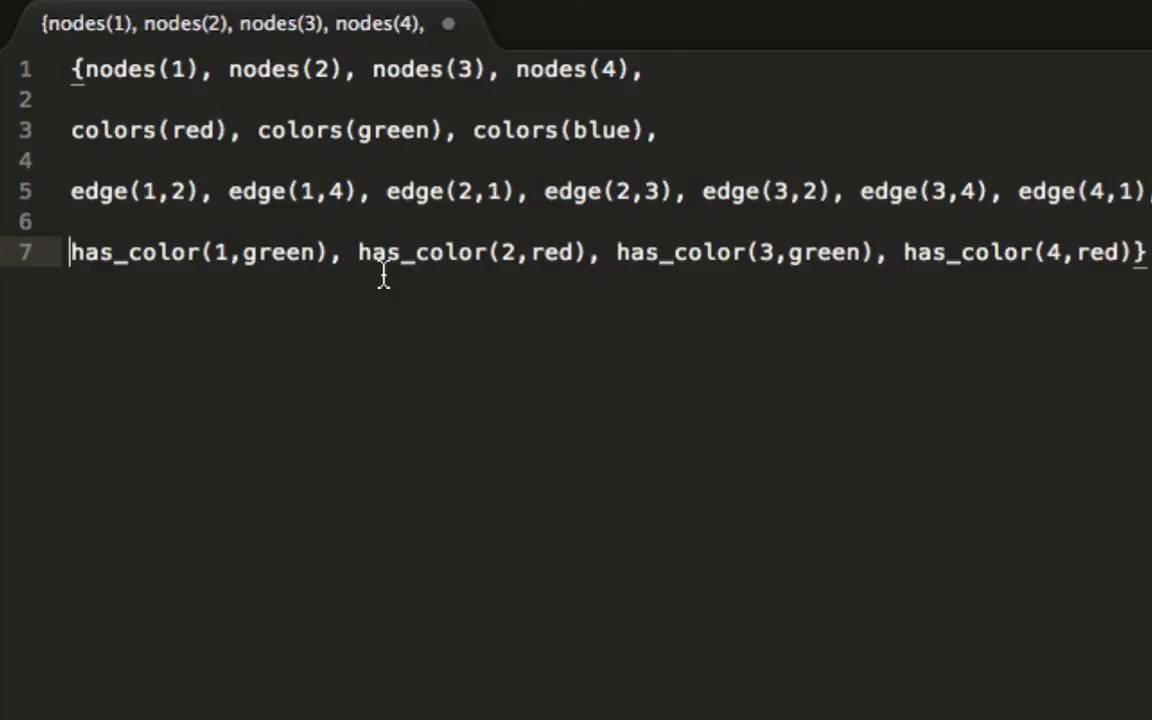